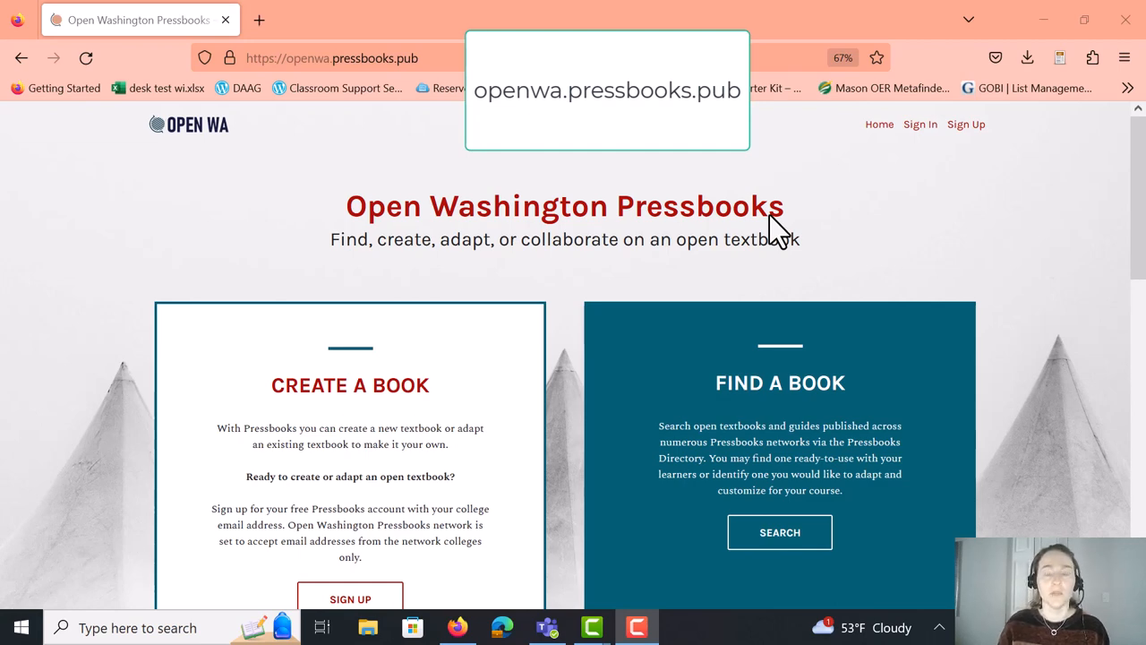
mouse_move(944, 157)
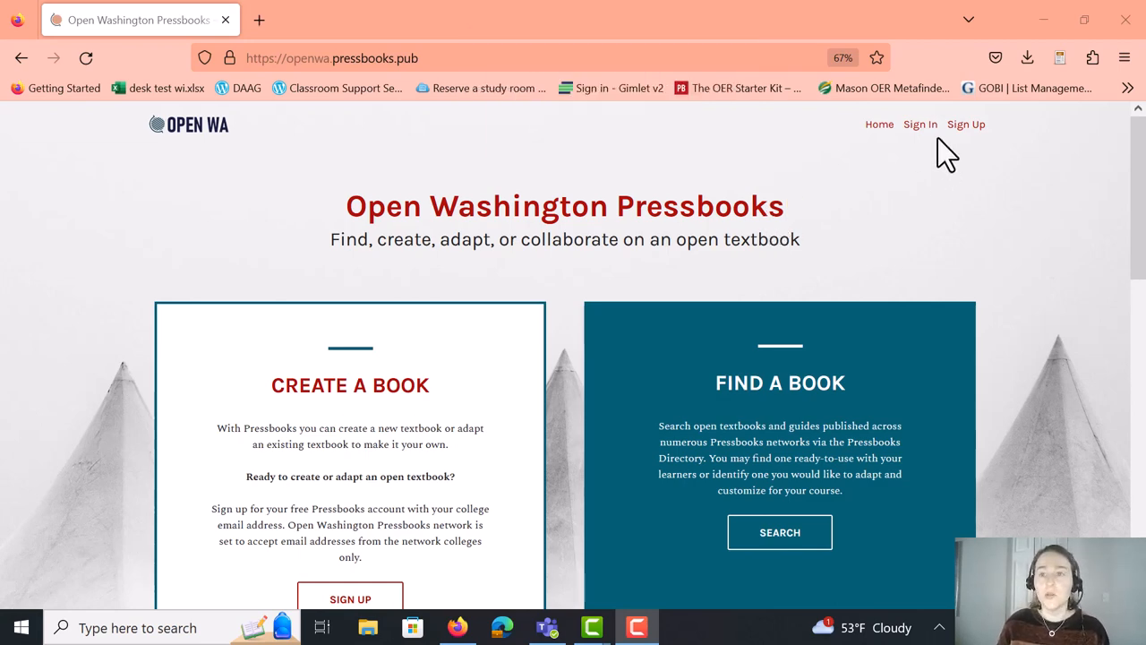
mouse_move(921, 135)
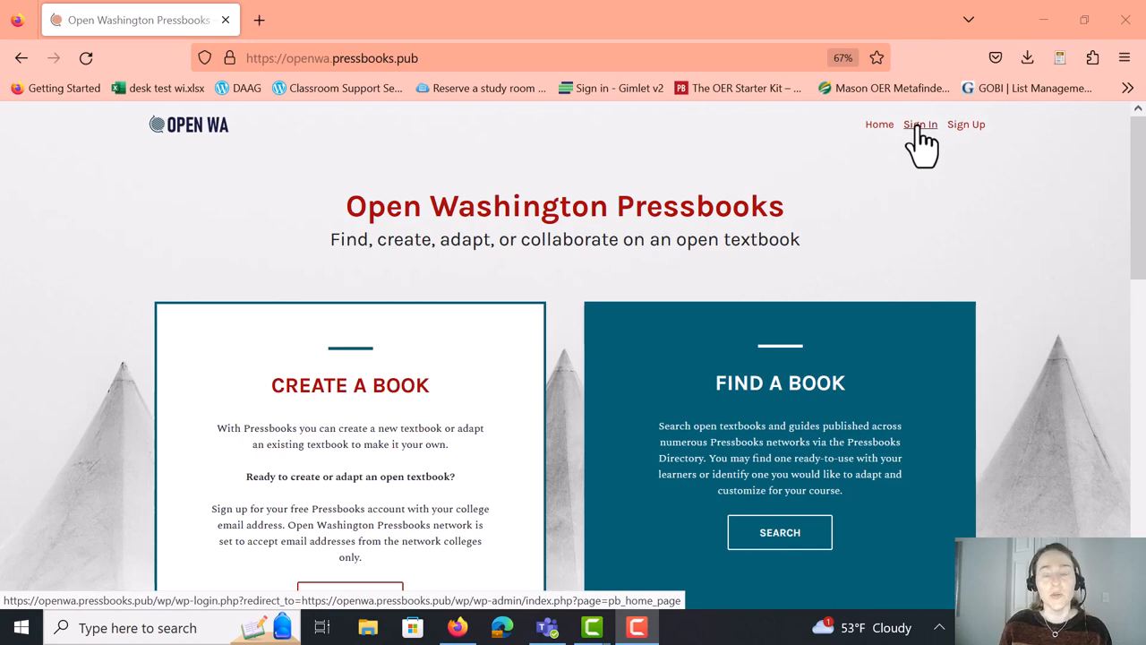
Bring up the Pressbooks sign-in page and autofill a saved username and password
click(921, 123)
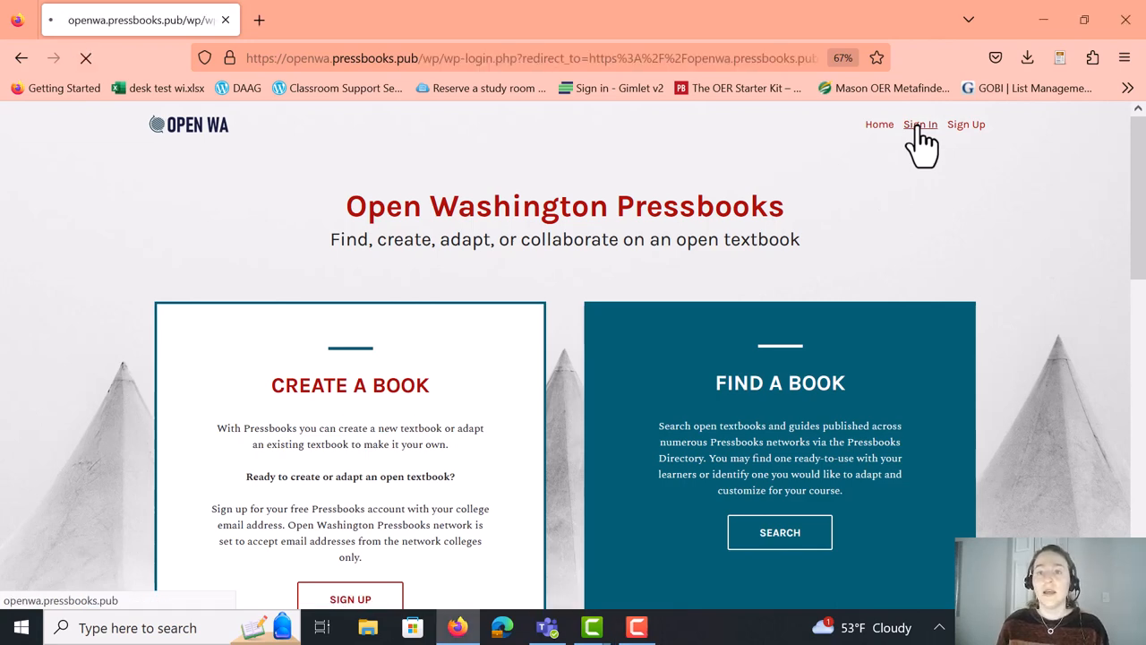
click(922, 123)
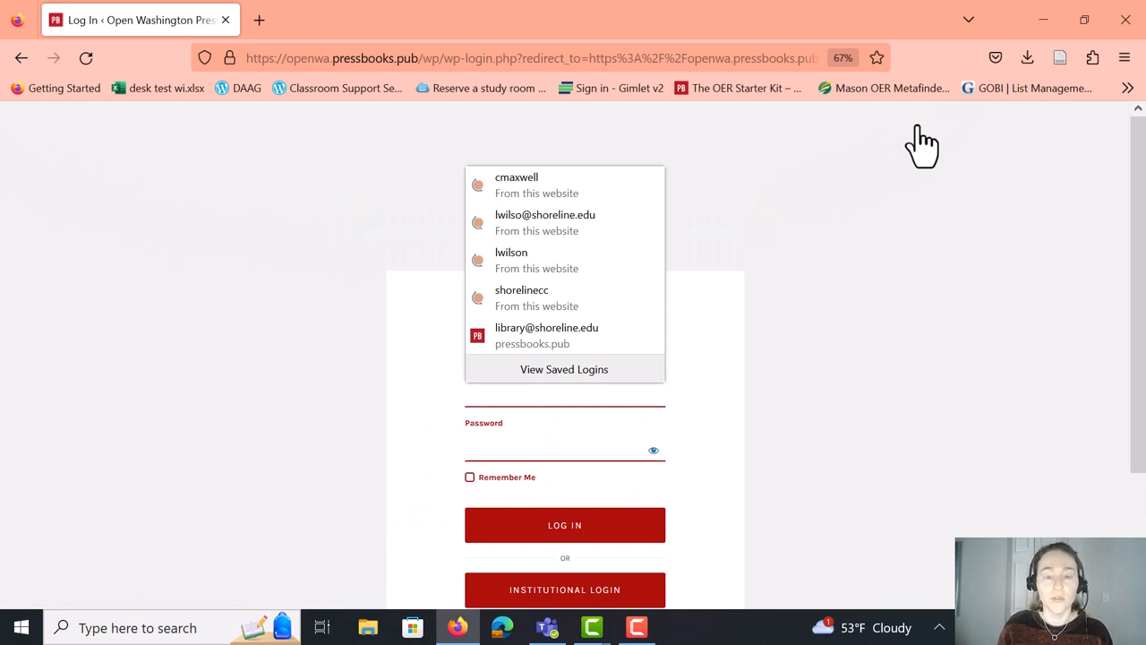
mouse_move(600, 297)
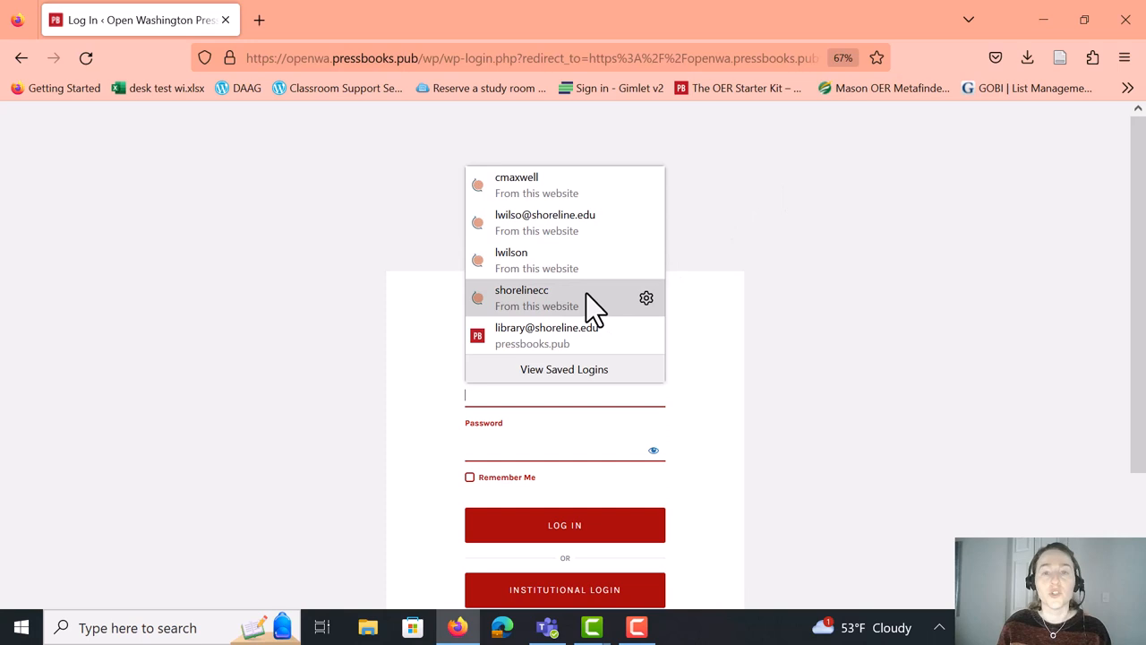
click(521, 297)
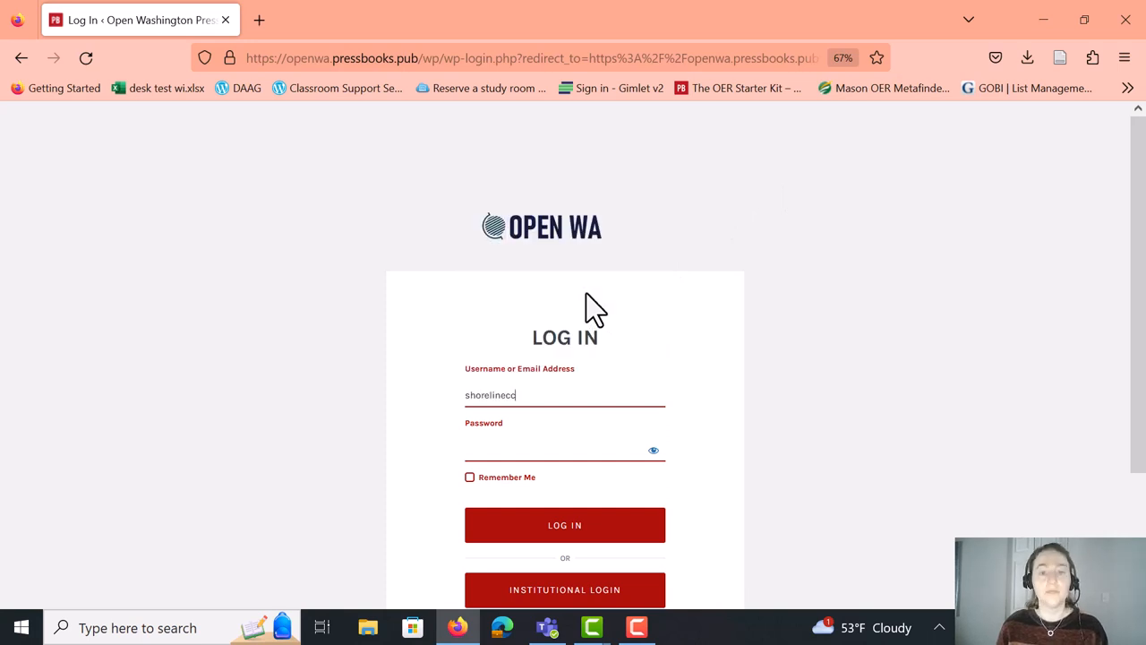
click(565, 525)
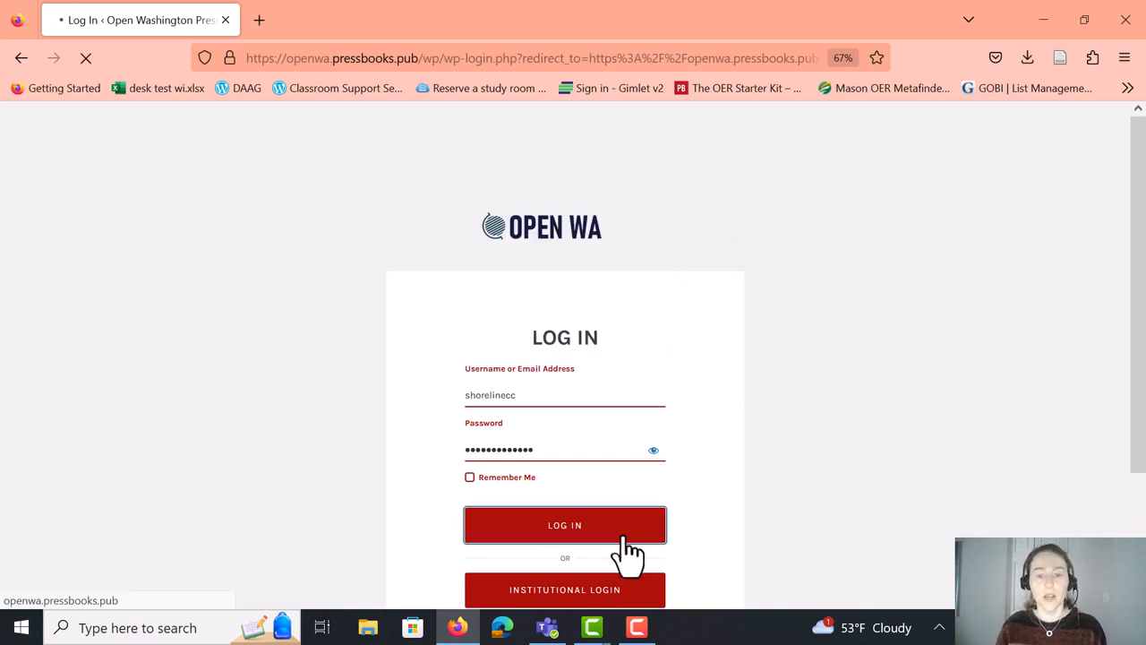
Log in to the Pressbooks dashboard and choose Adapt a book
click(564, 524)
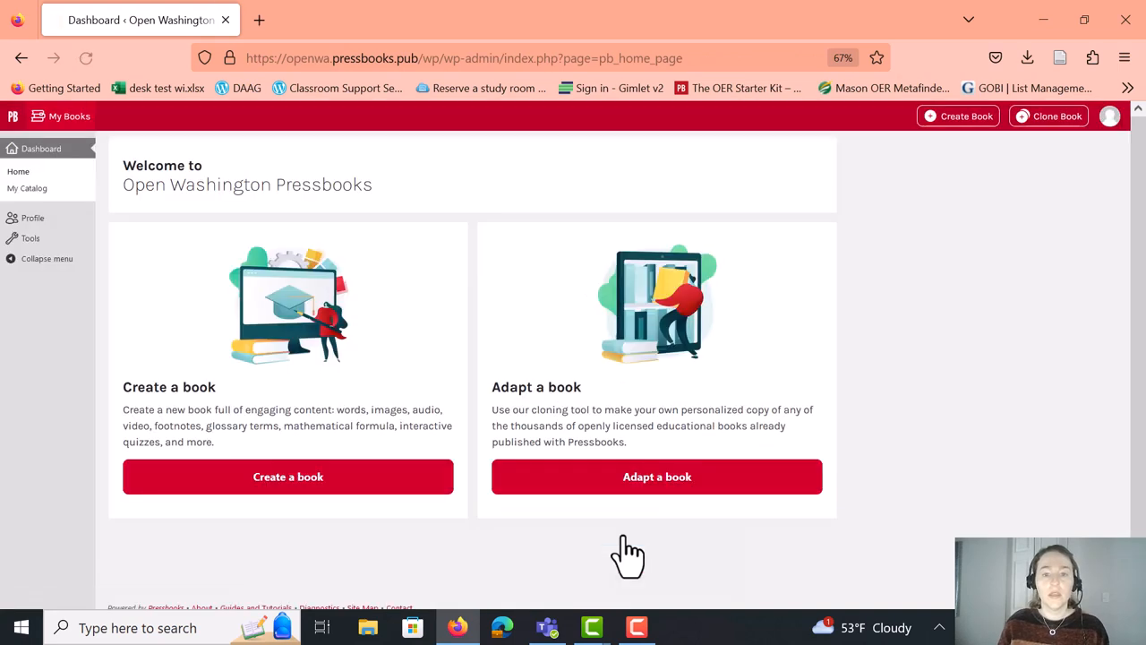
mouse_move(598, 552)
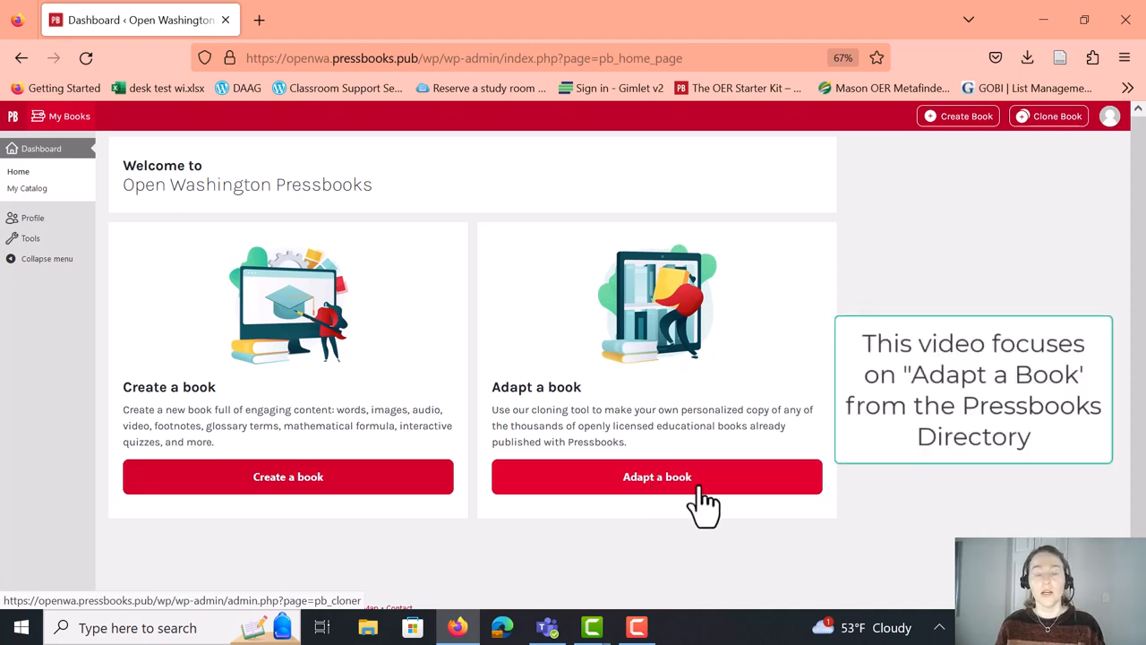
click(657, 476)
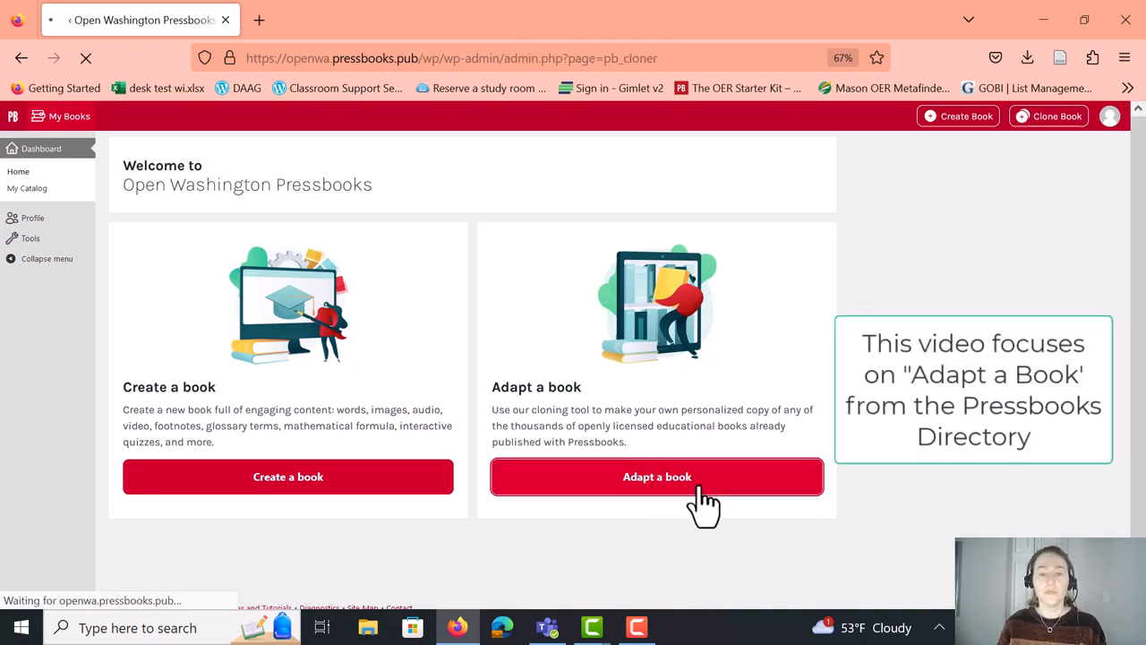
On Clone a Book, focus the Source Book URL, New Book URL and directory search fields
click(656, 477)
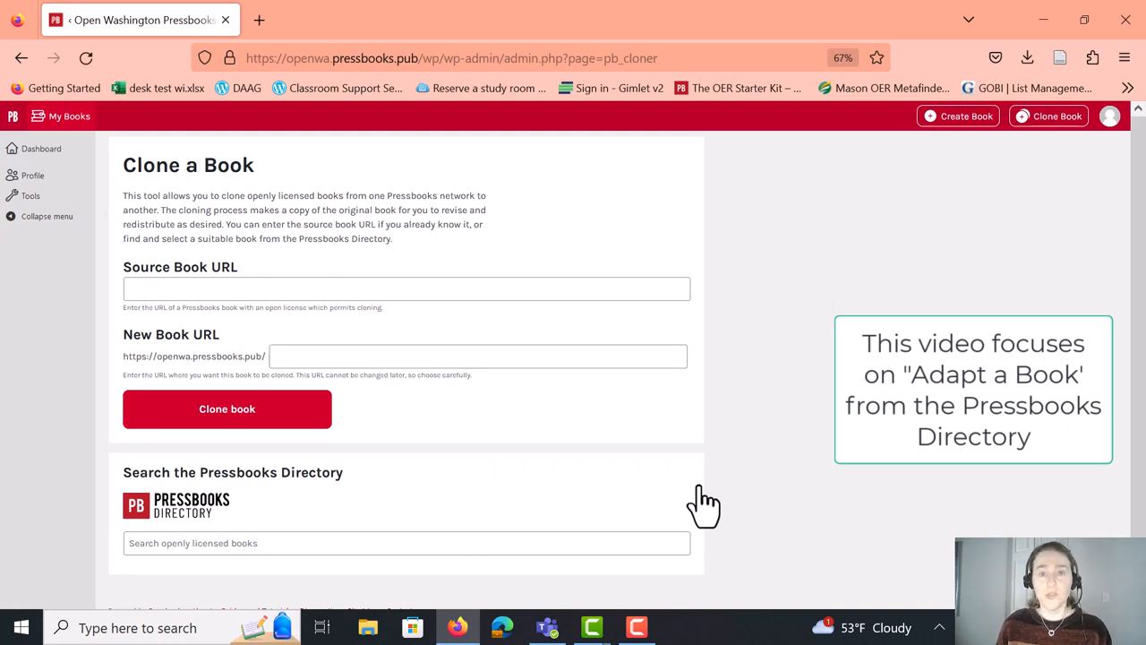
click(432, 289)
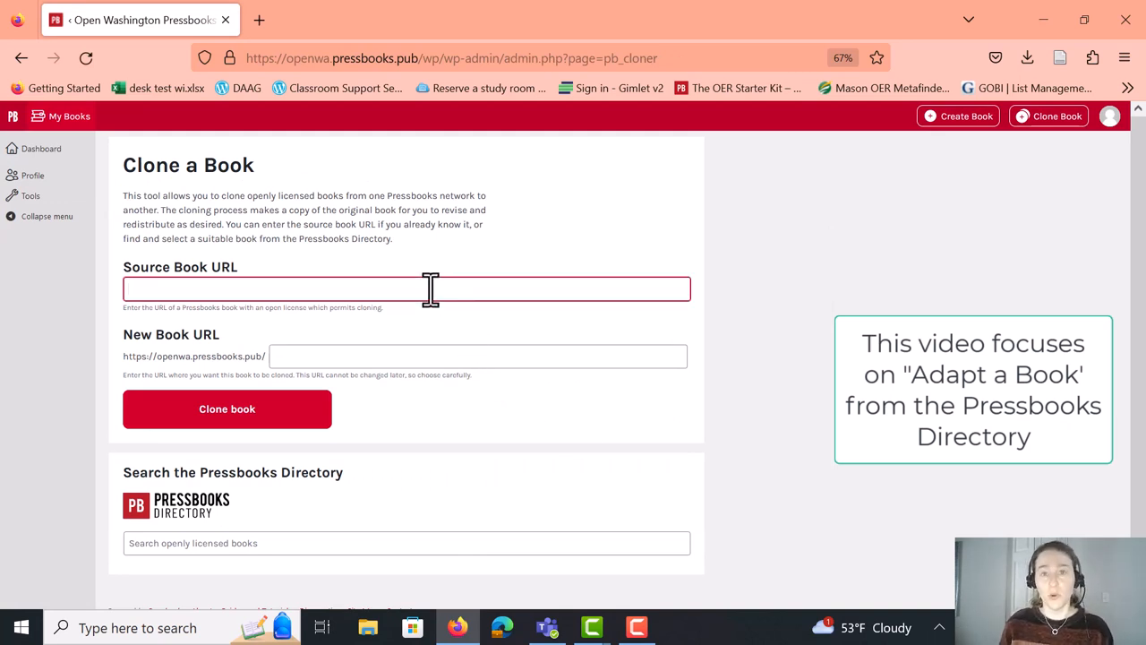
click(478, 356)
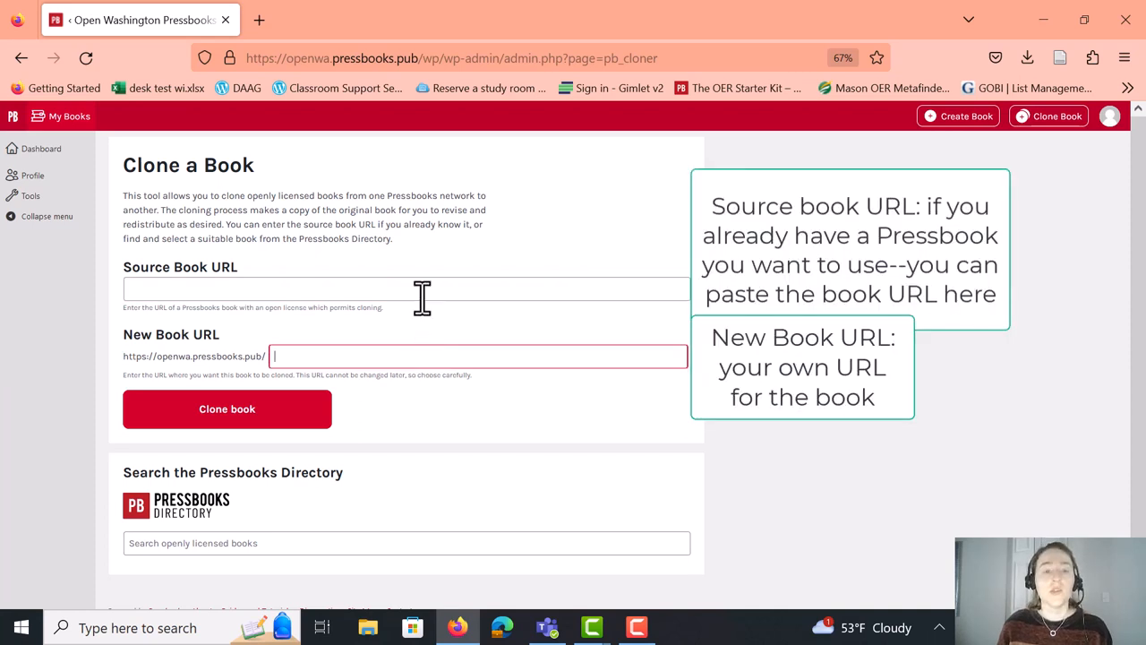
click(406, 288)
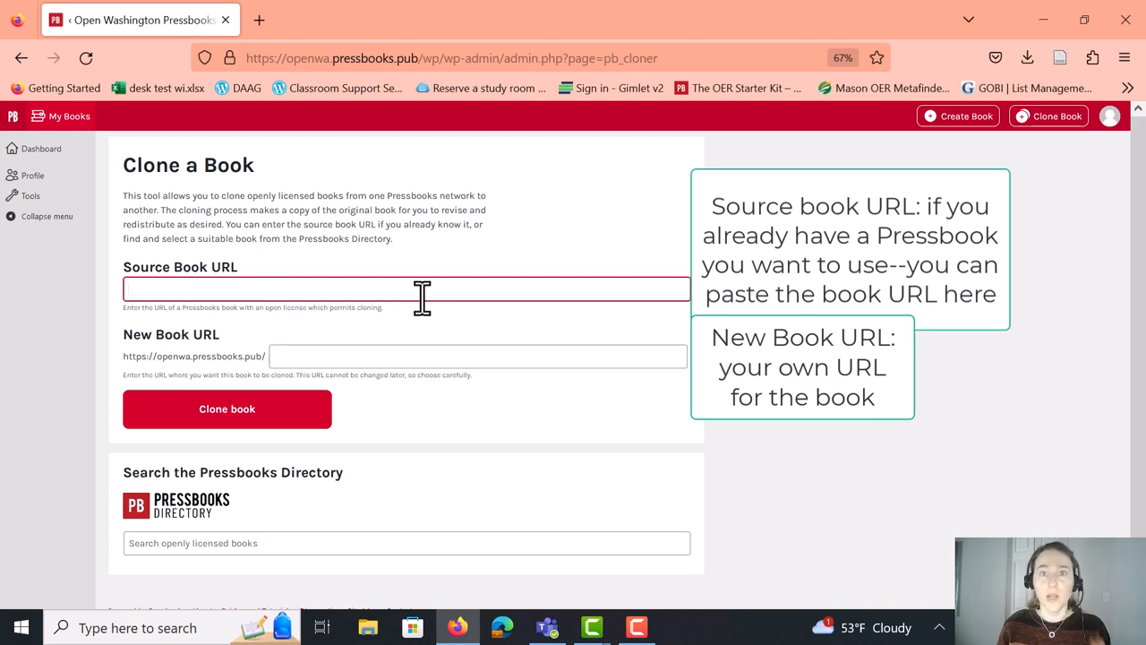
mouse_move(414, 356)
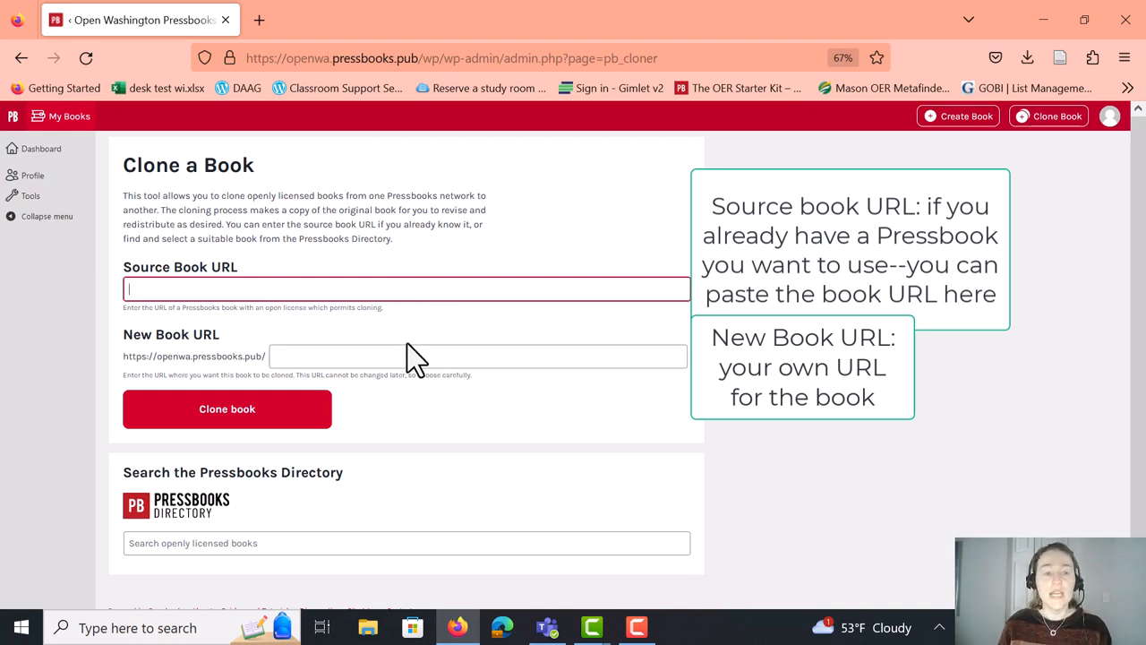
scroll(down, 3)
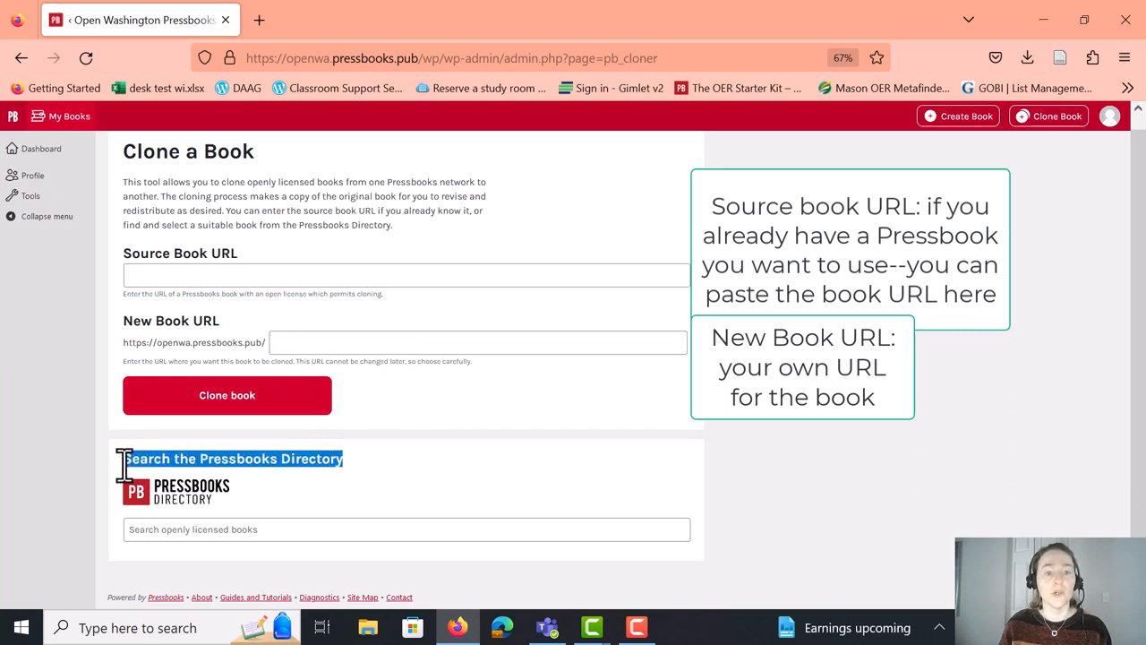
click(406, 529)
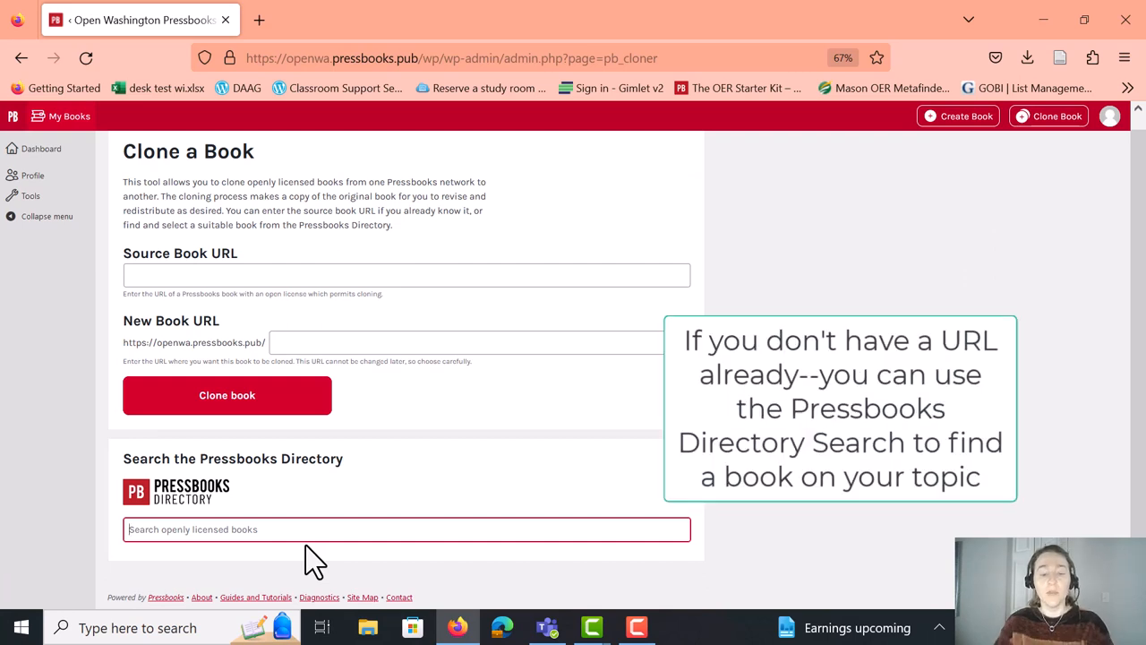
Search the directory, trying 'Spanish' then 'Open Education', and scroll the matching books
text(Spanish)
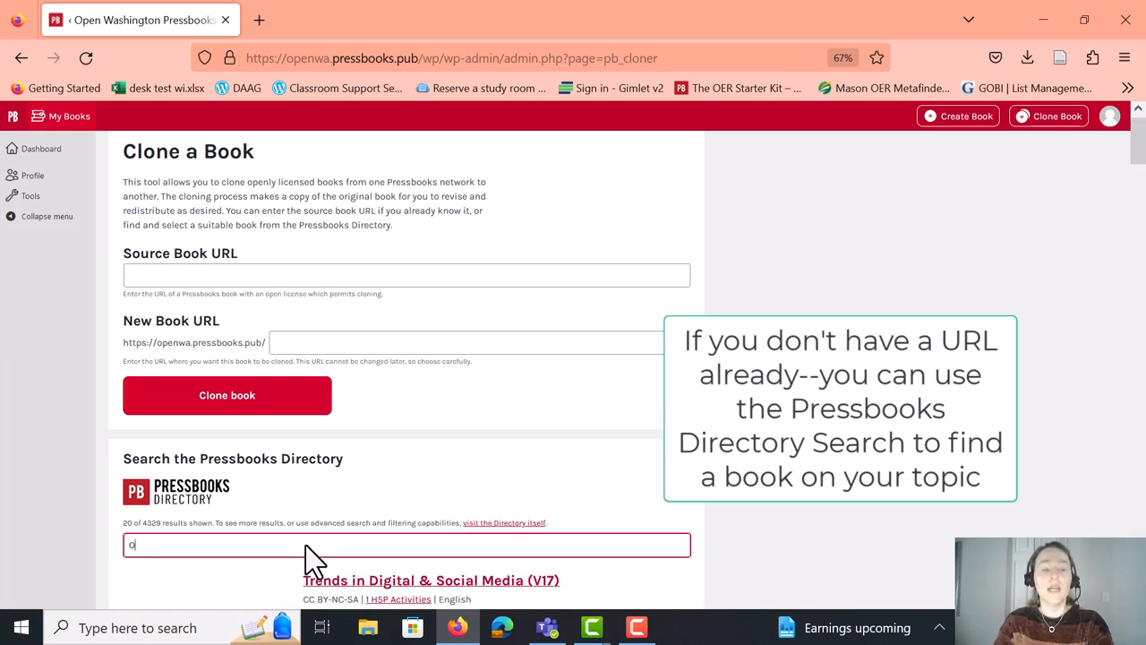
text(Open Educational Resources)
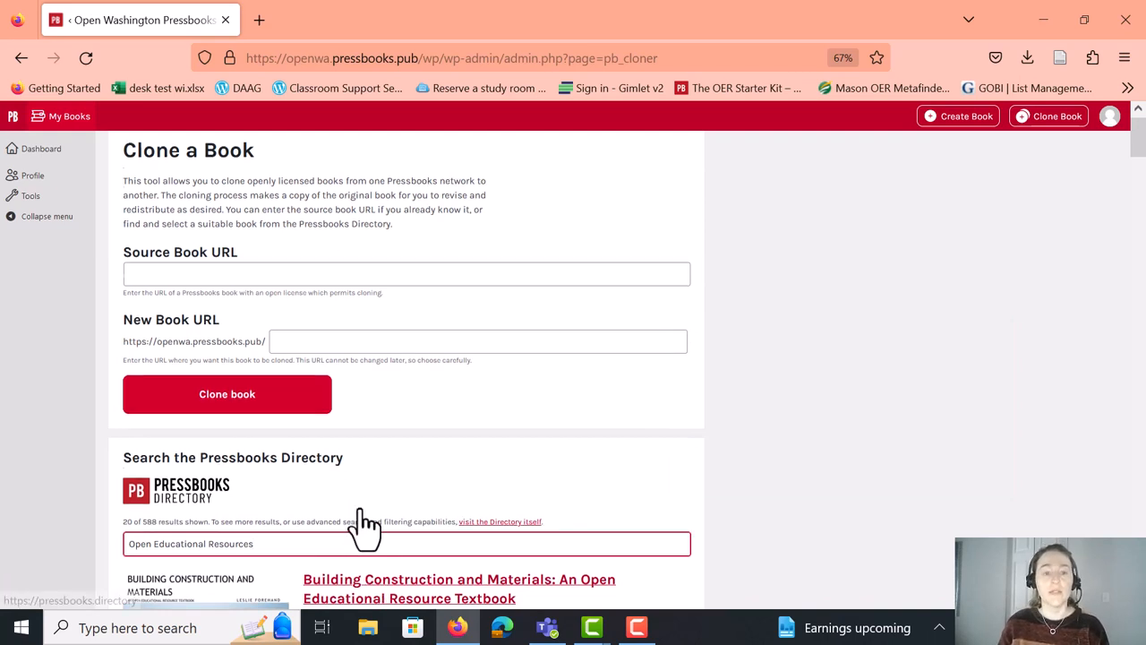
scroll(down, 3)
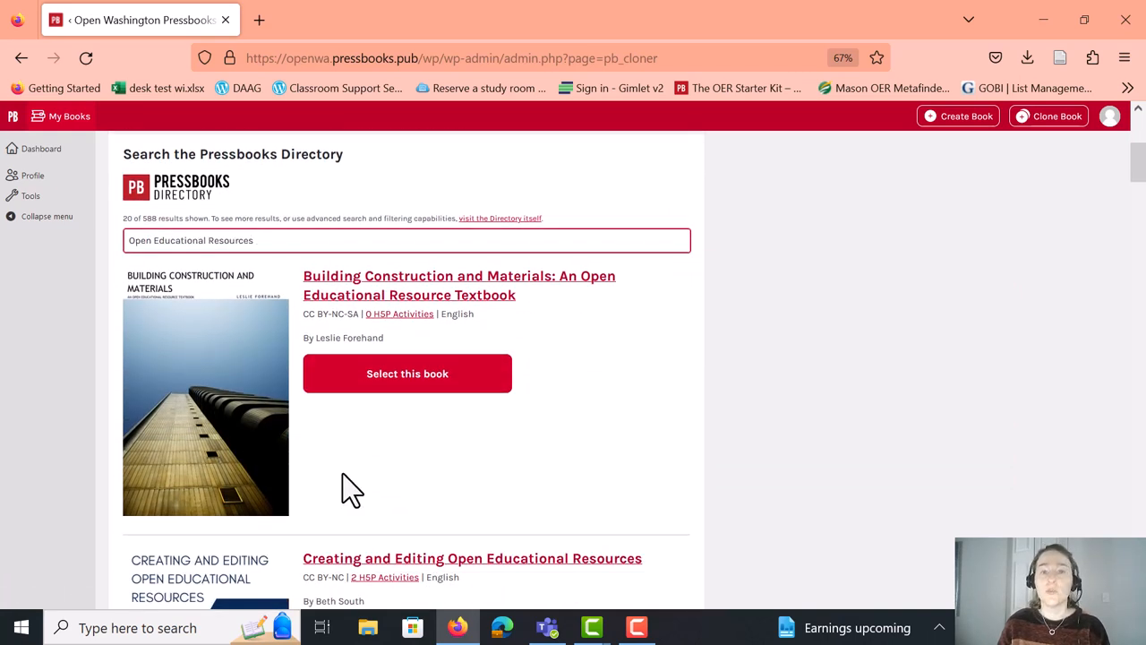
scroll(down, 3)
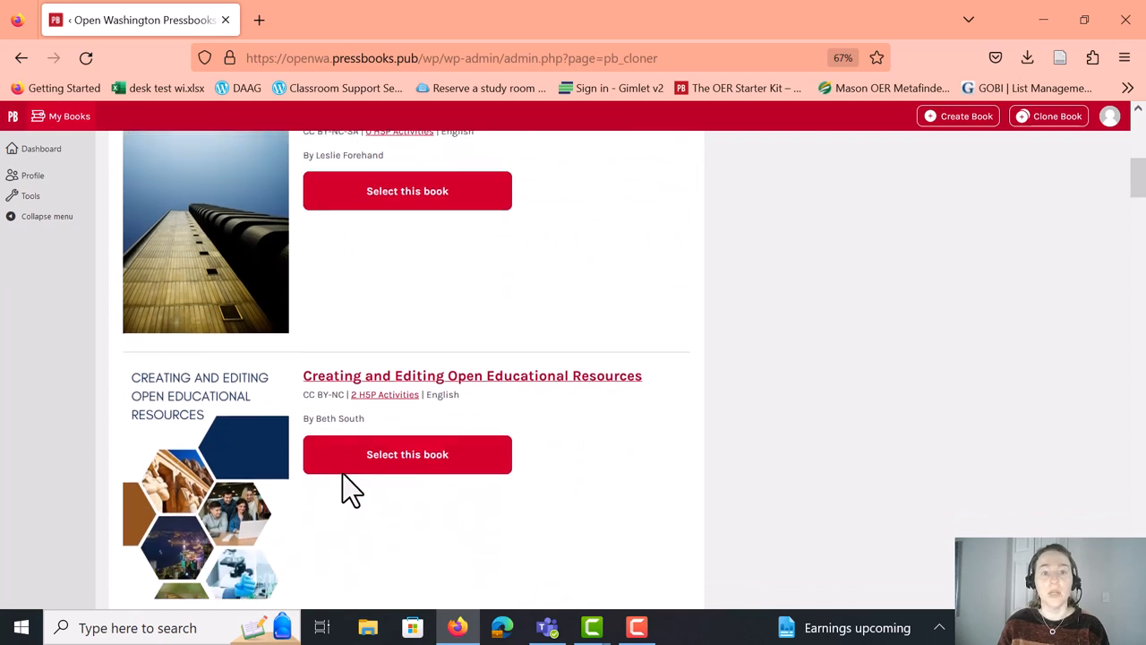
scroll(down, 3)
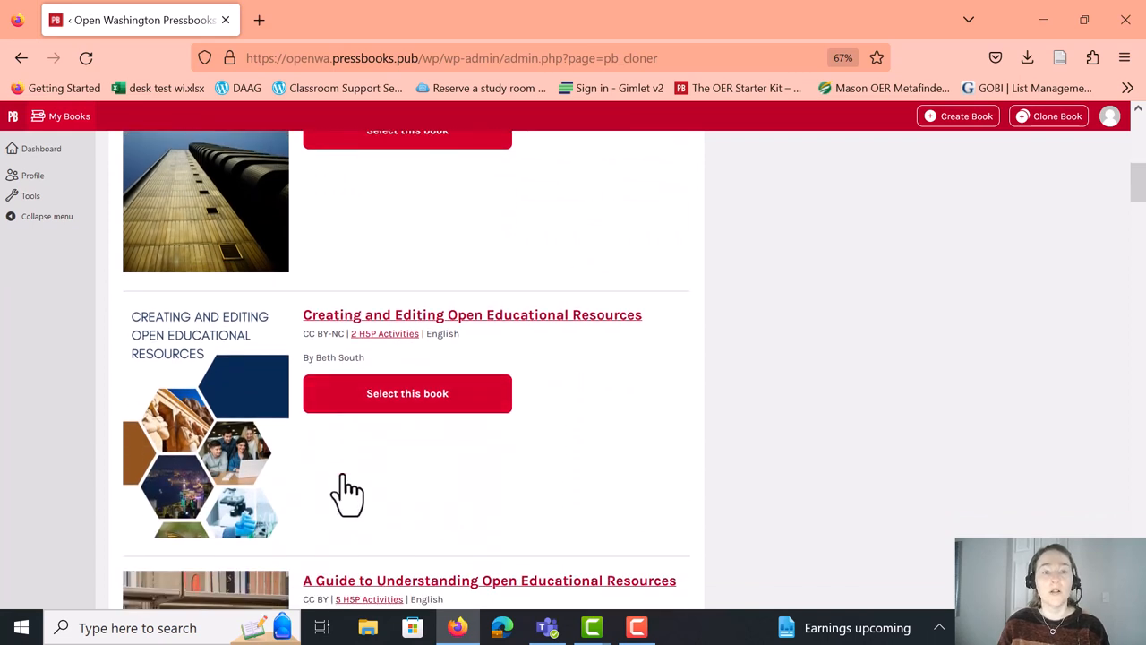
mouse_move(329, 327)
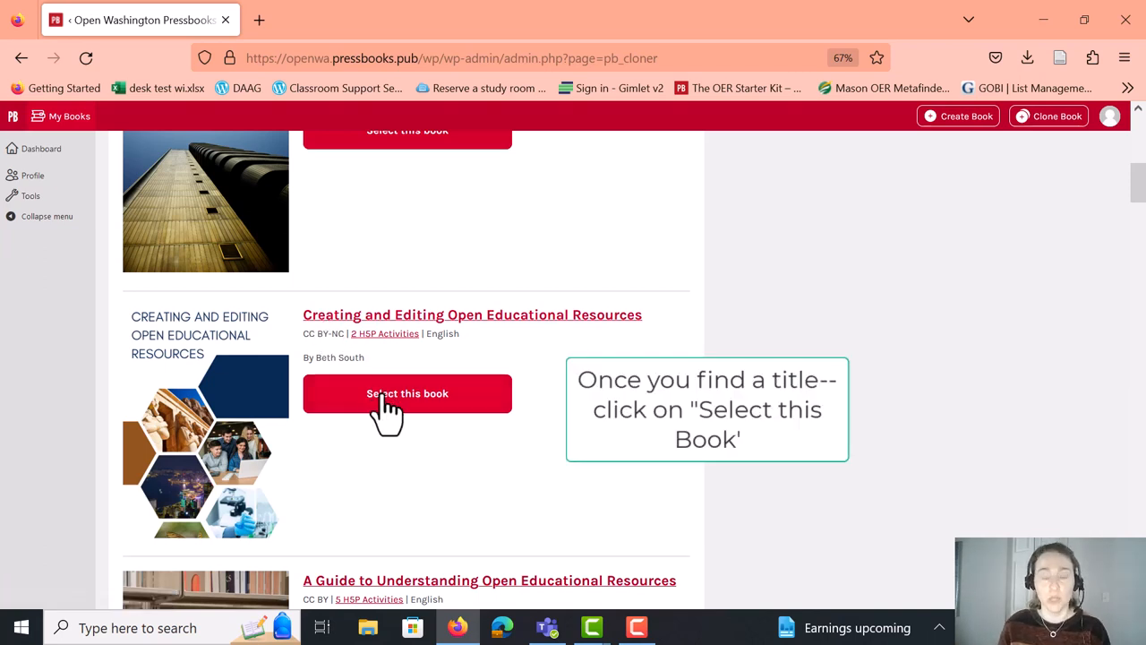
Clone Creating and Editing Open Educational Resources to the new URL 'shorelineccoeredit'
click(408, 393)
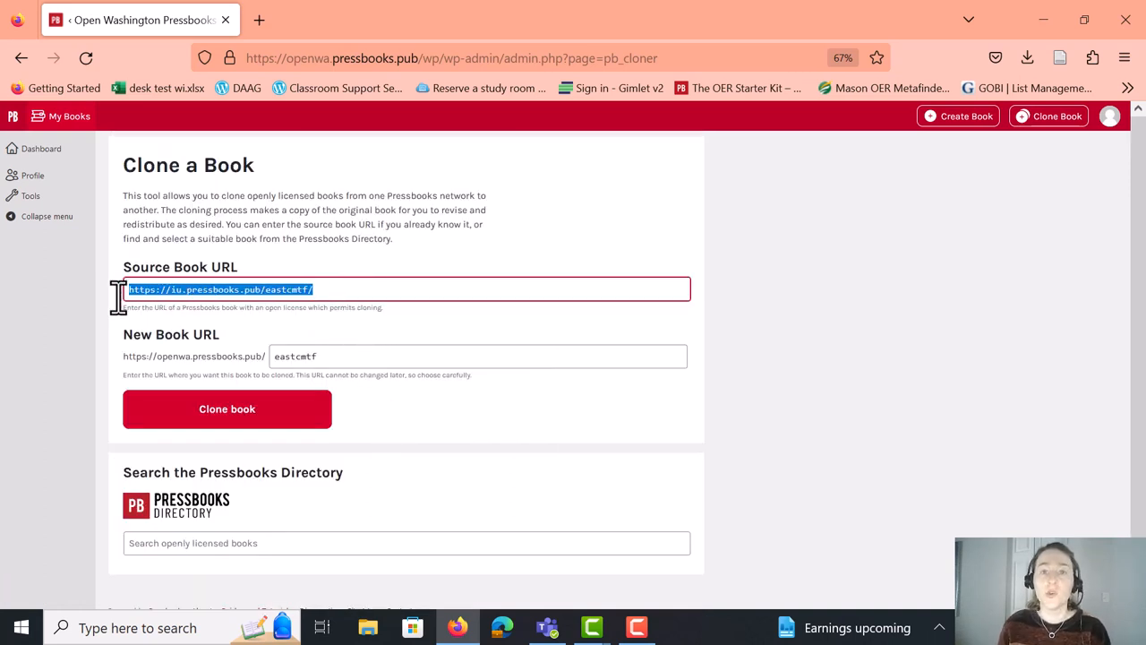
mouse_move(338, 355)
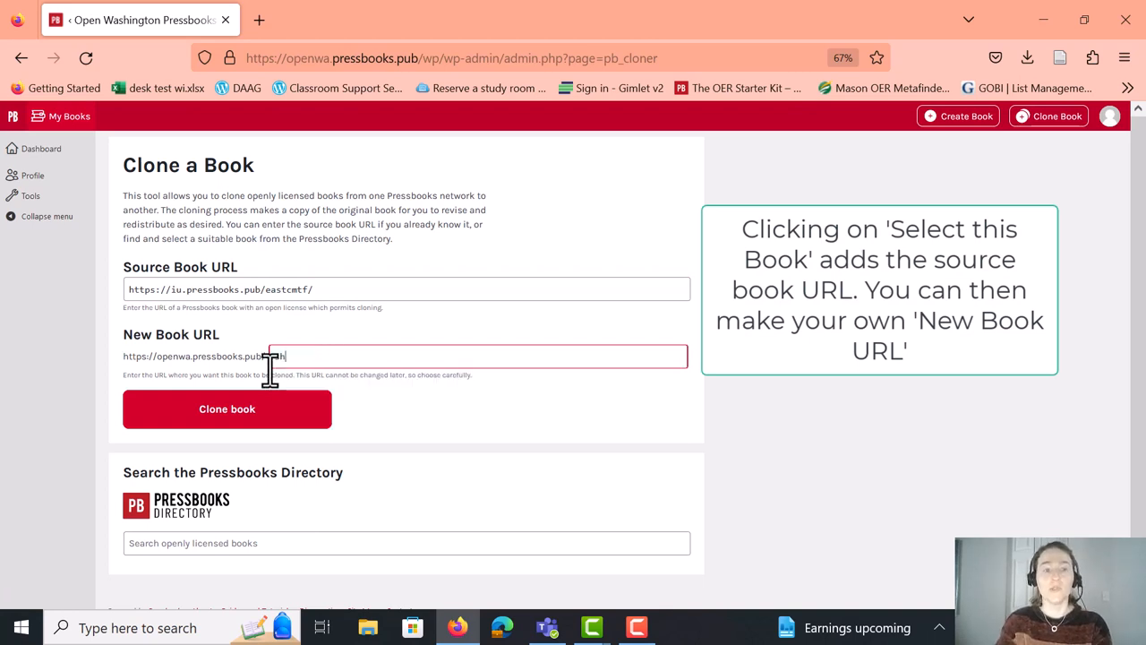
text(horelineccoeredit)
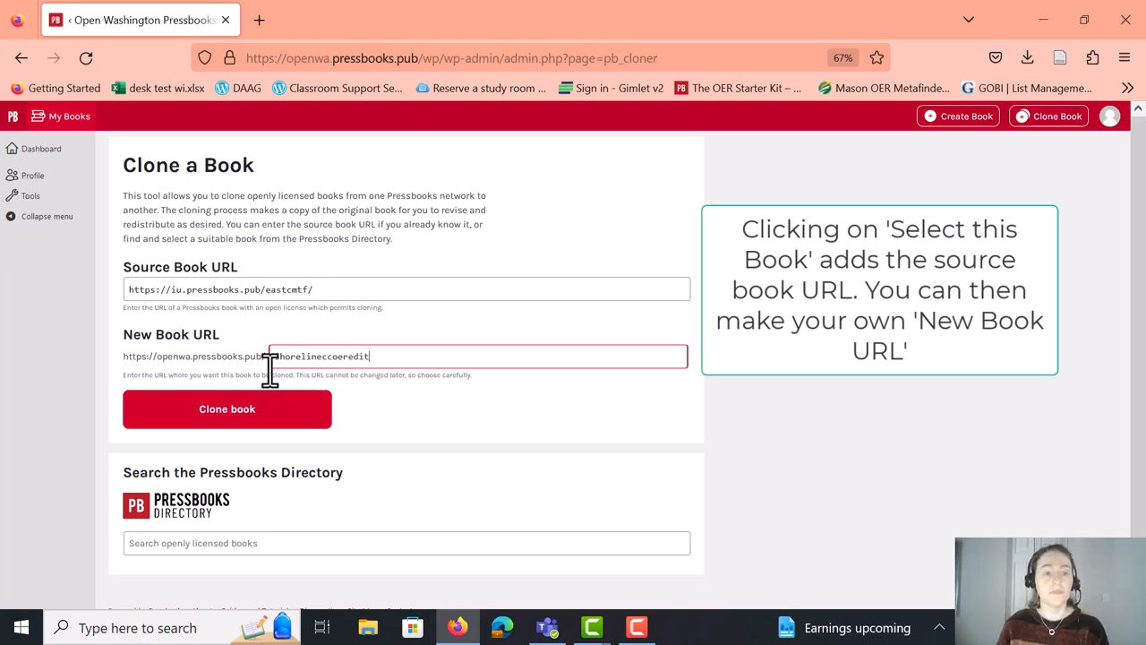
click(226, 409)
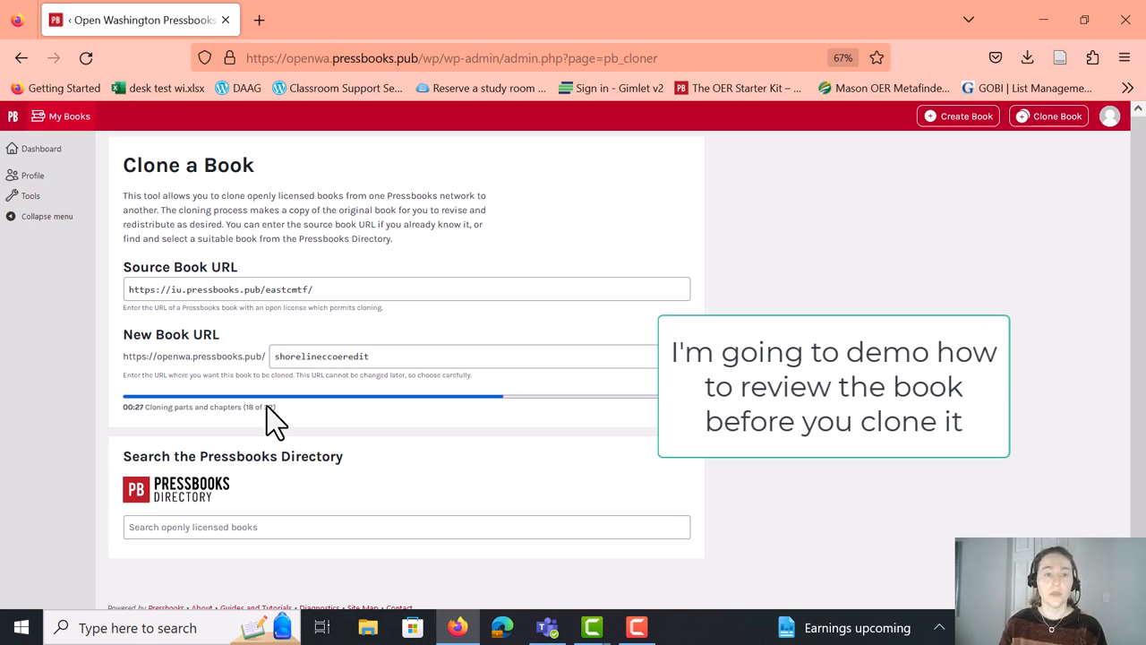
After the clone finishes, search the directory again for 'Open Educational Resources' and scroll the results
text(Open Educational Resources)
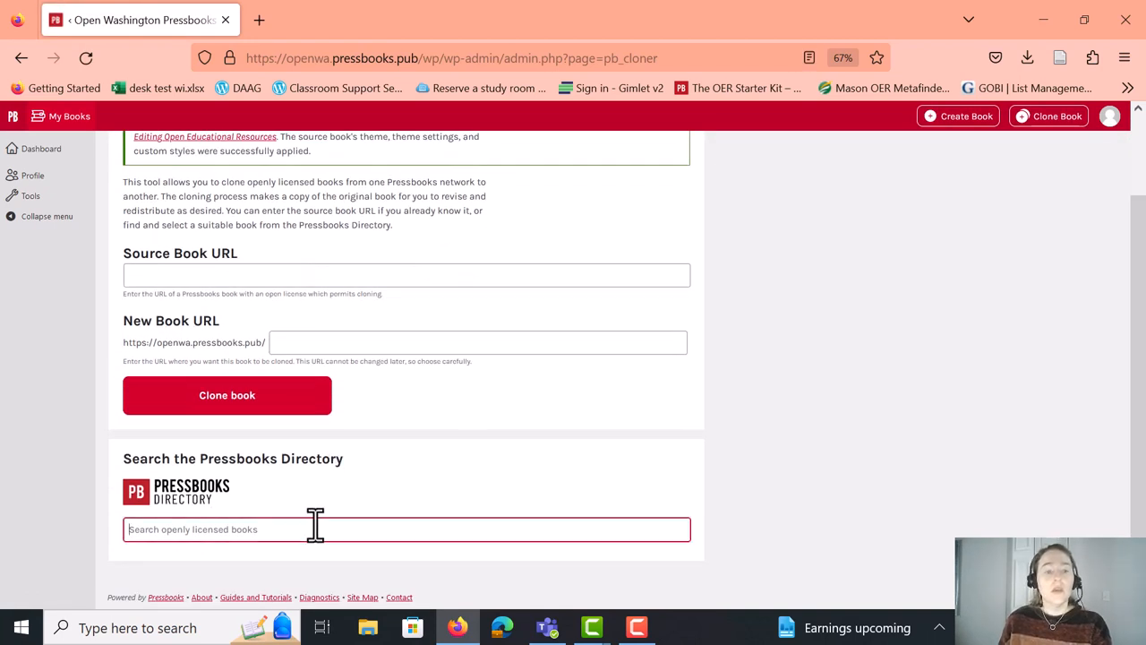
text(Open Educational Resources)
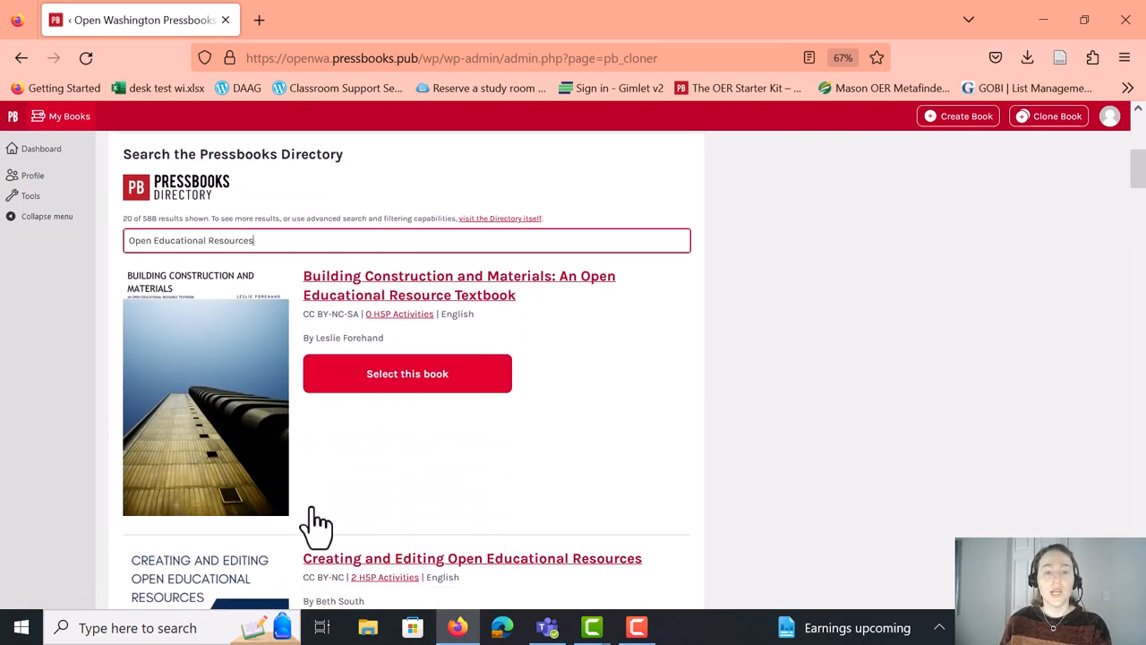
scroll(down, 3)
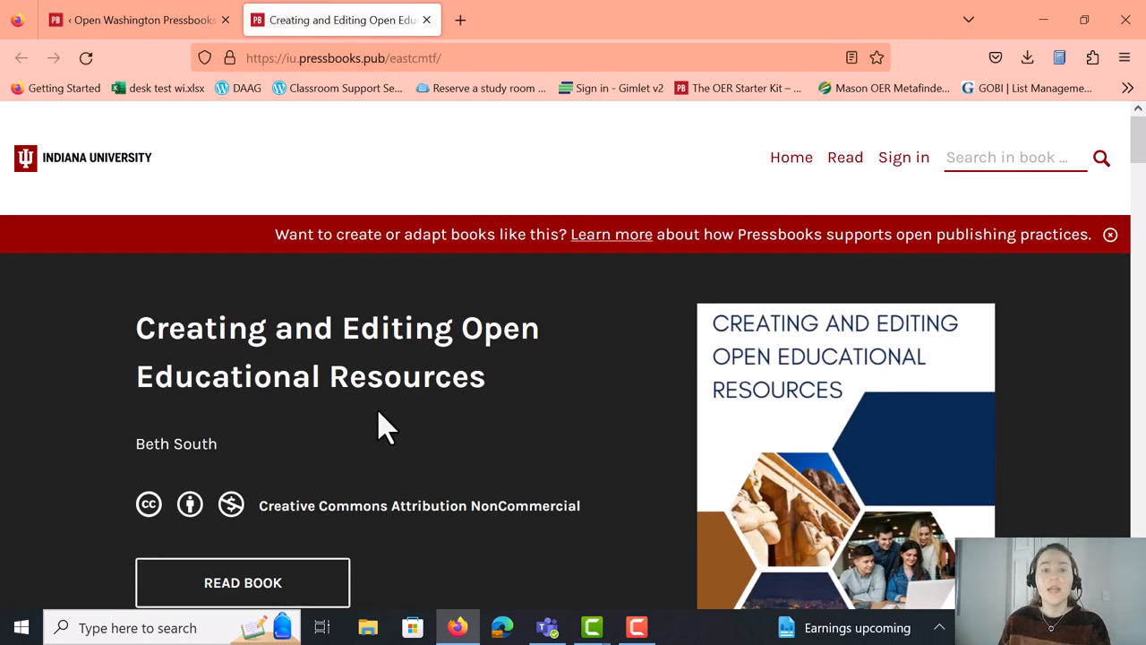
mouse_move(405, 442)
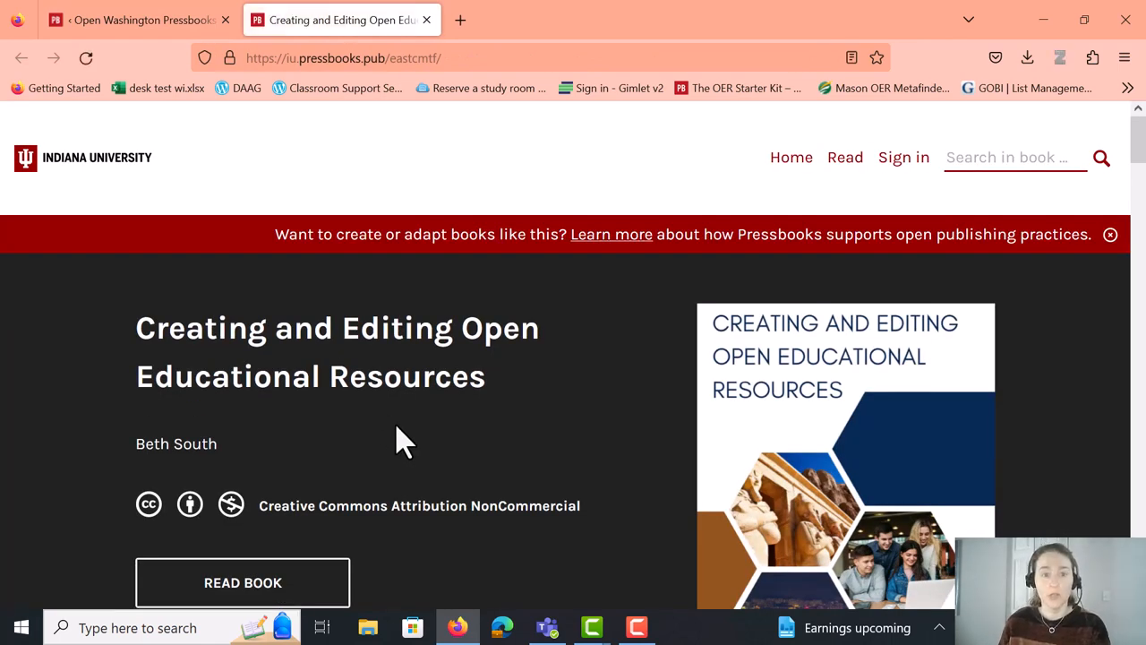
scroll(down, 3)
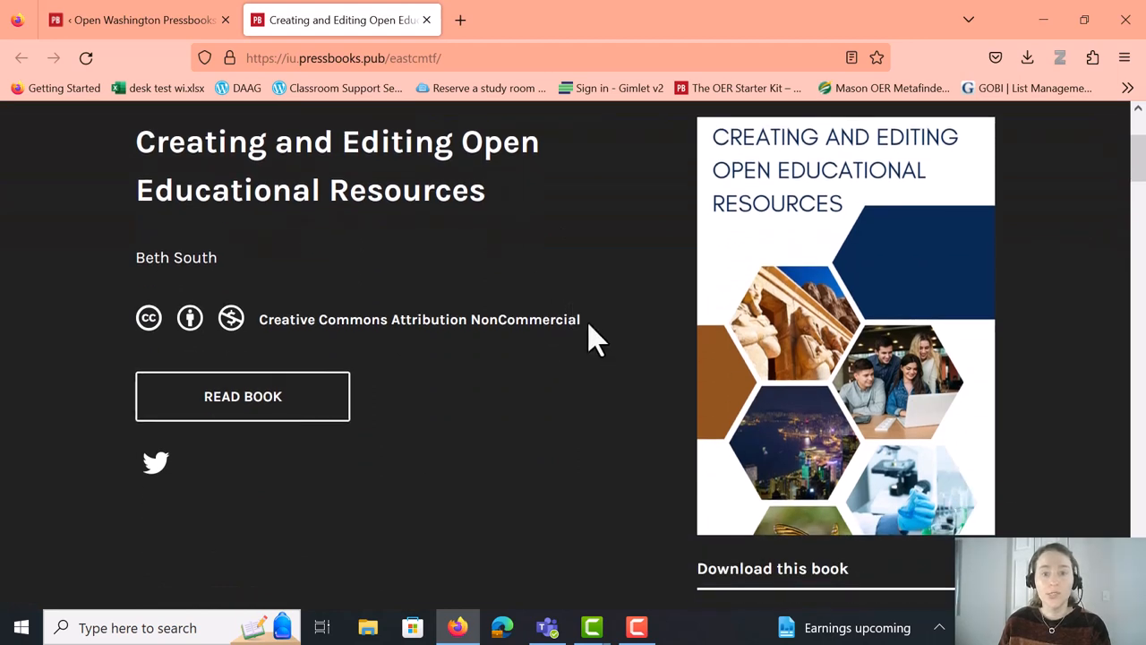
double_click(419, 320)
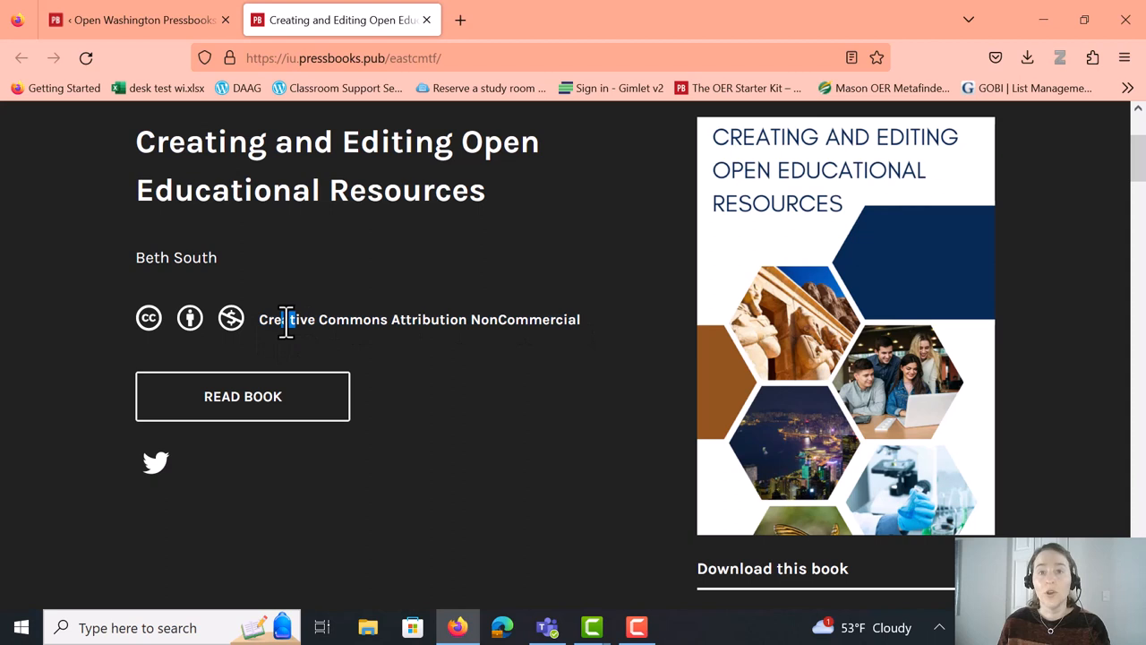
drag(258, 319, 471, 319)
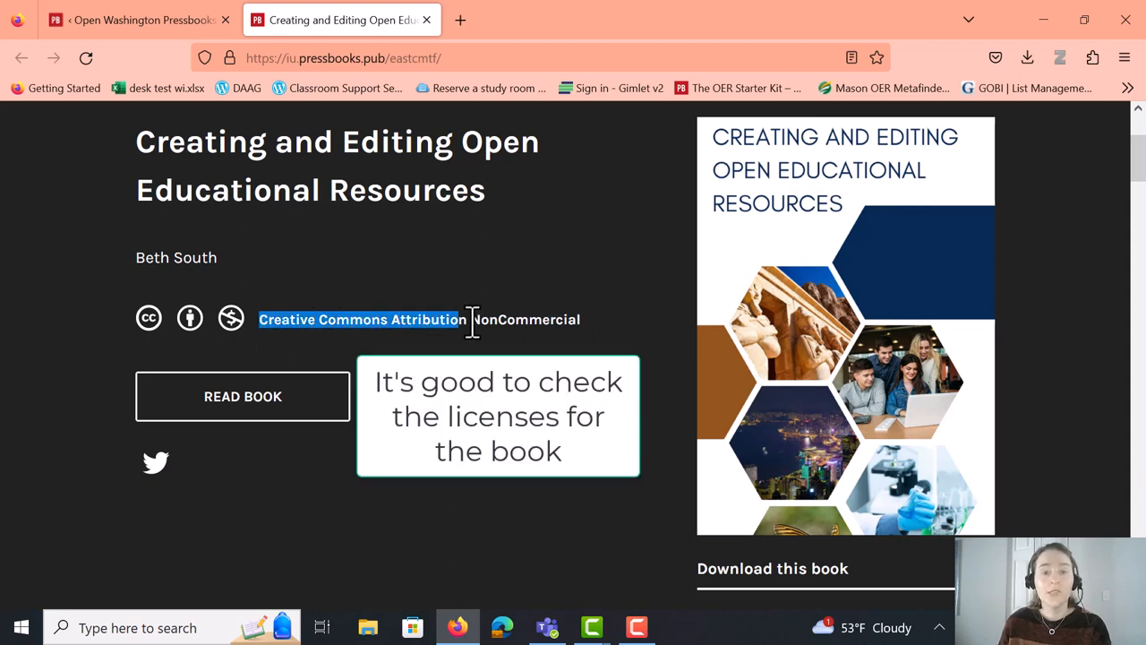
click(591, 327)
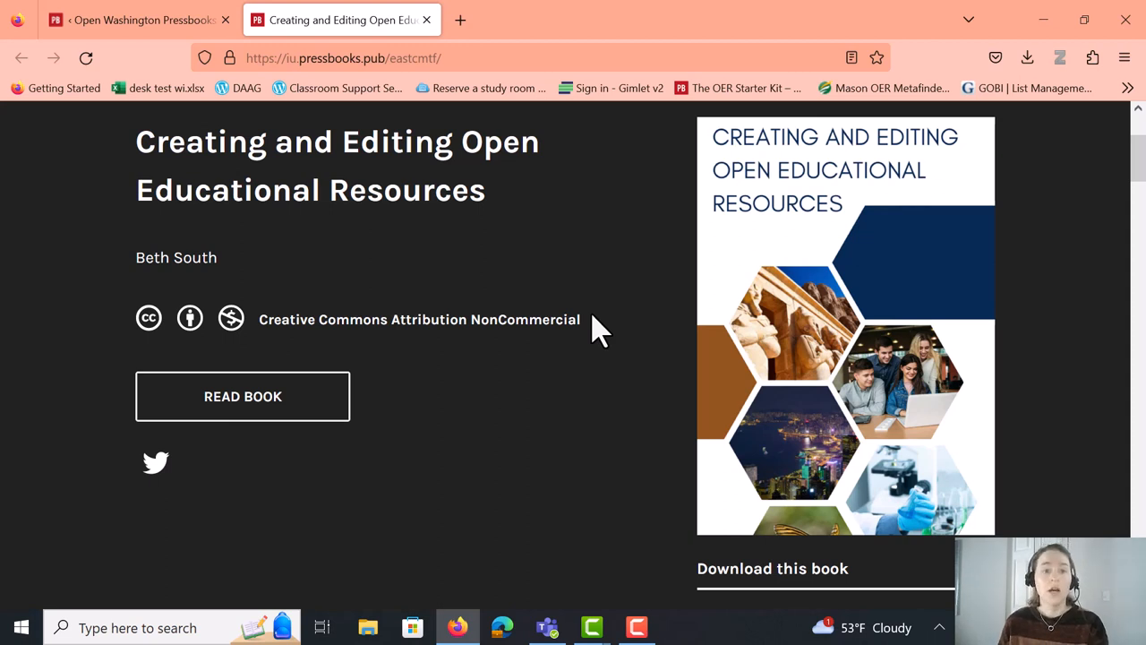
mouse_move(546, 353)
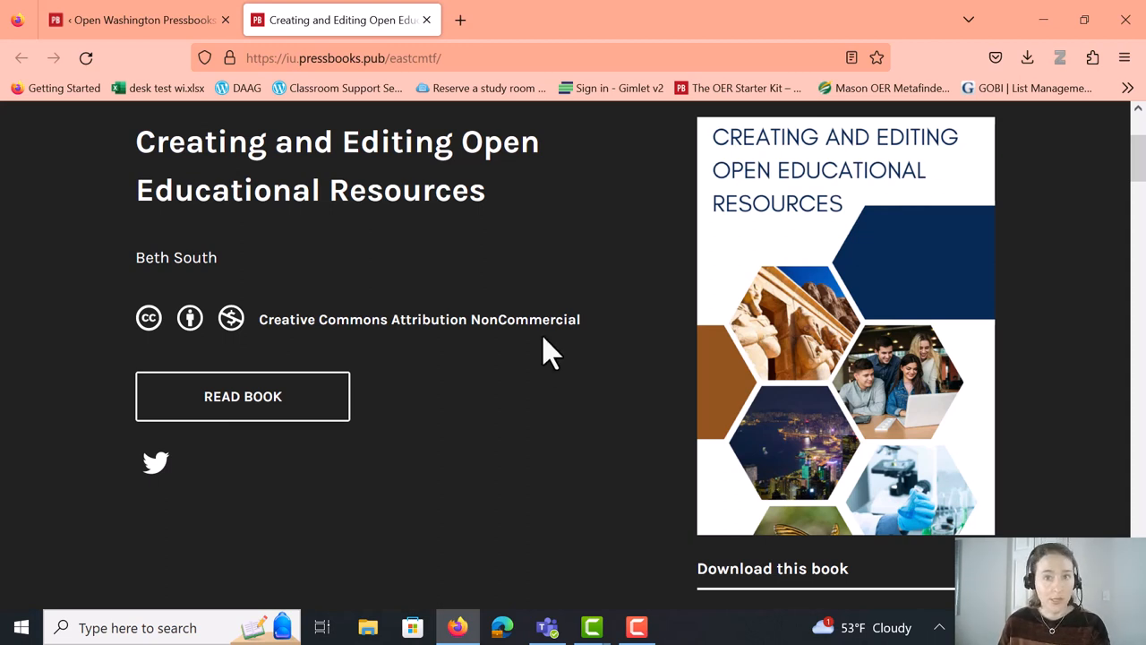
Open Getting Started with OER from Contents and scroll to its CC BY 4.0 video
scroll(down, 3)
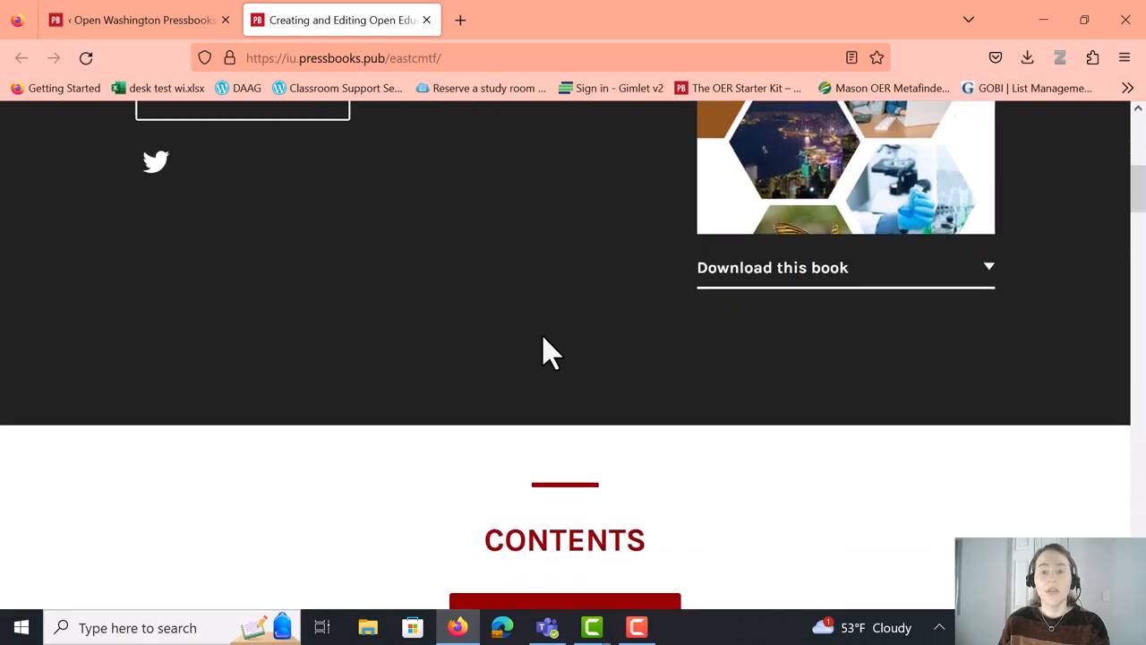
scroll(down, 3)
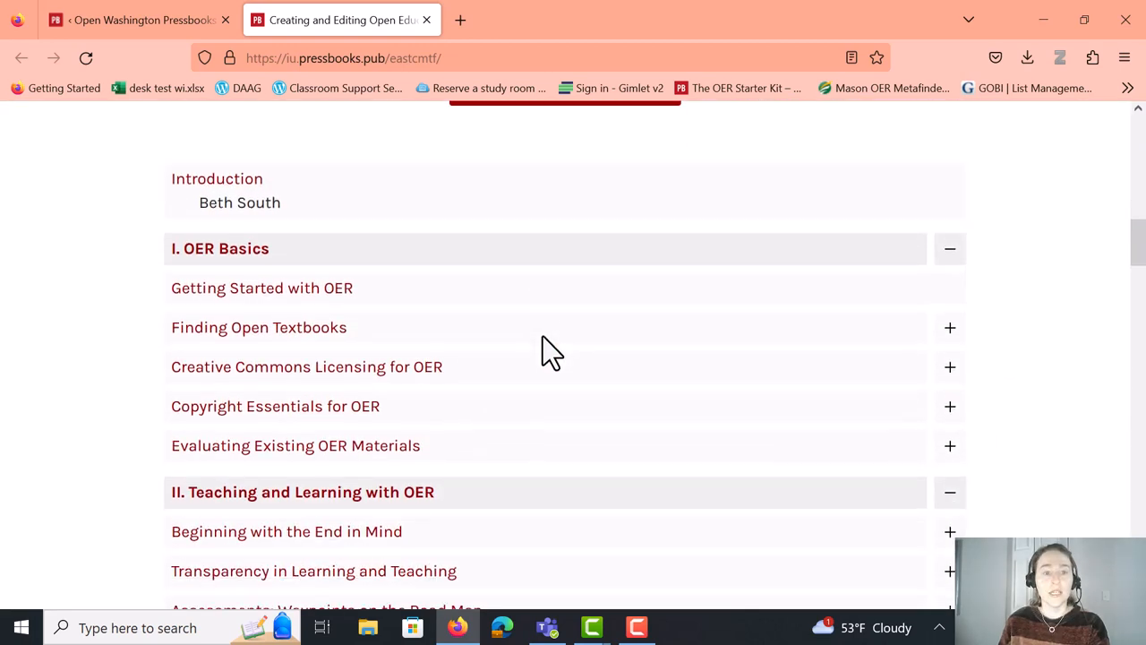
mouse_move(336, 304)
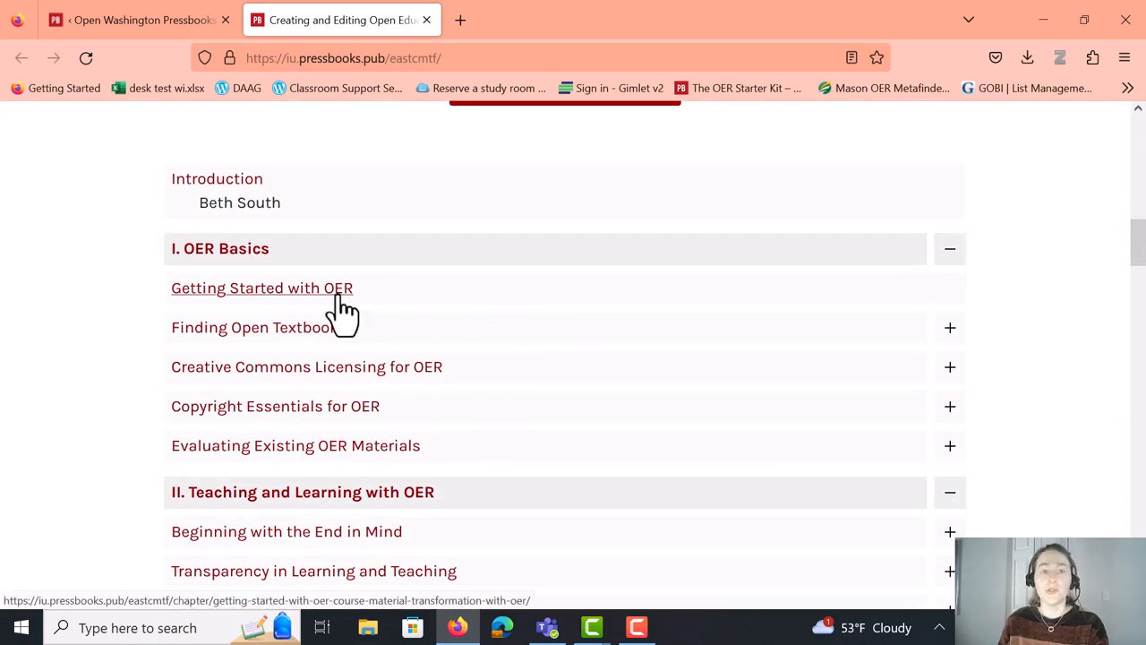
click(261, 288)
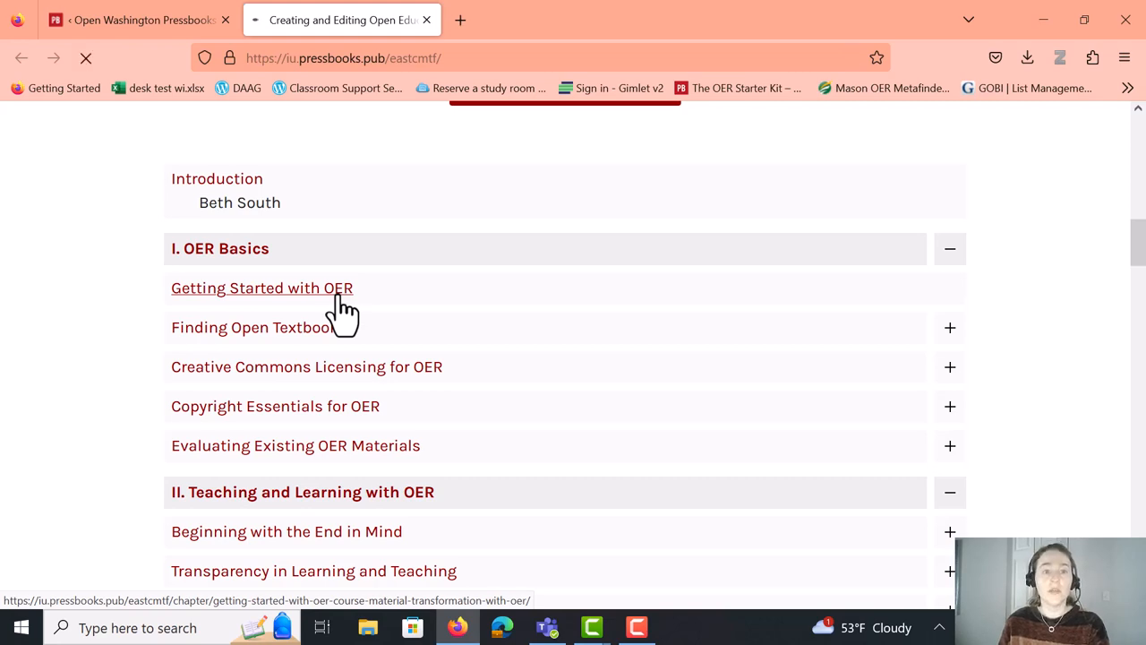
click(261, 287)
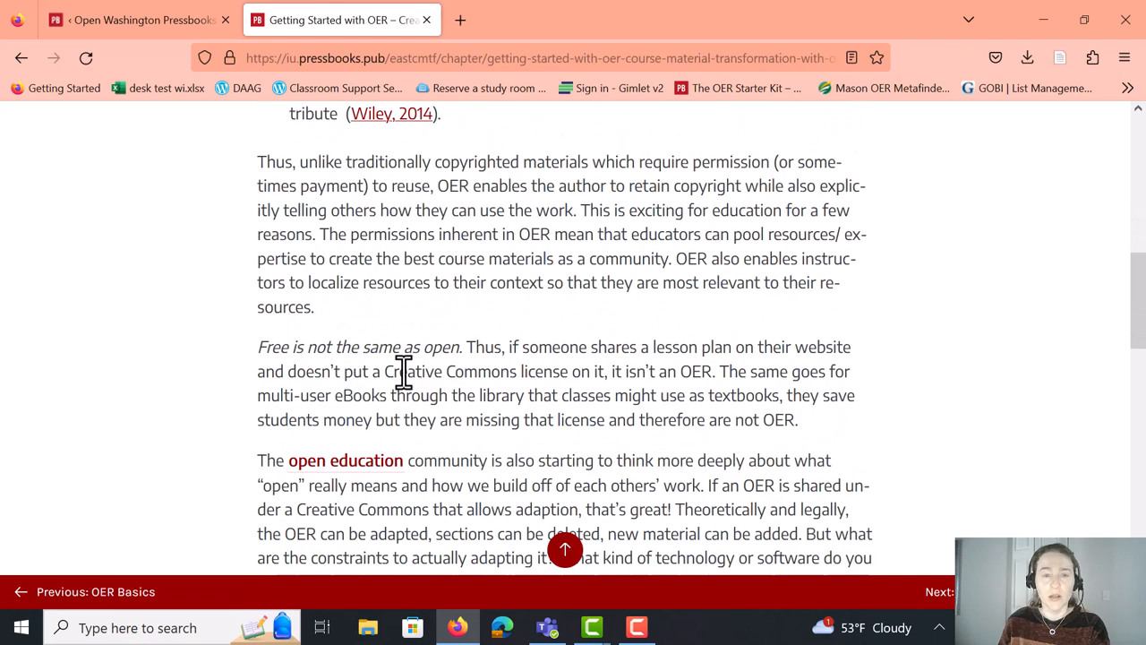
scroll(down, 3)
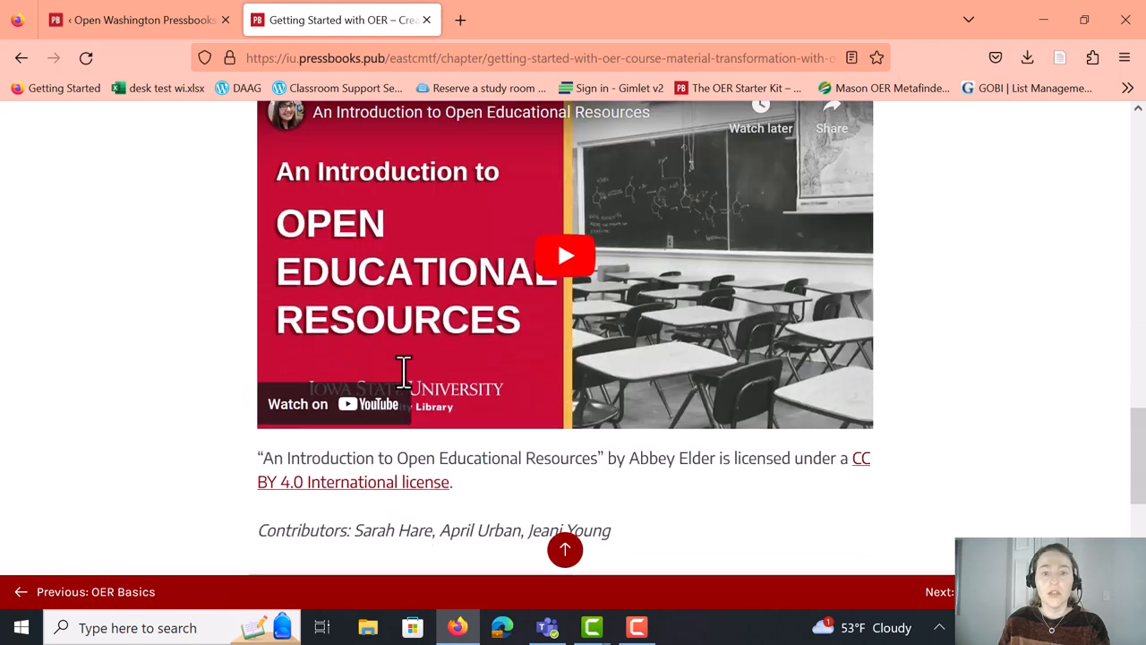
scroll(down, 3)
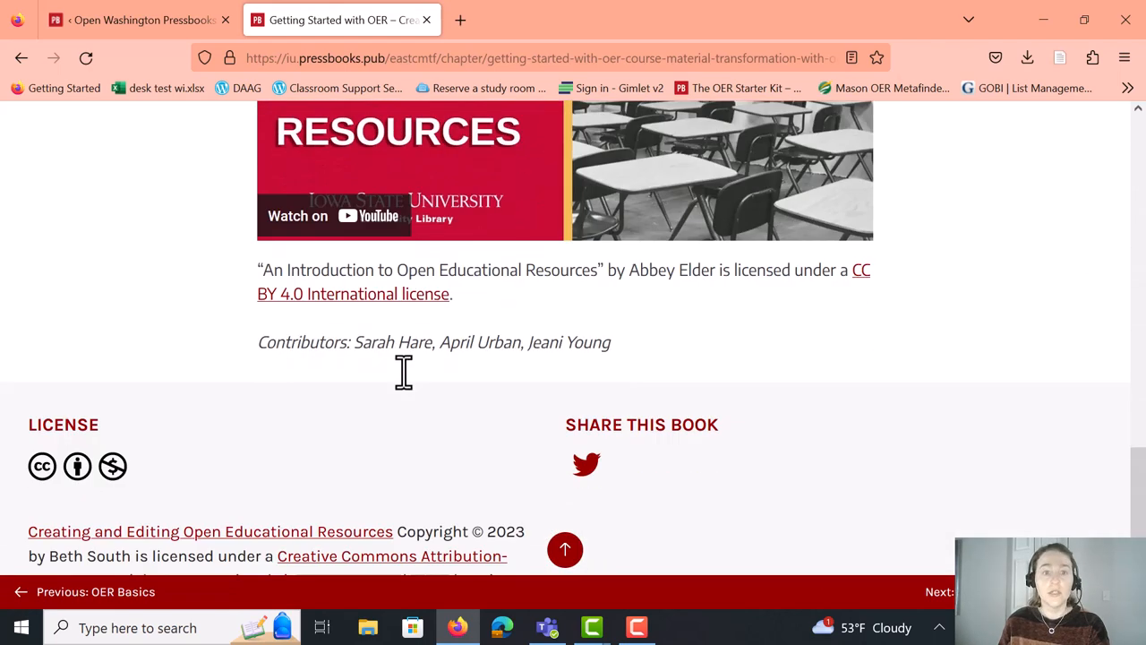
mouse_move(410, 318)
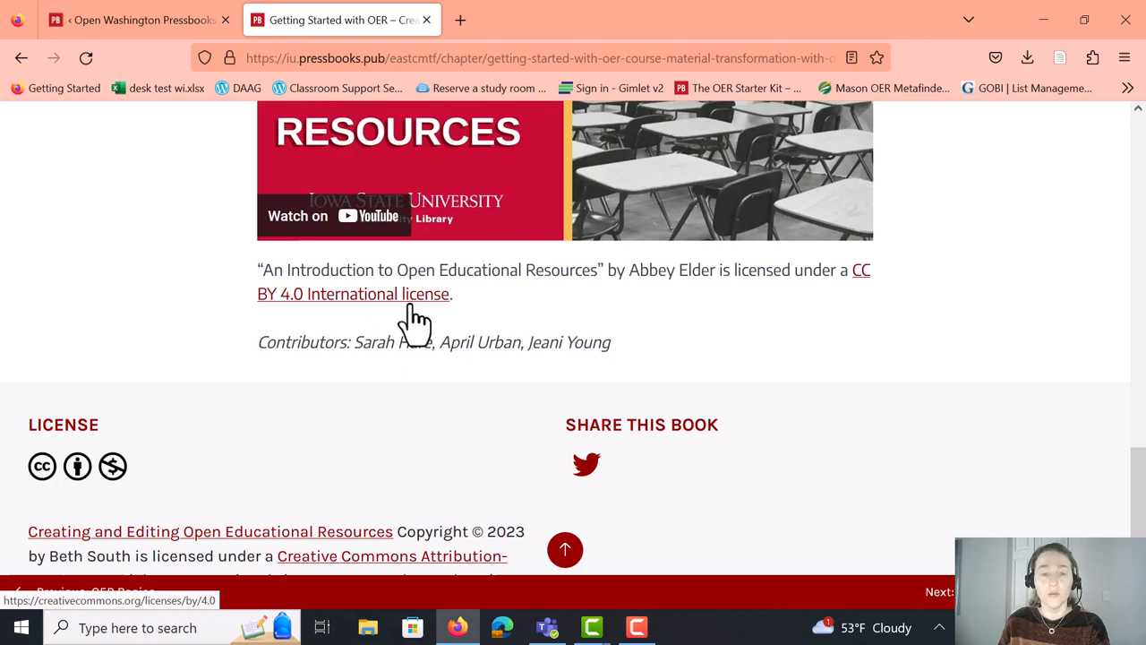
scroll(down, 3)
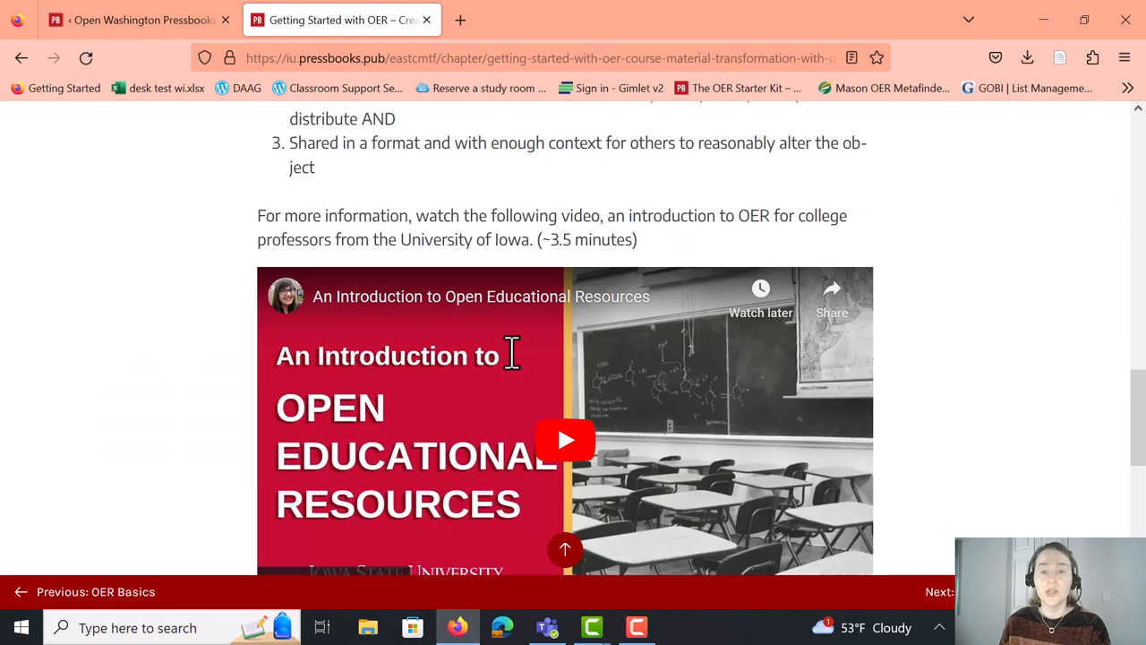
scroll(up, 3)
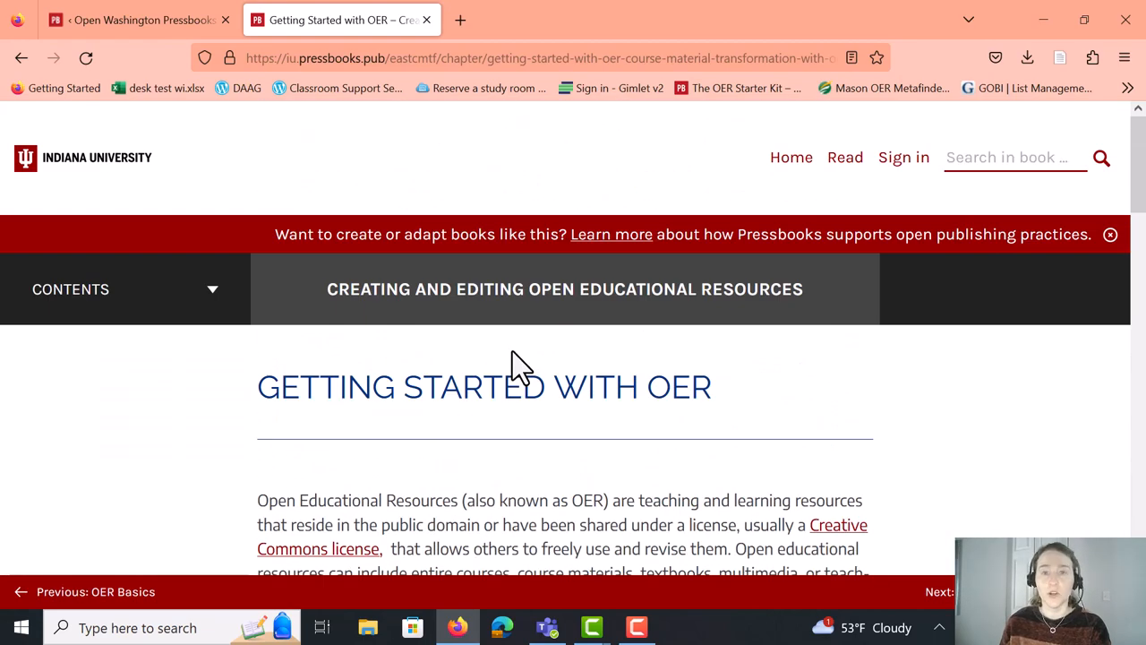
mouse_move(479, 350)
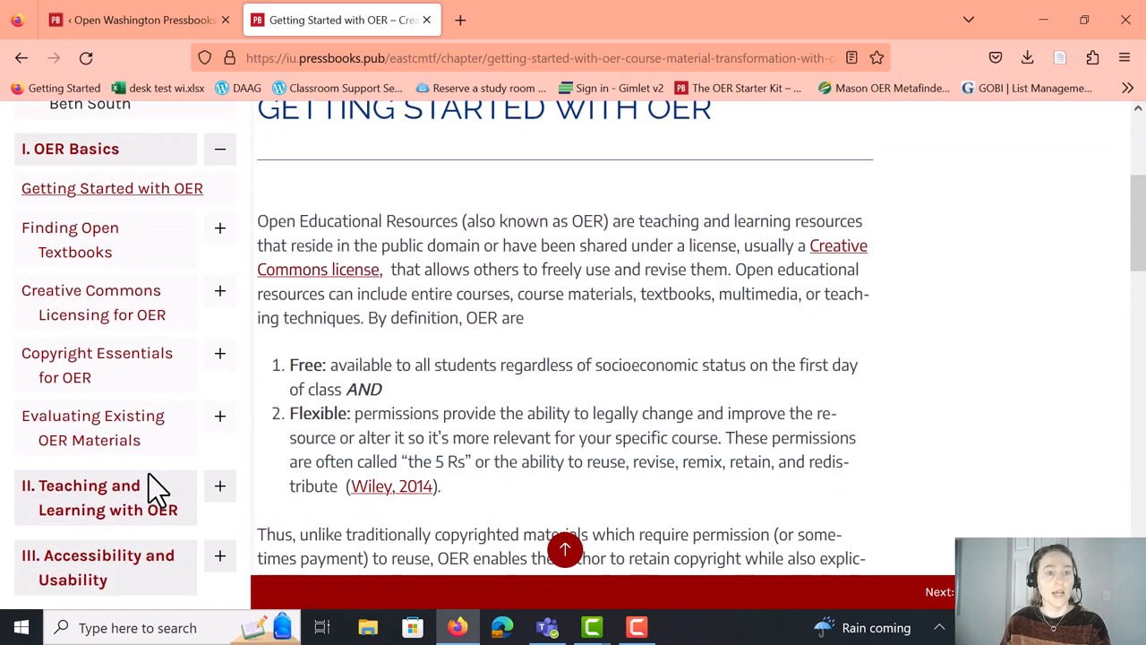
Open Creative Commons Licensing for OER and scroll through its license components
click(101, 302)
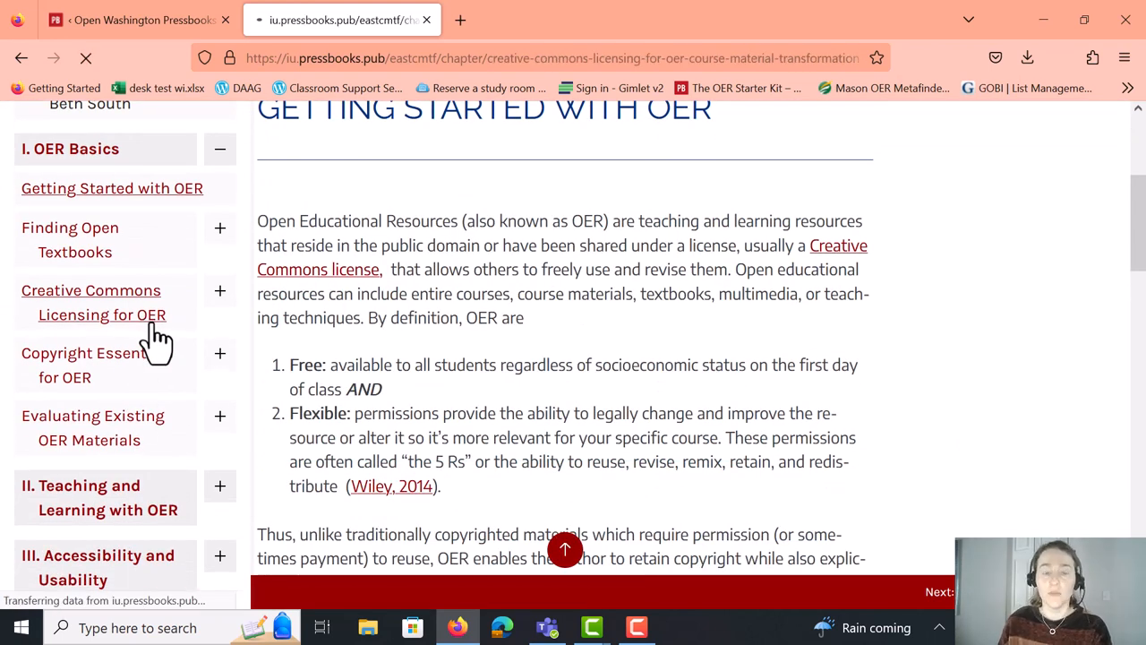
click(101, 302)
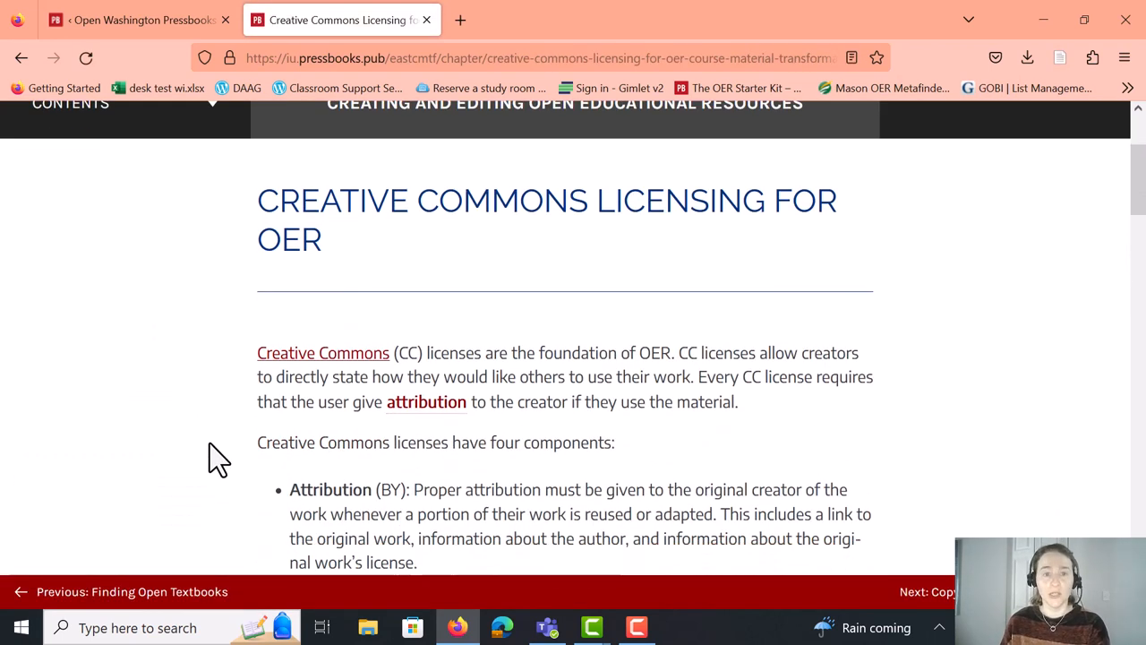
scroll(down, 3)
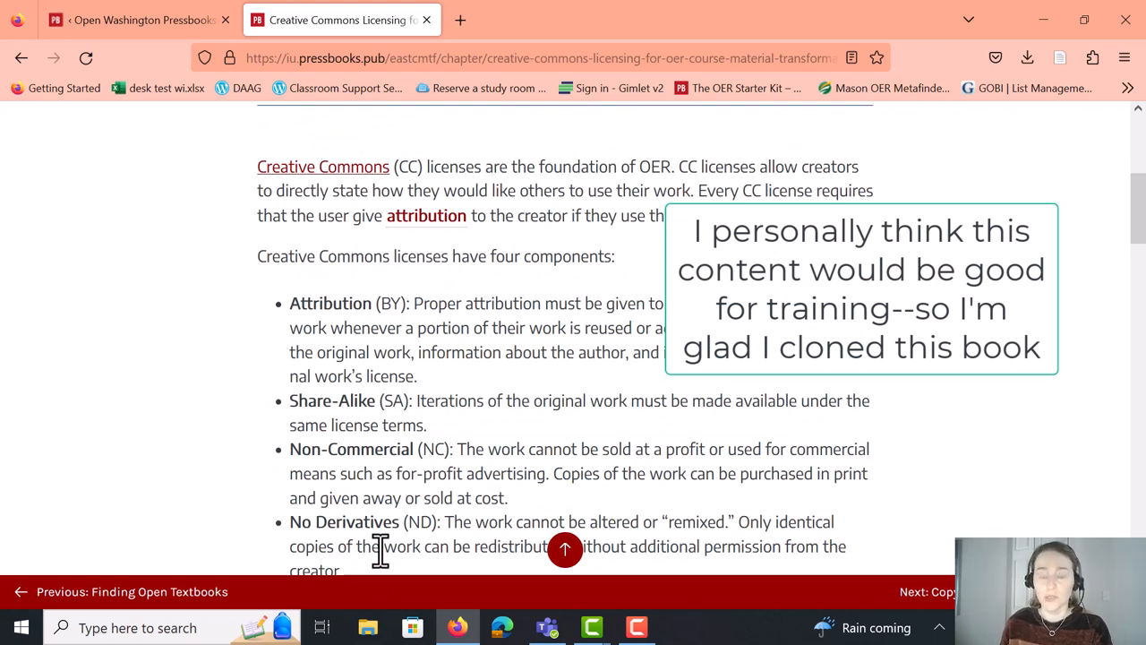
scroll(down, 3)
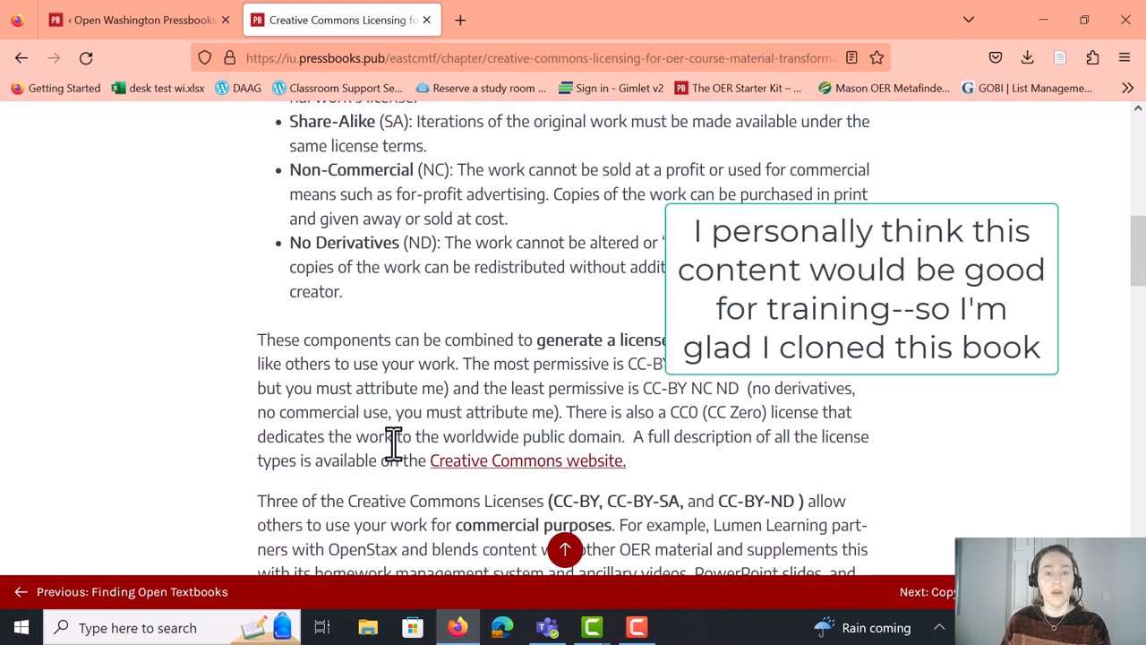
scroll(down, 3)
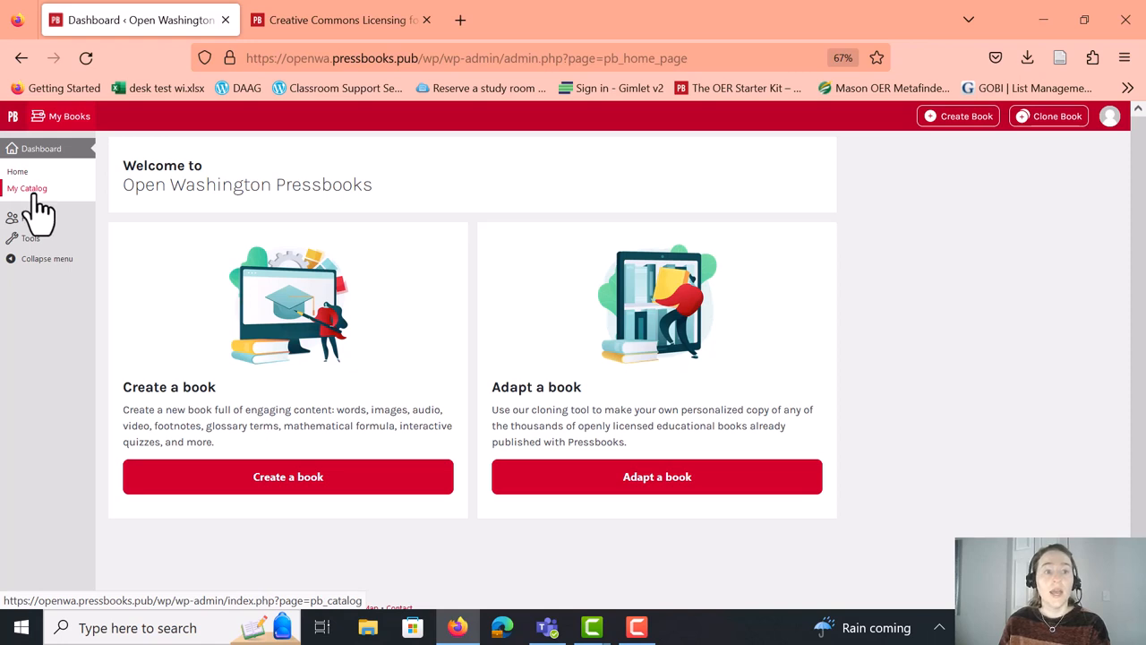
mouse_move(32, 204)
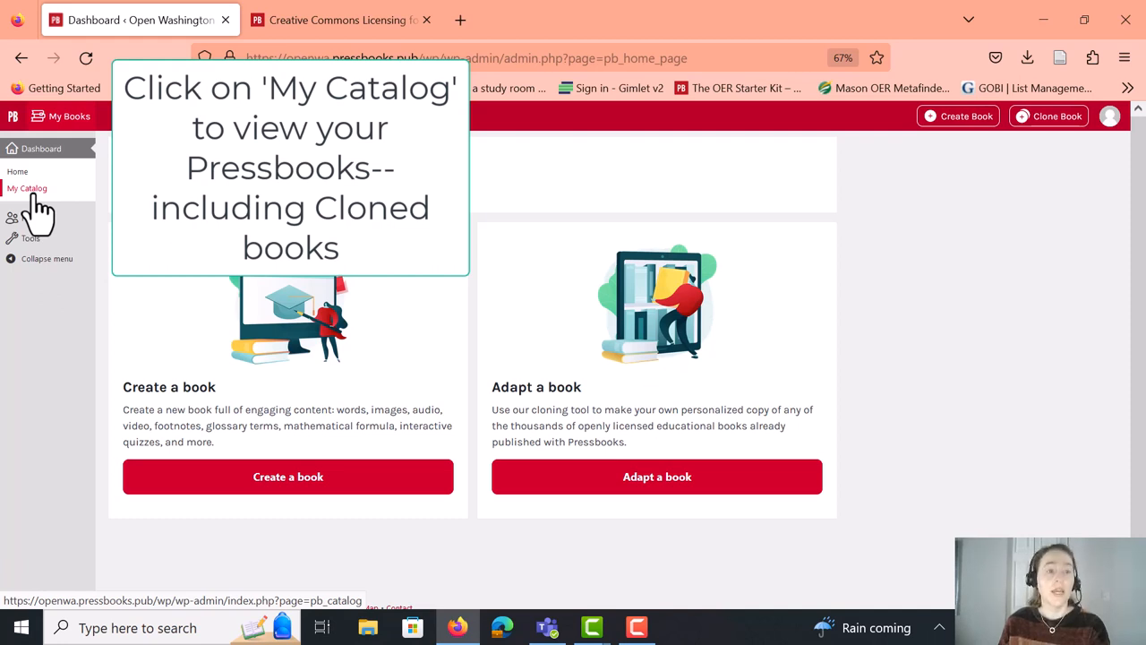
Open My Catalog and scroll to the cloned Creating and Editing Open Educational Resources book
click(27, 188)
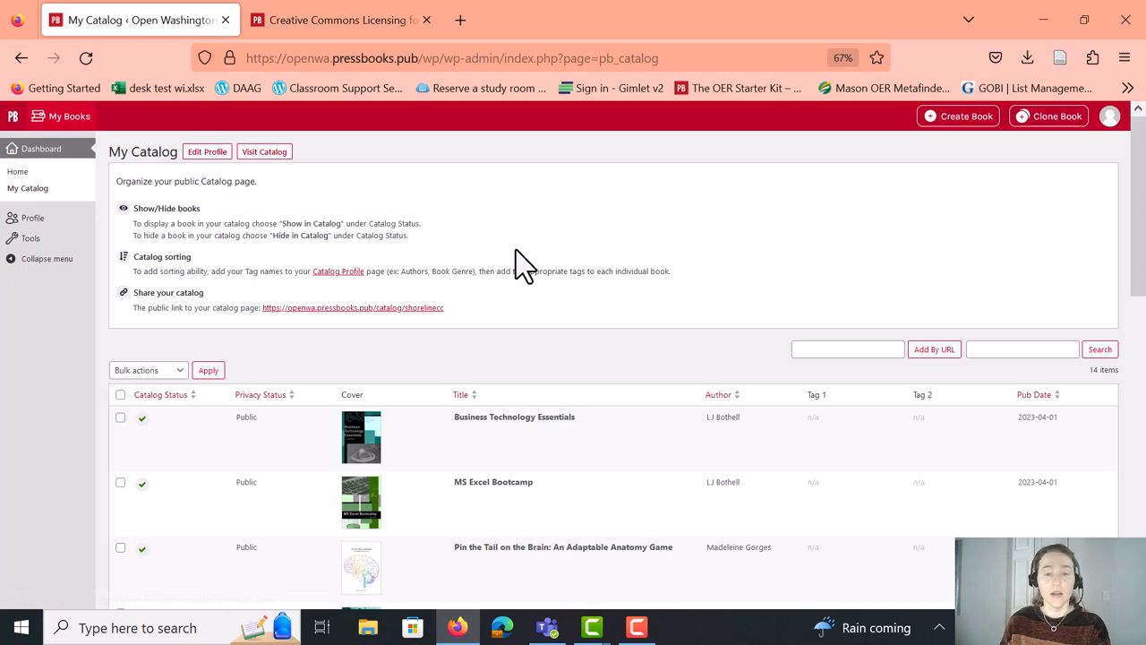
scroll(down, 3)
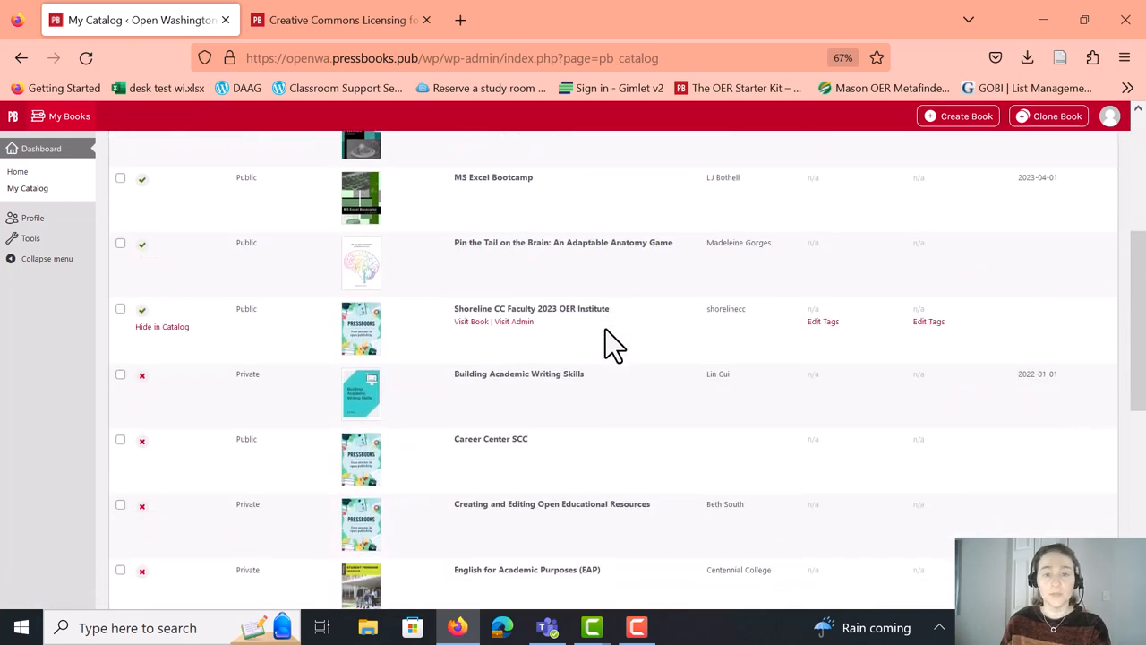
scroll(down, 3)
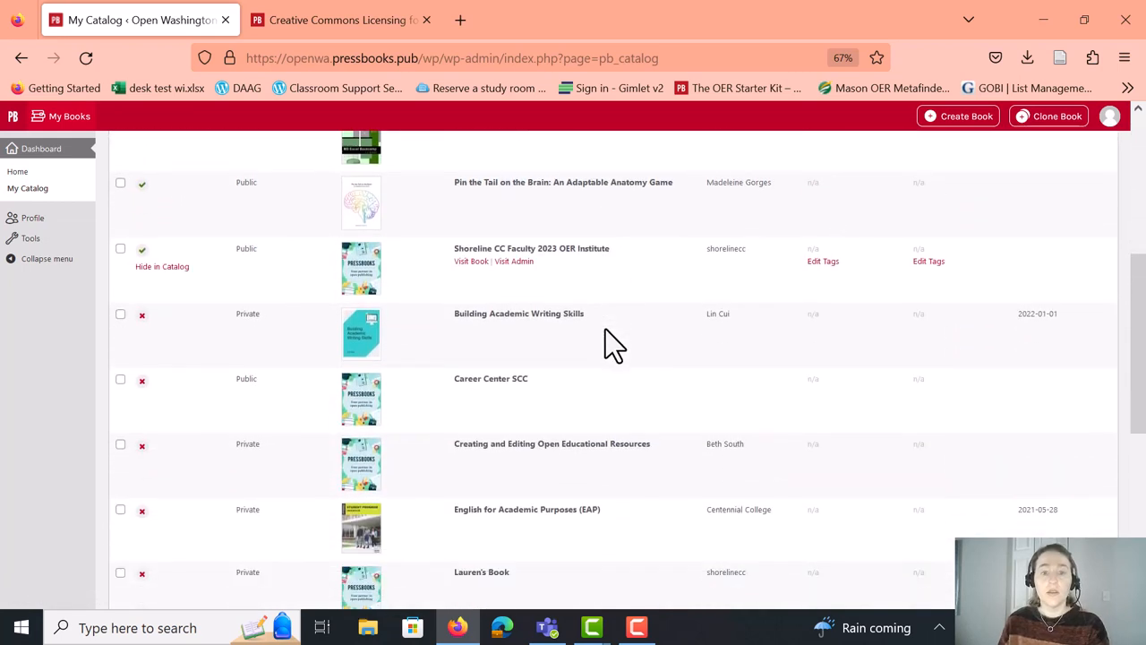
scroll(down, 3)
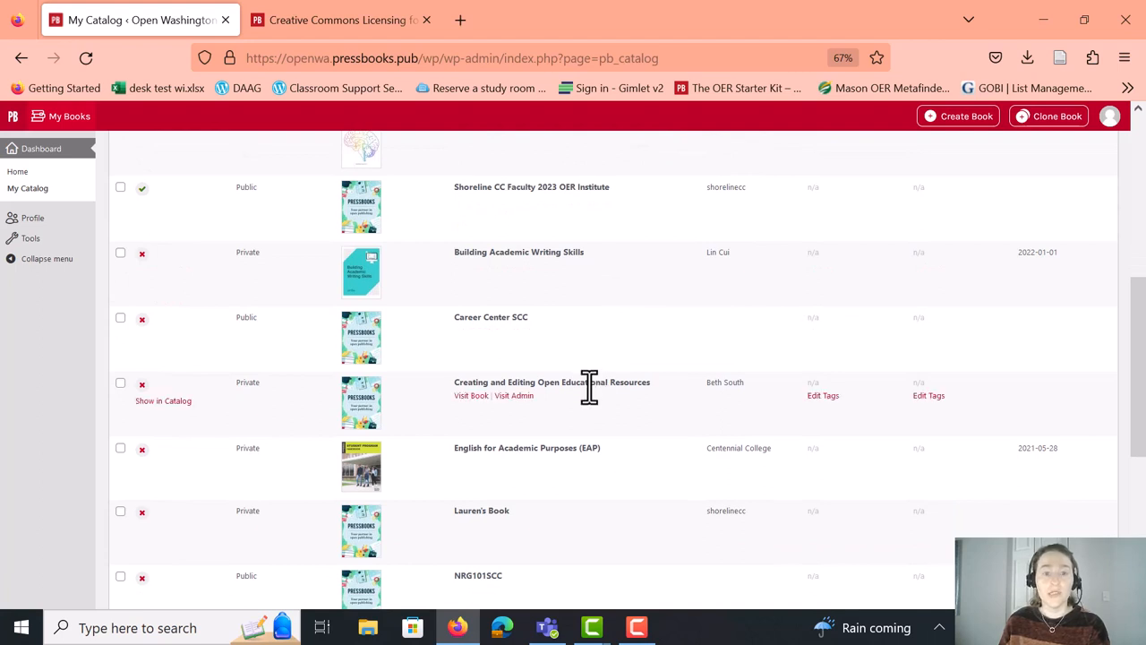
scroll(down, 3)
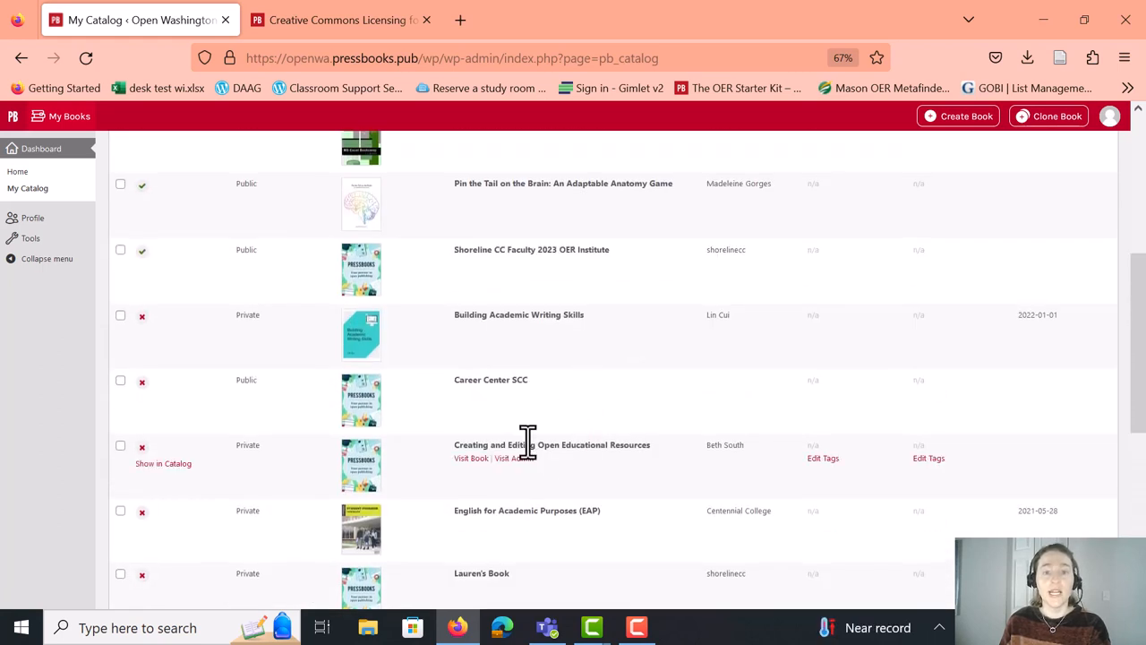
mouse_move(584, 454)
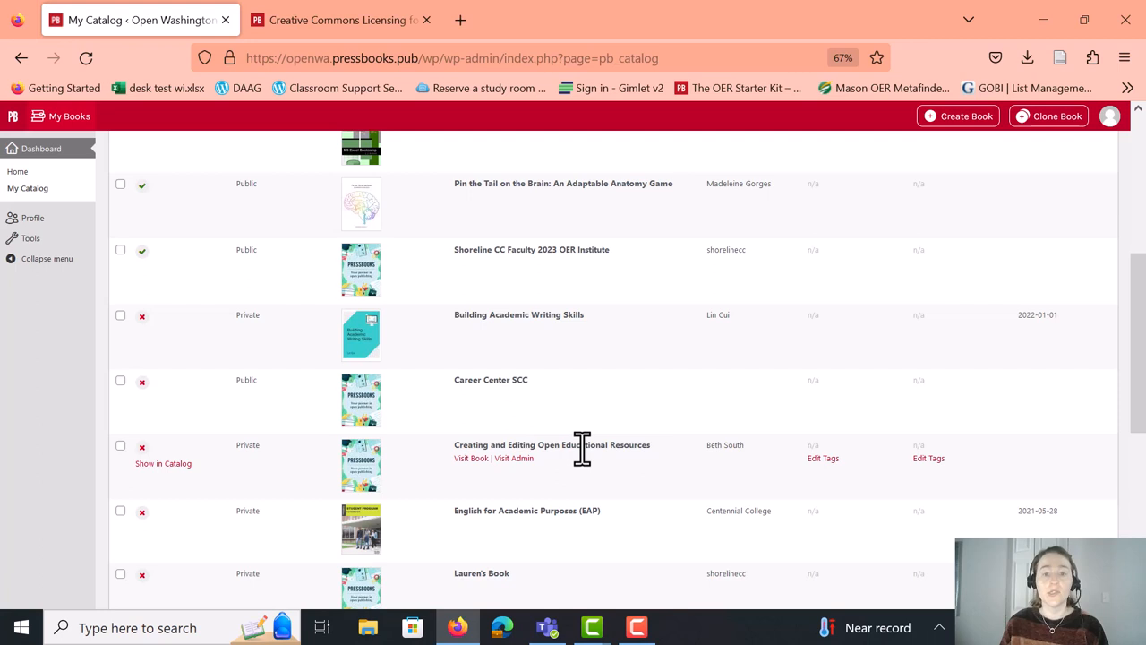
mouse_move(510, 459)
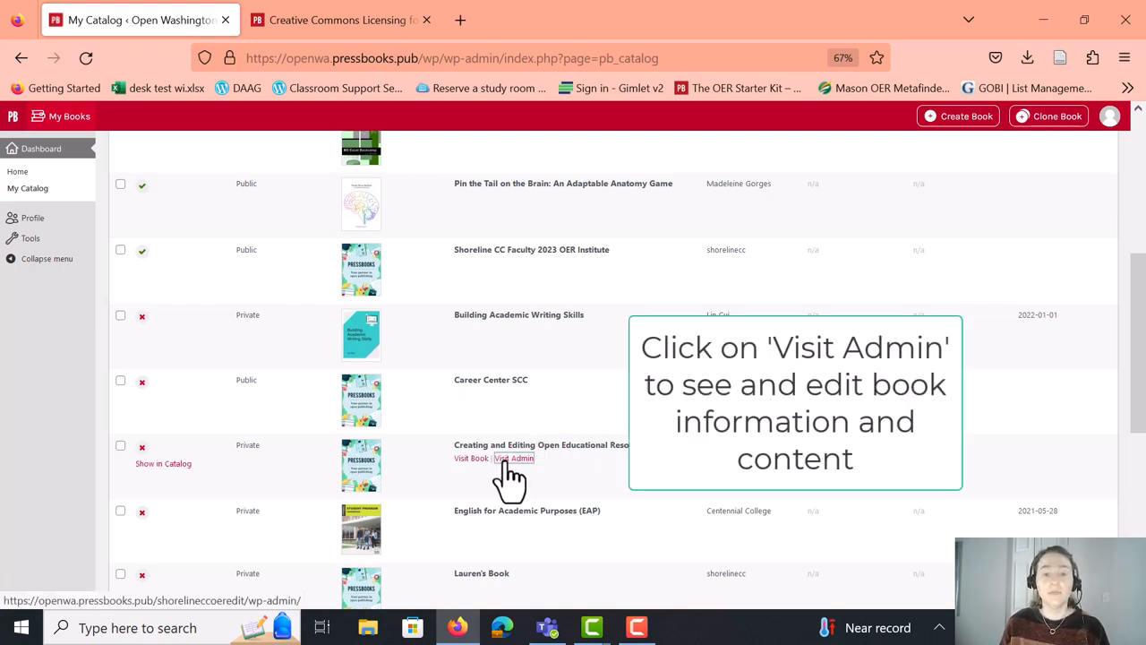
Visit the cloned book's admin dashboard and start Edit book info
click(513, 458)
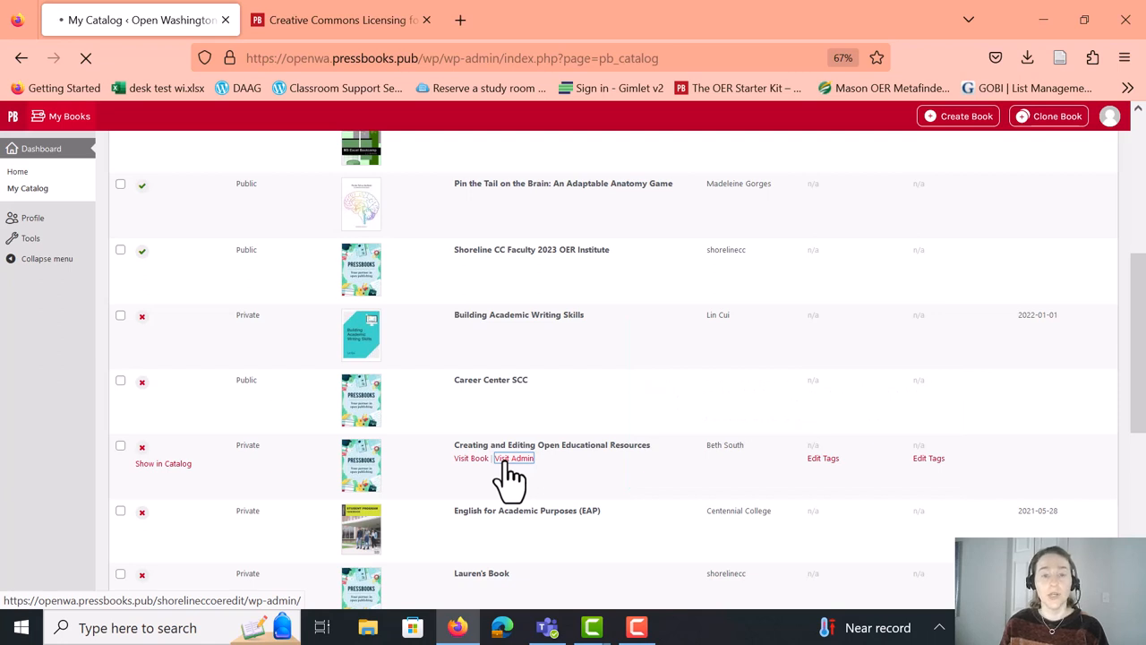
click(514, 458)
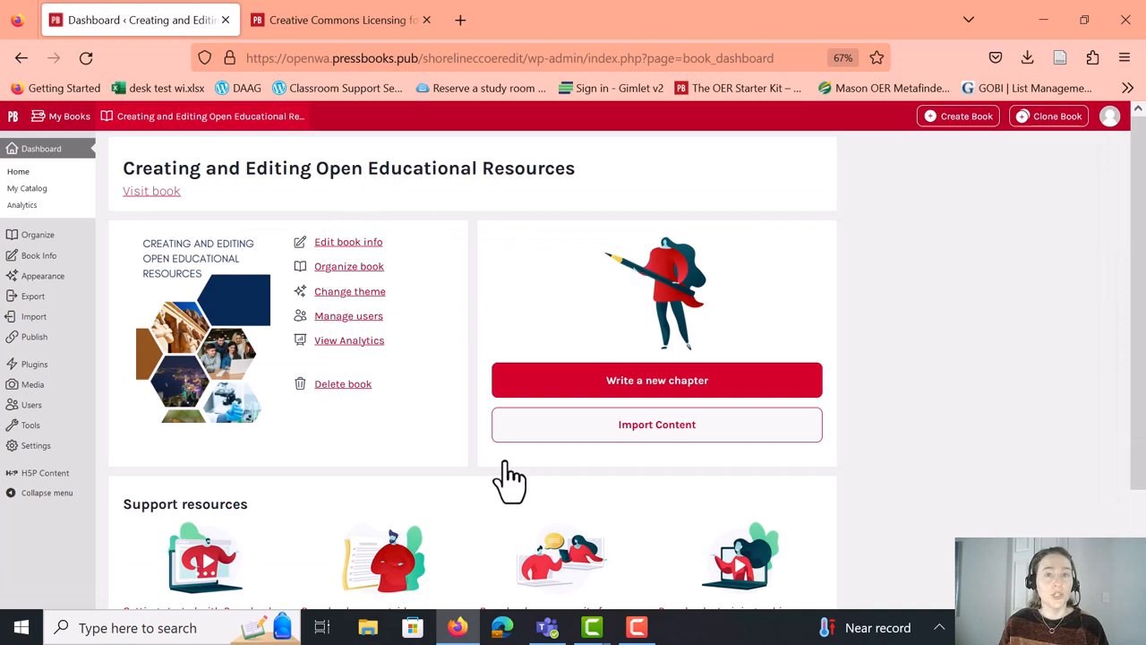
mouse_move(510, 461)
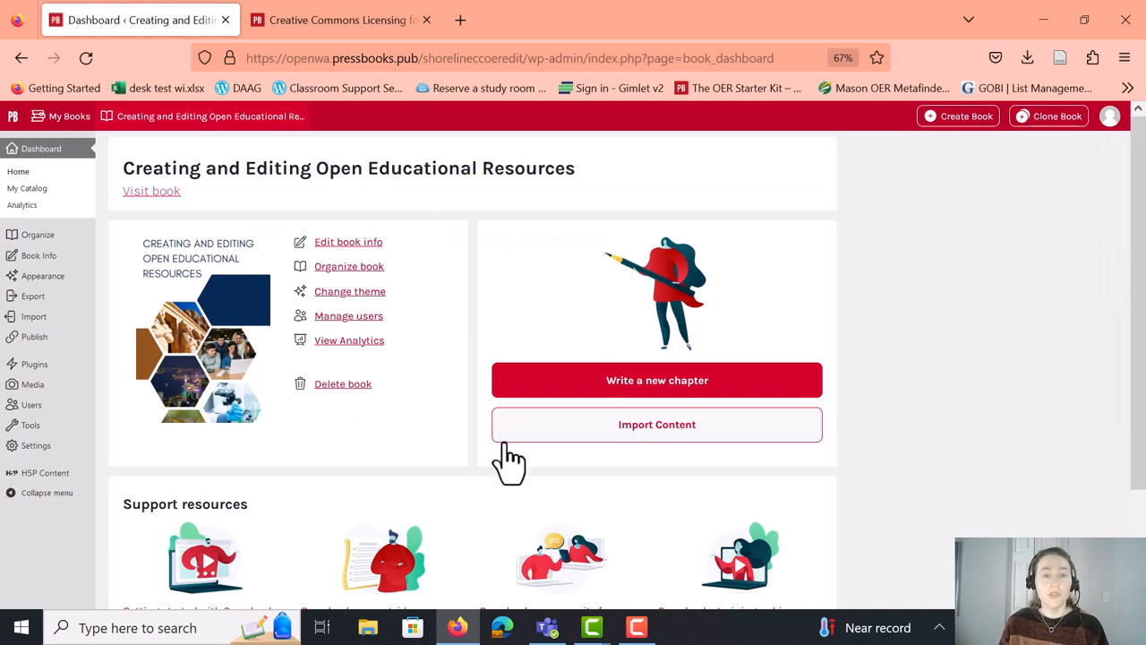
mouse_move(657, 393)
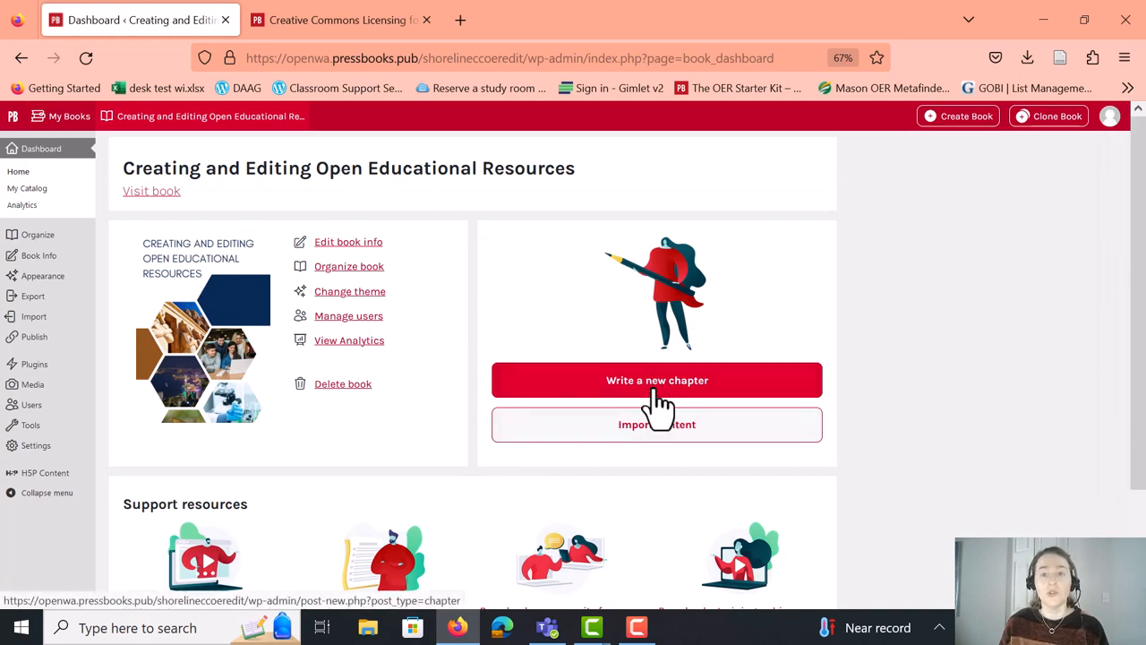
mouse_move(506, 320)
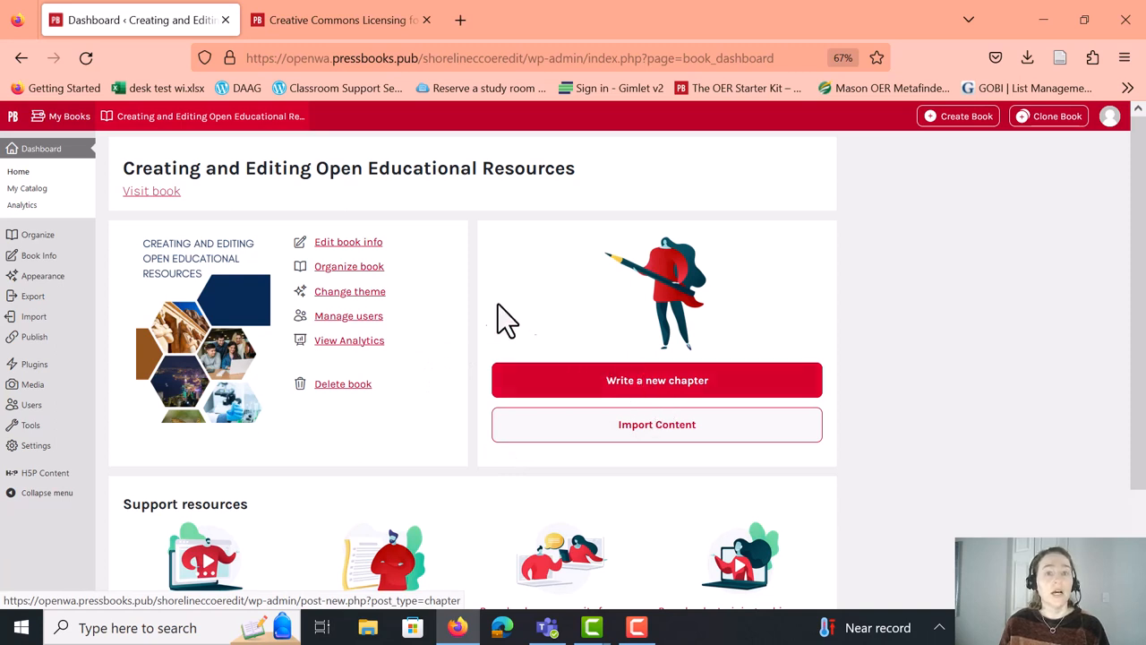
mouse_move(360, 269)
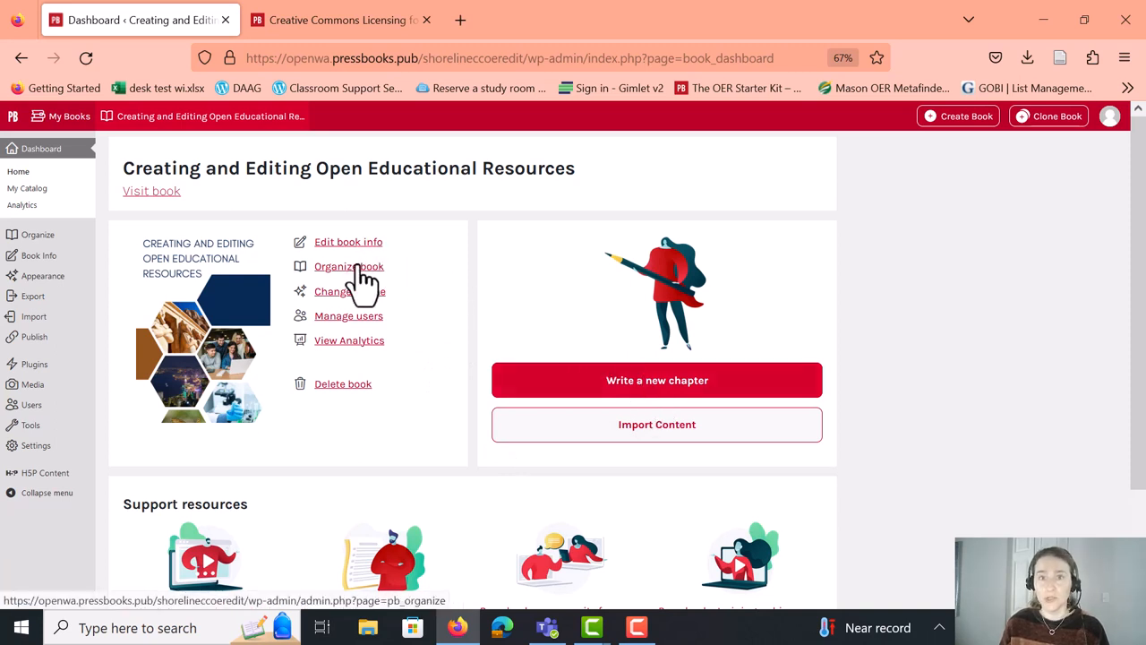
mouse_move(359, 255)
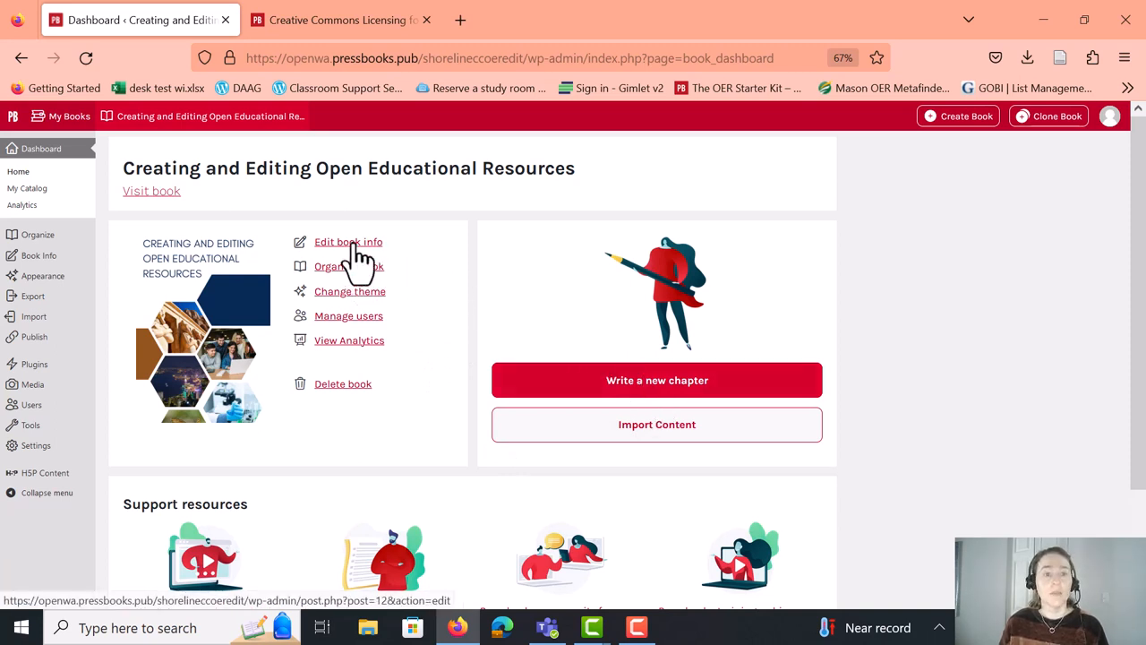
click(348, 241)
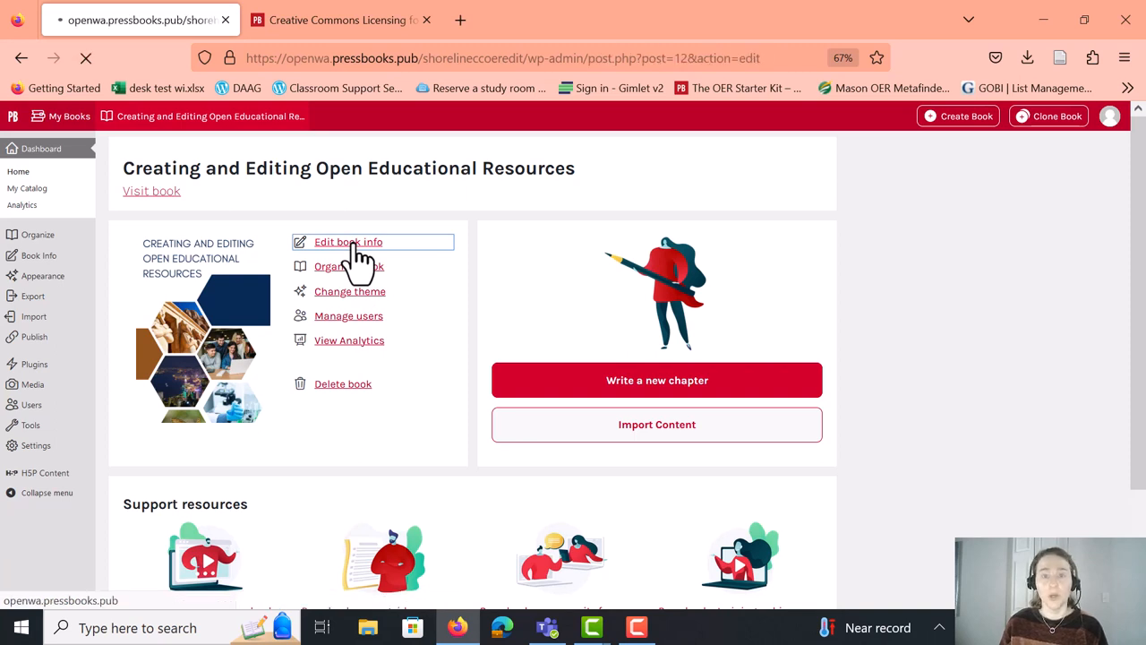
Try then undo 'at Shoreline' in the title, and add shorelinecc as a second author
click(348, 242)
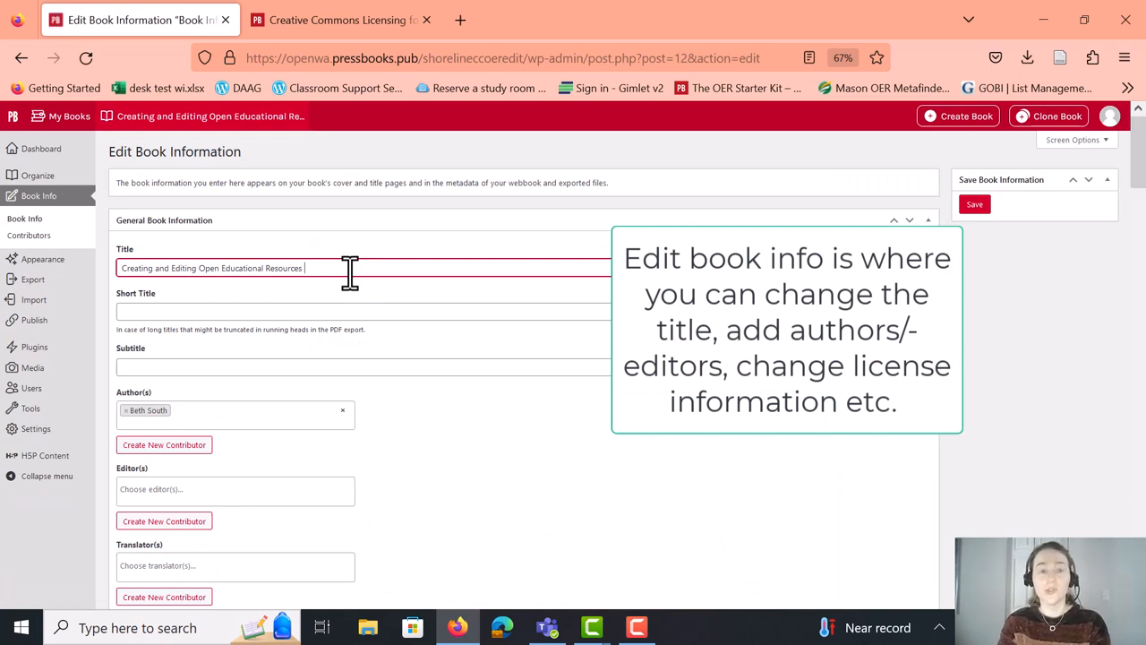
text(at Shoreline)
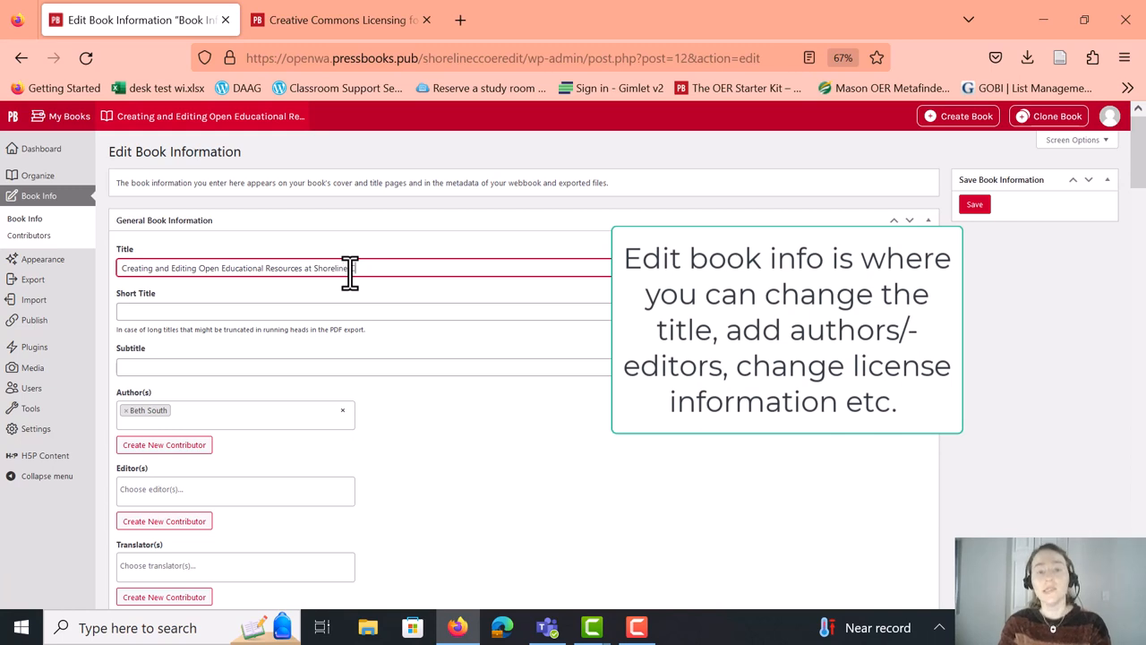
key(Backspace)
text(c)
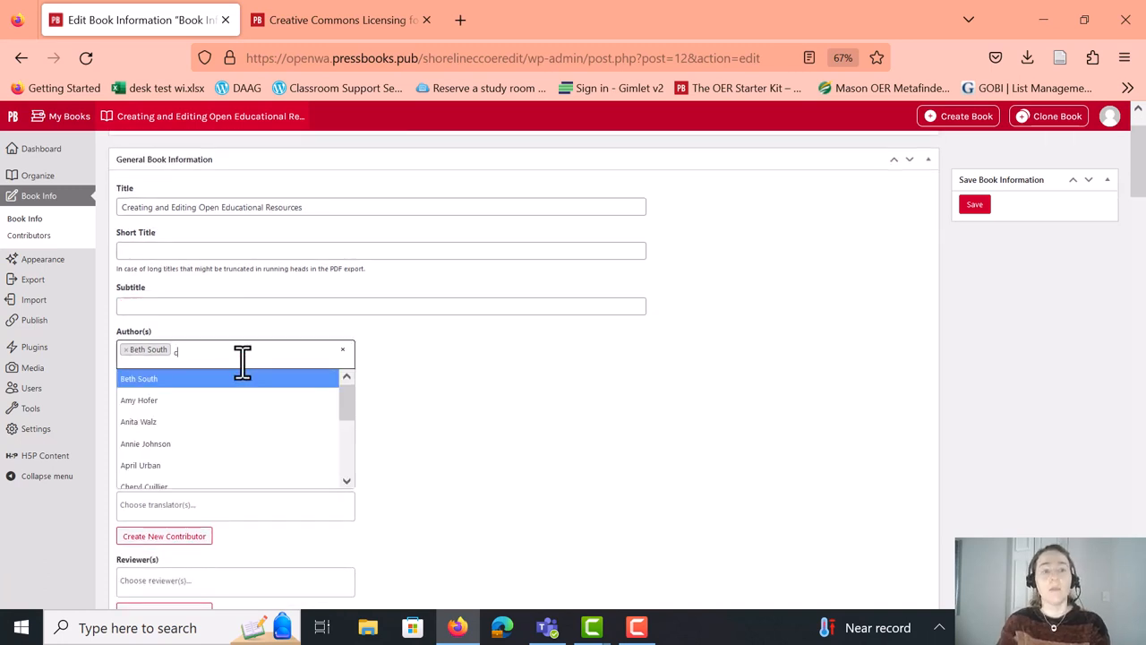
text(a)
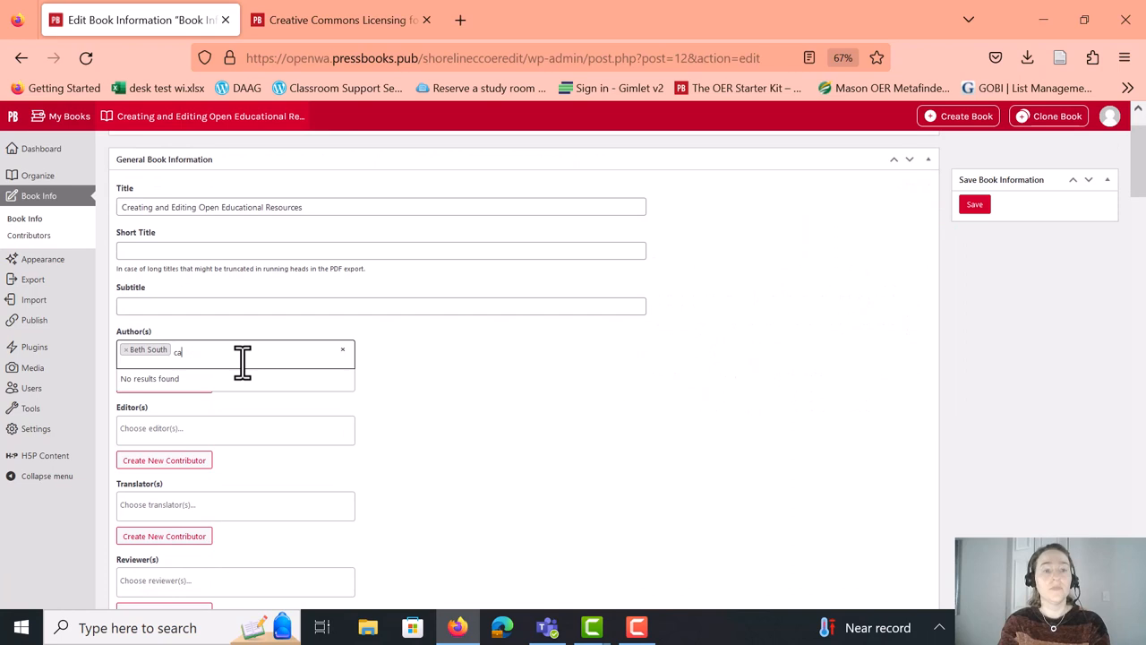
text(shoreline)
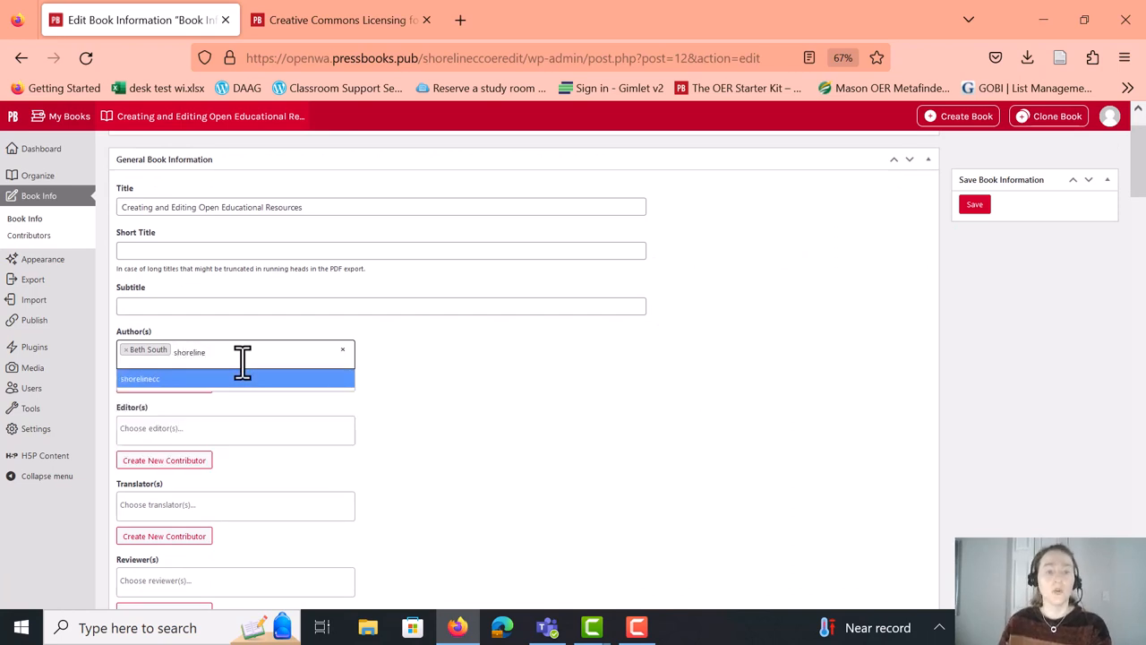
click(140, 378)
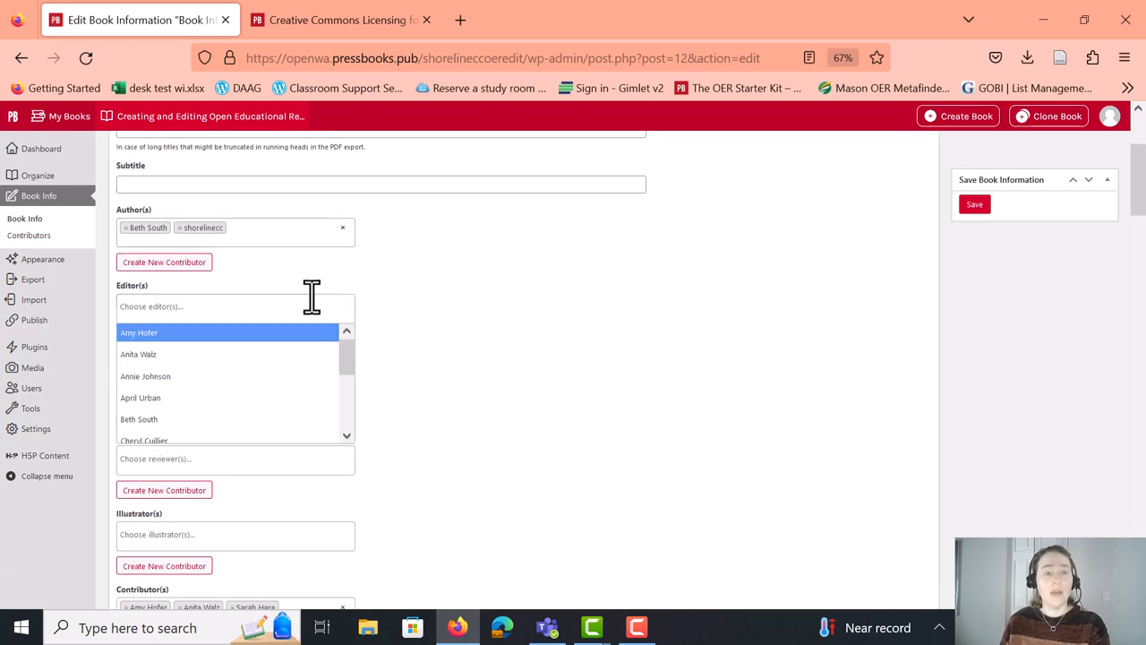
Search 'sh' in Contributor(s) and add shorelinecc as a contributor
text(Justin)
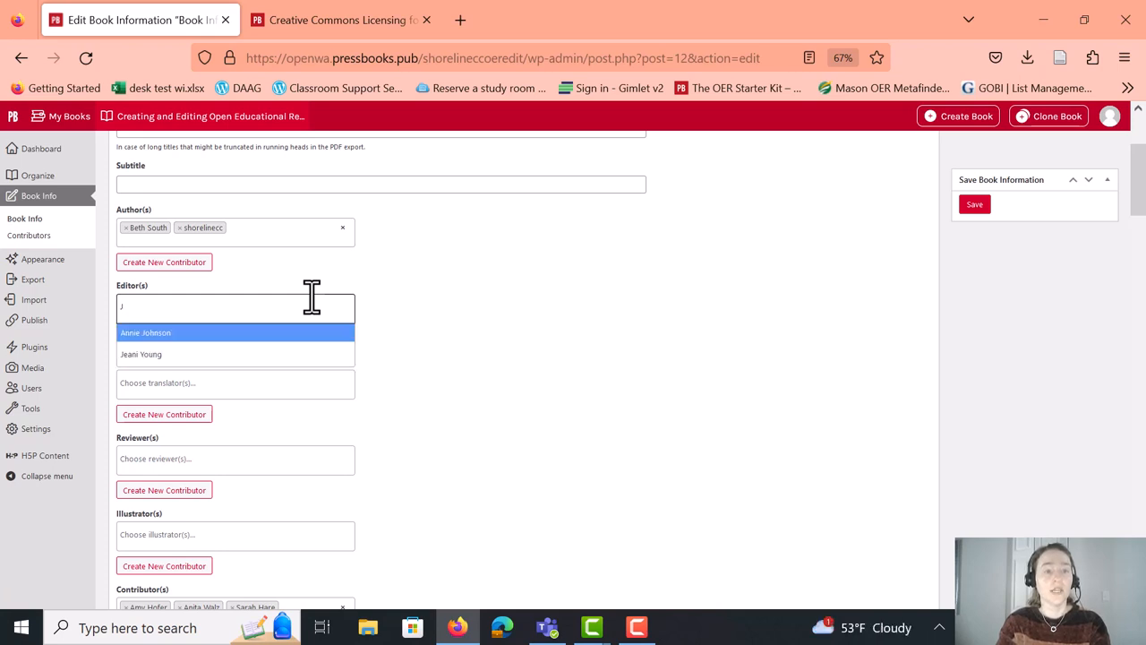
text(ustin)
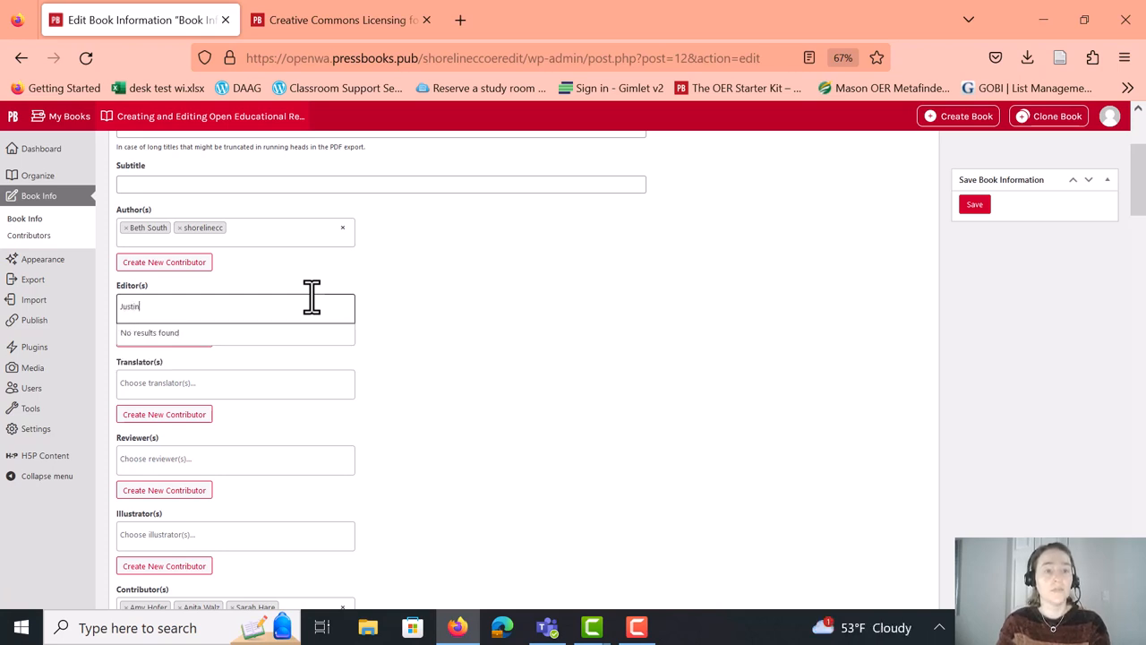
text(Bag)
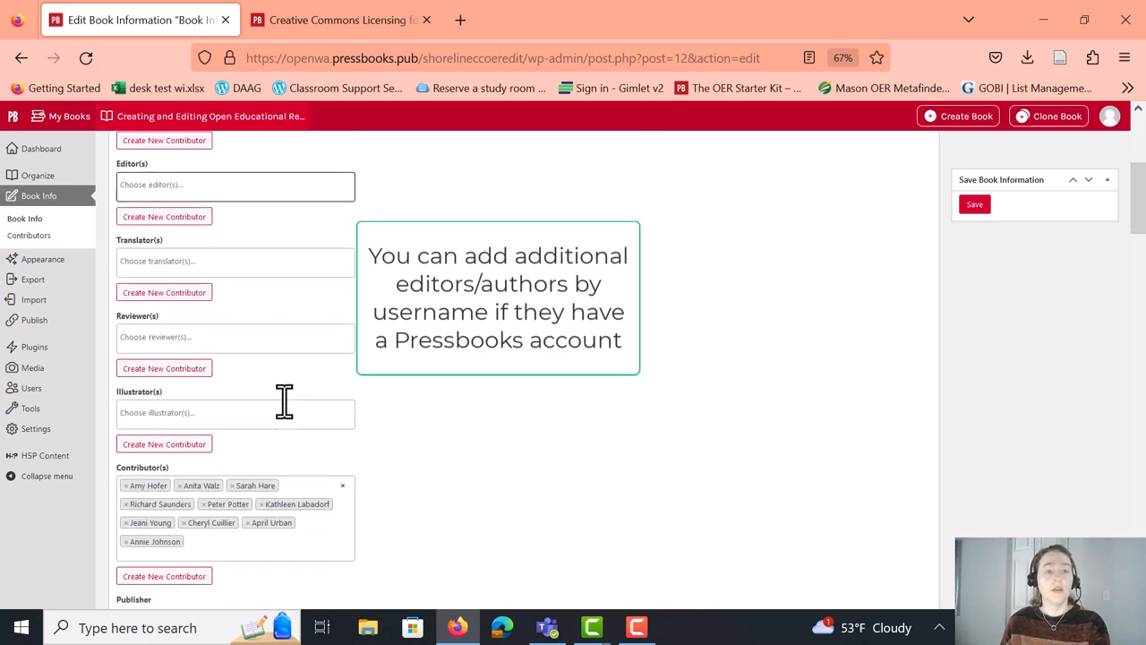
click(224, 337)
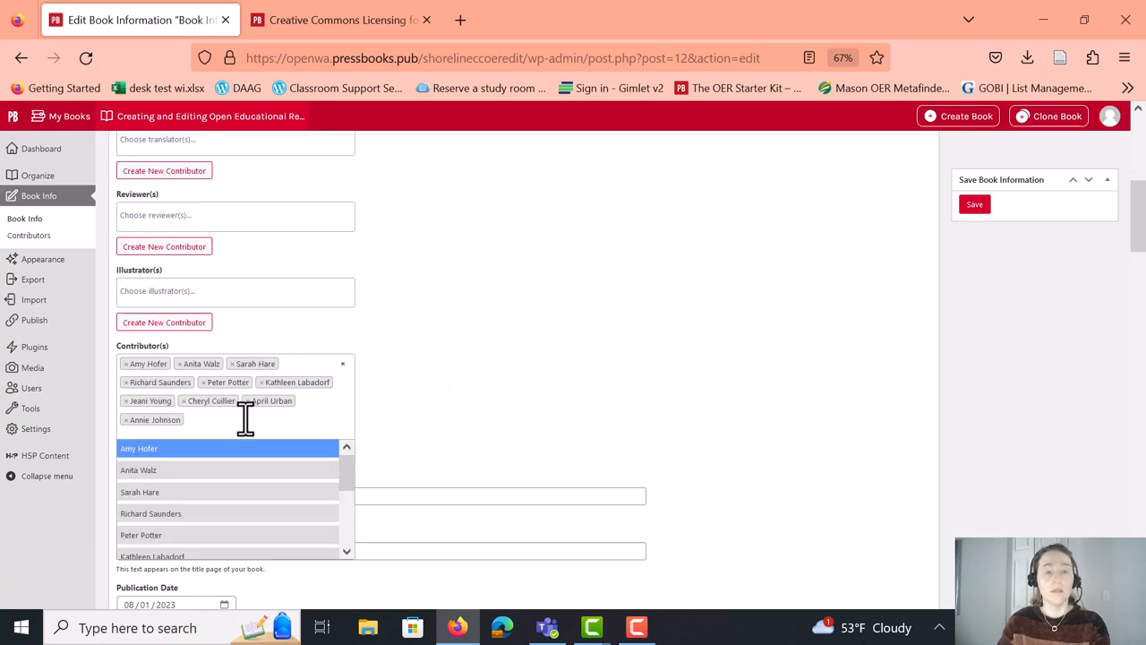
text(sh)
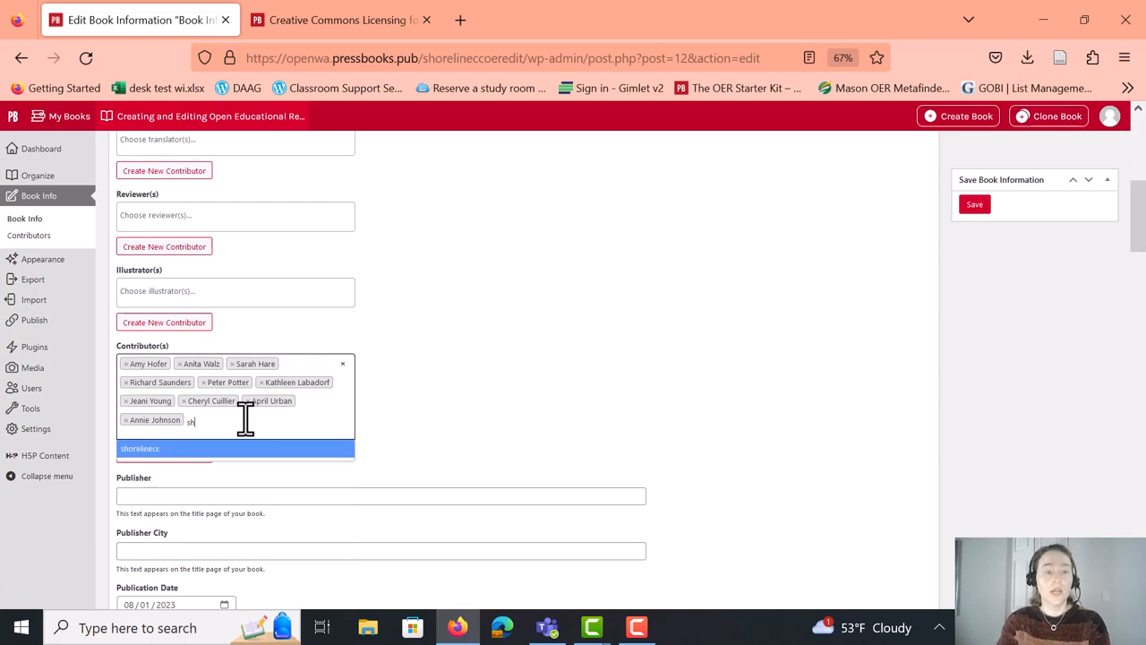
click(139, 448)
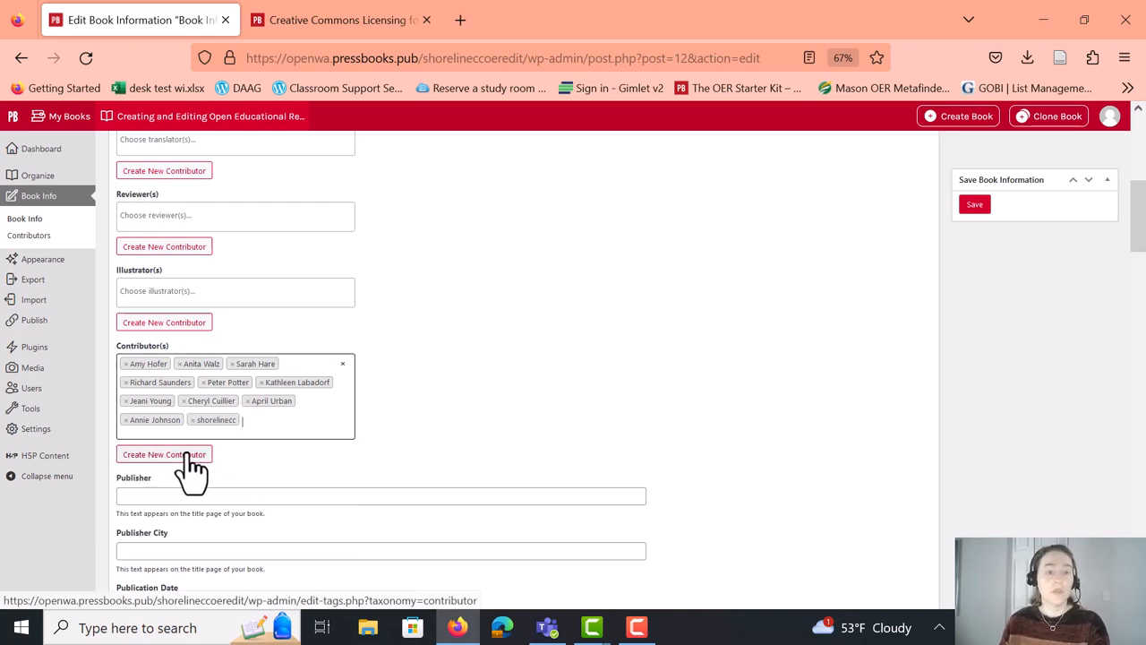
Enter Shoreline as the publisher city and scroll down to Cover Image and Subject(s)
scroll(down, 3)
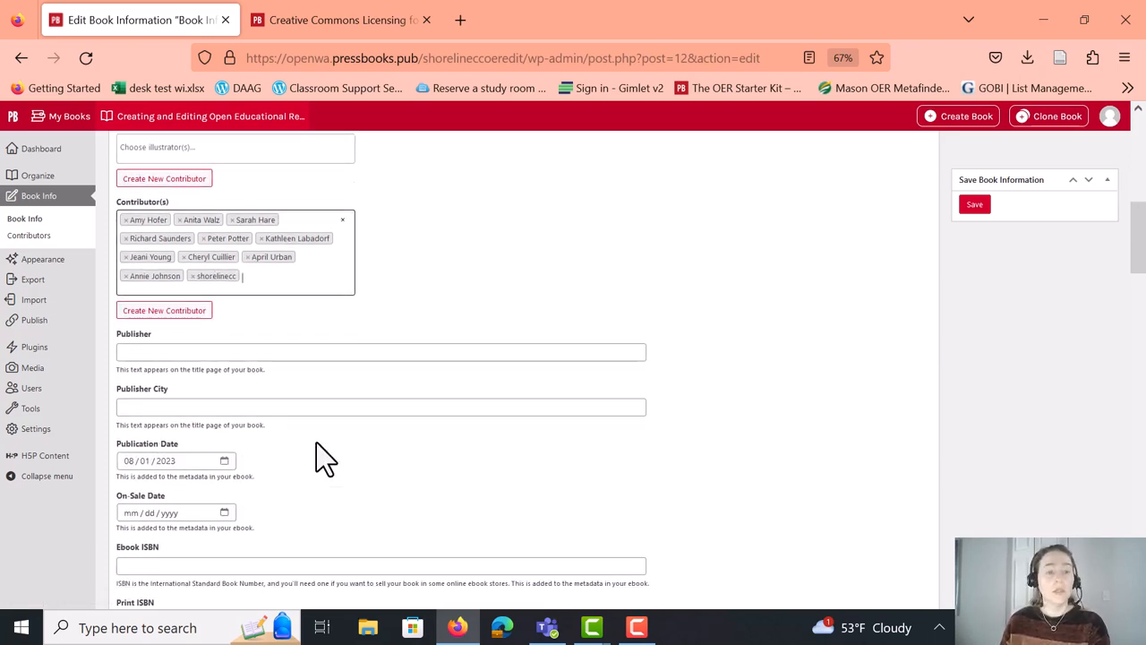
text(S)
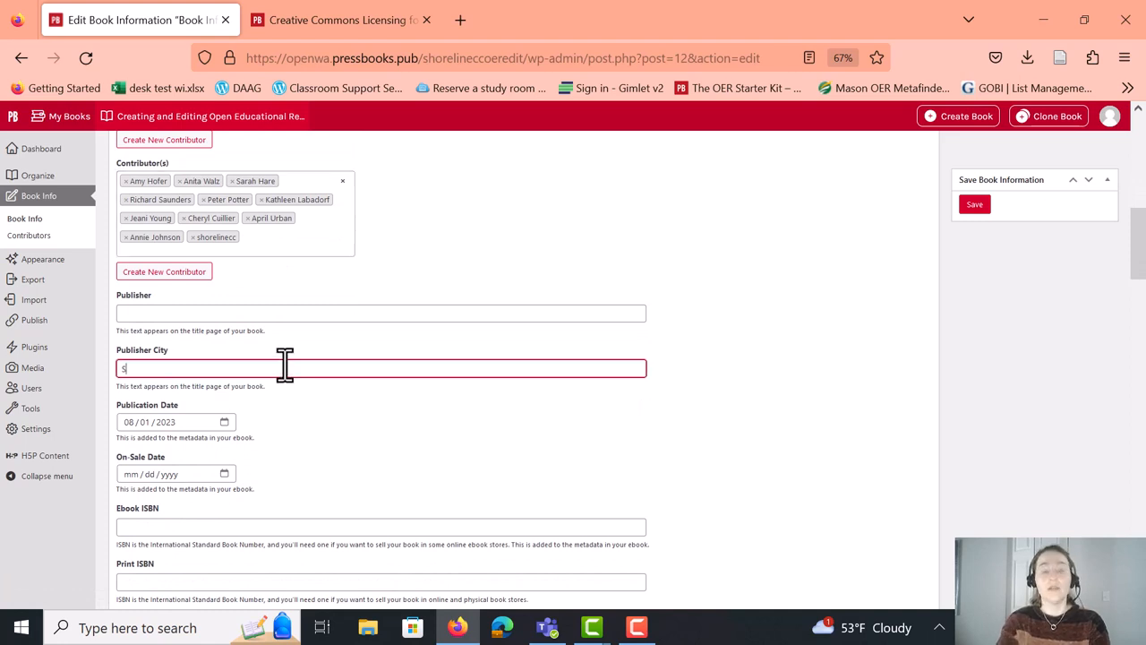
text(horeline)
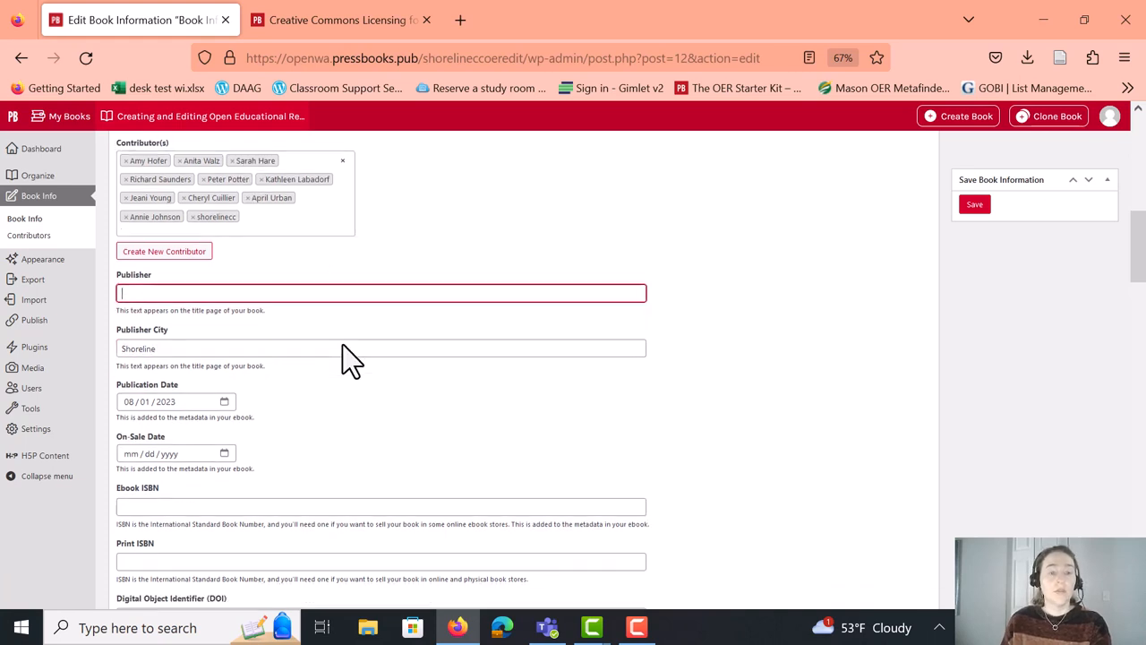
scroll(down, 3)
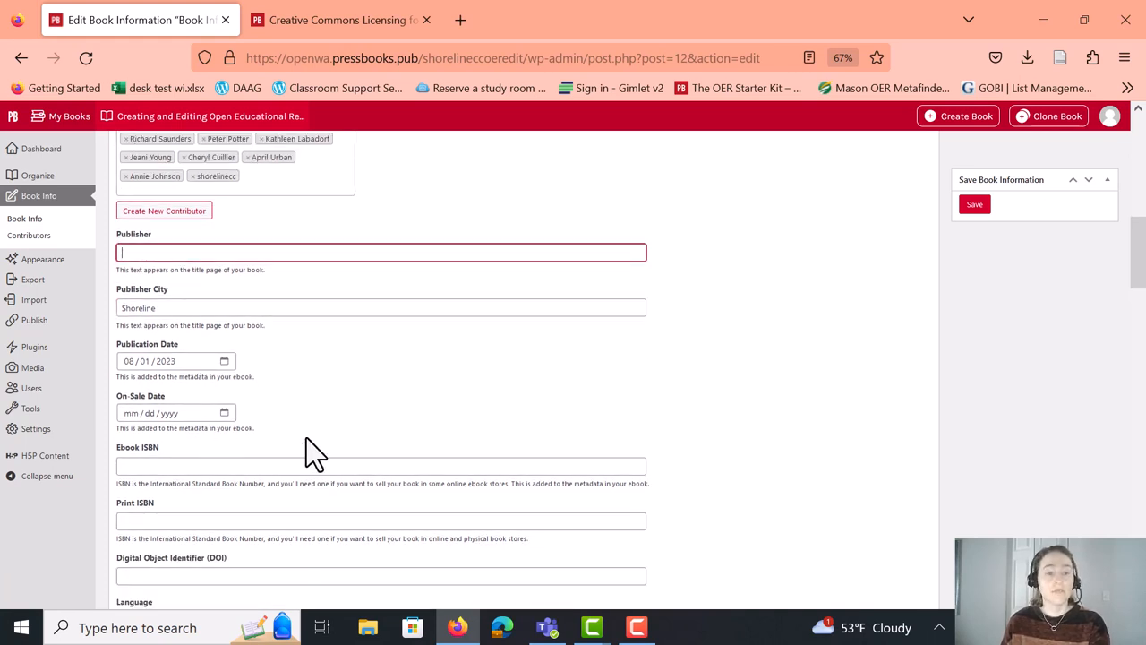
scroll(down, 3)
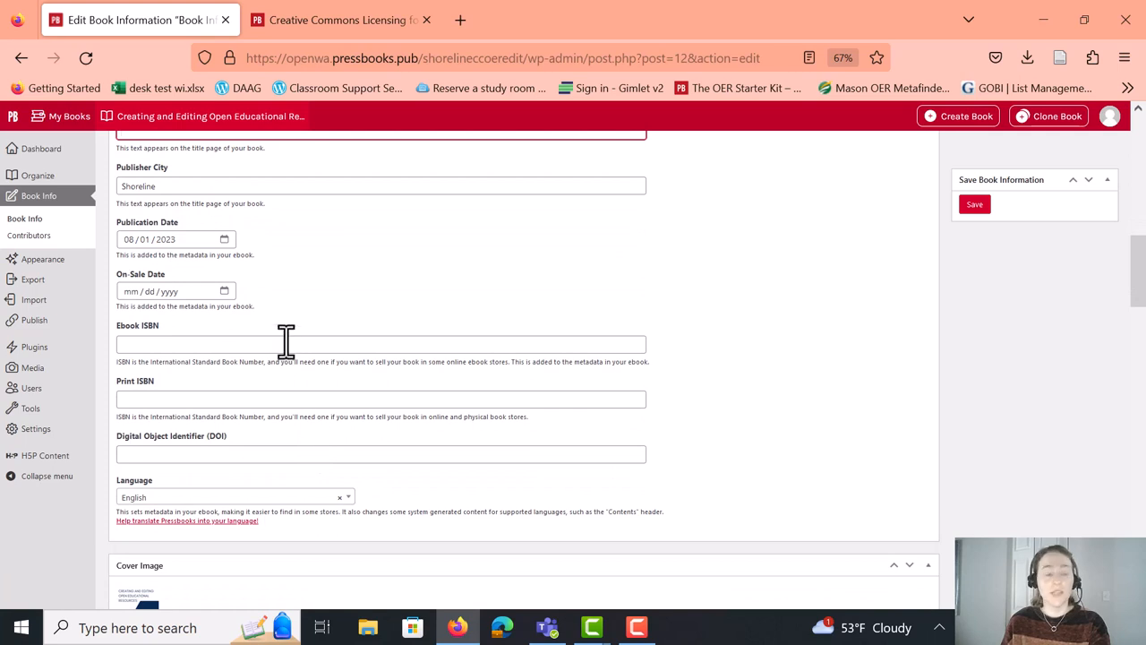
scroll(down, 3)
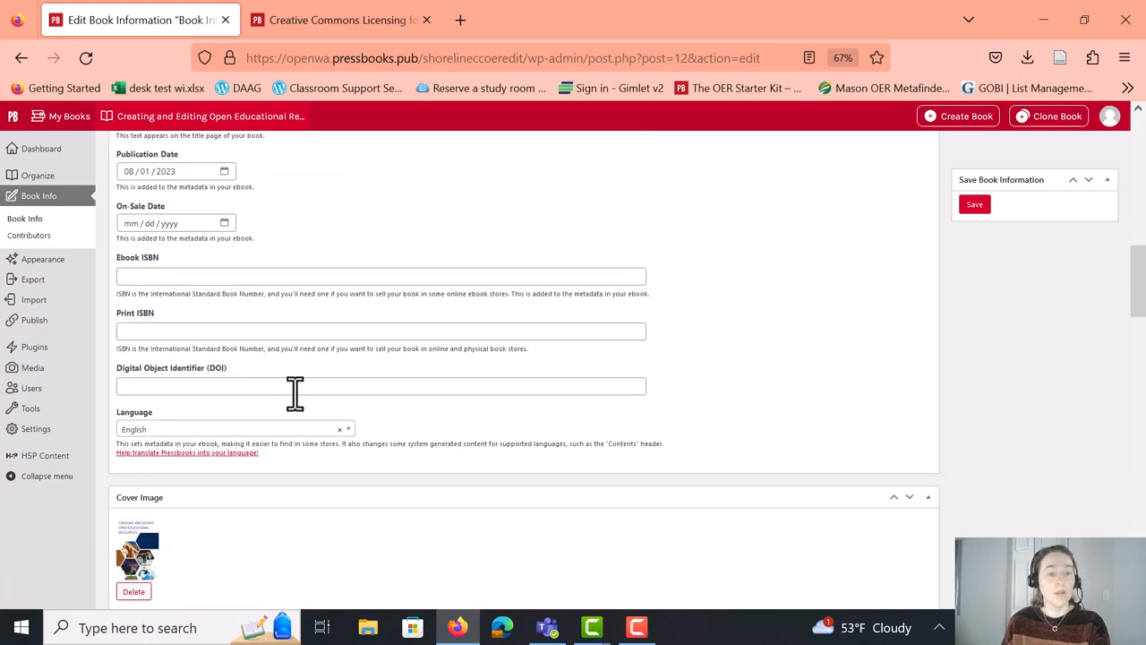
scroll(down, 3)
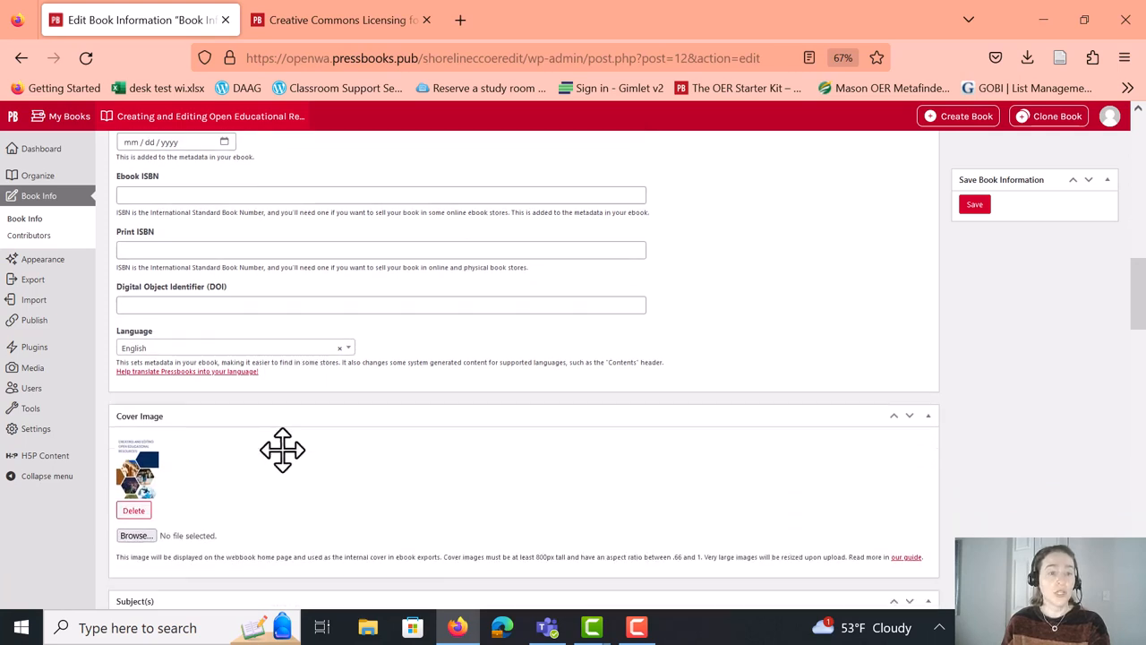
scroll(down, 3)
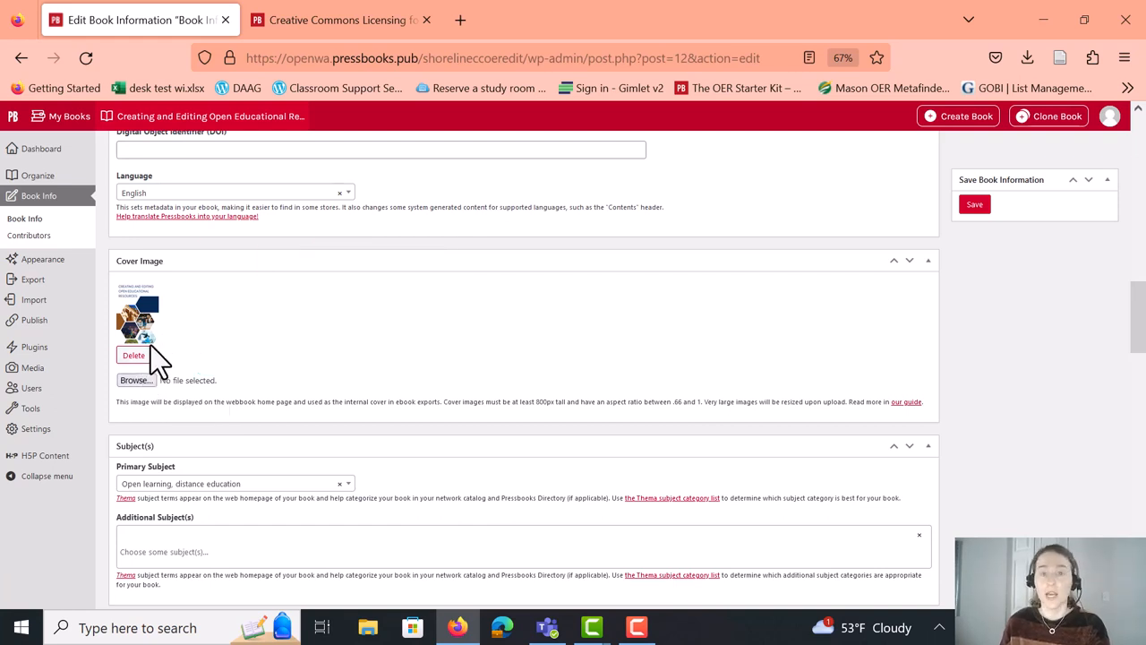
Remove the Indiana University institution tags and select Shoreline Community College instead
scroll(down, 3)
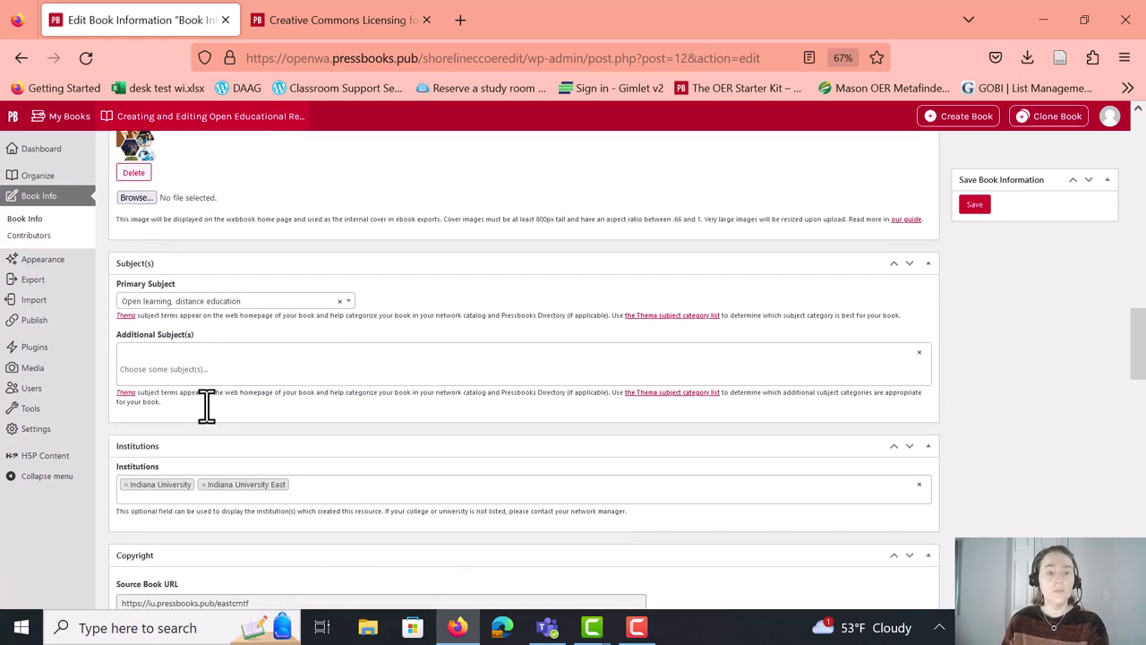
click(233, 300)
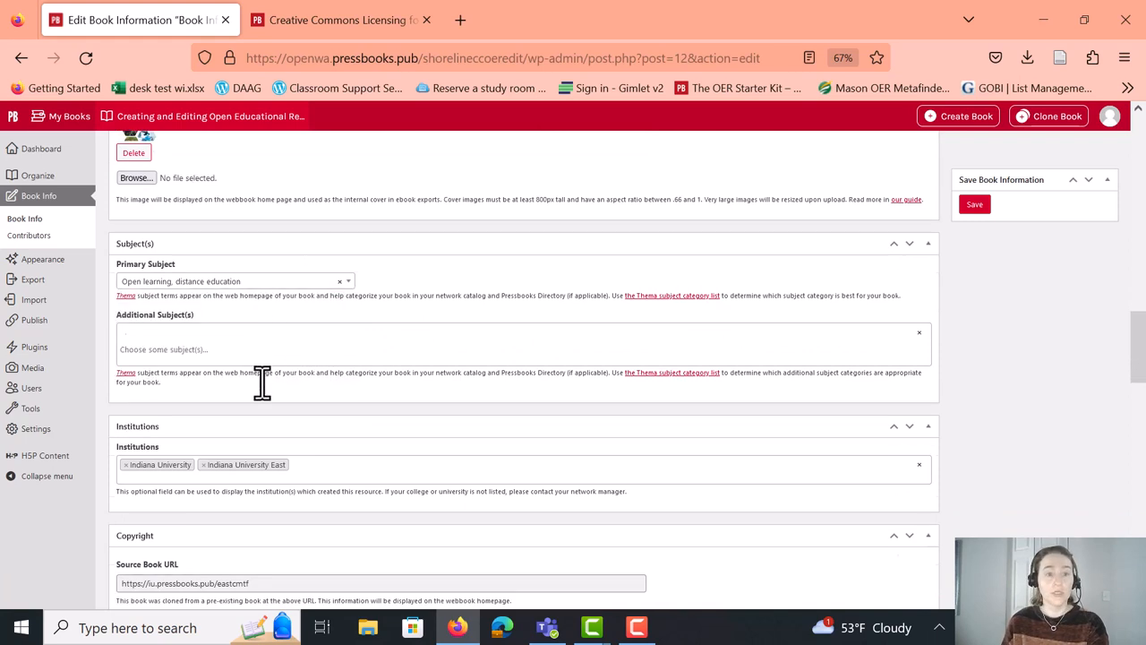
scroll(down, 3)
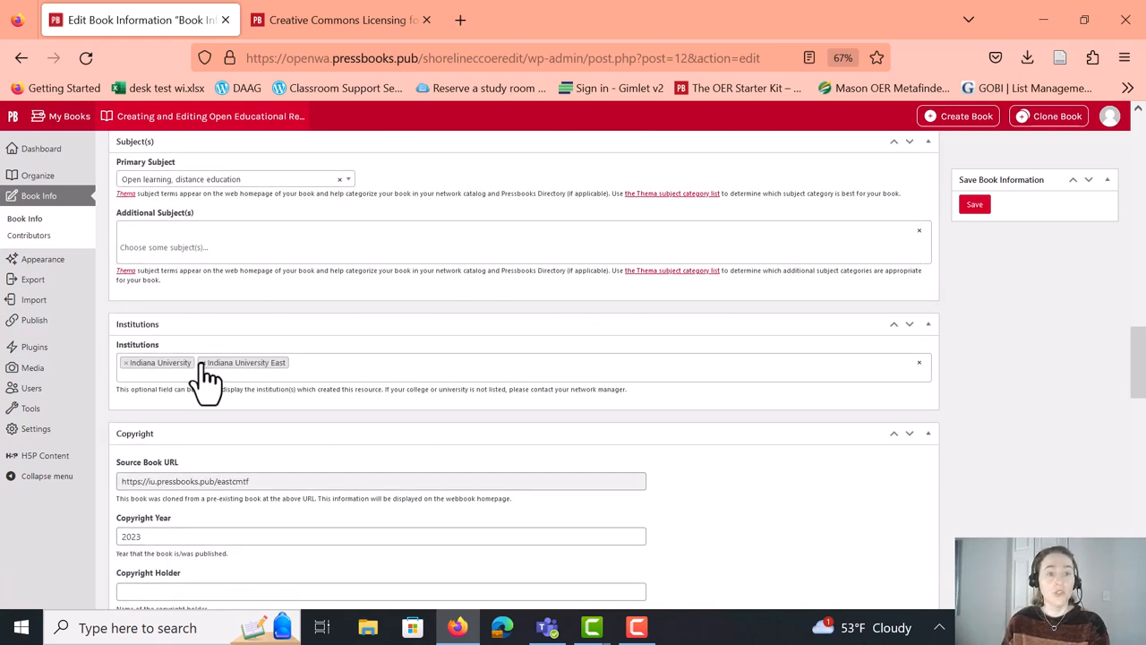
click(207, 362)
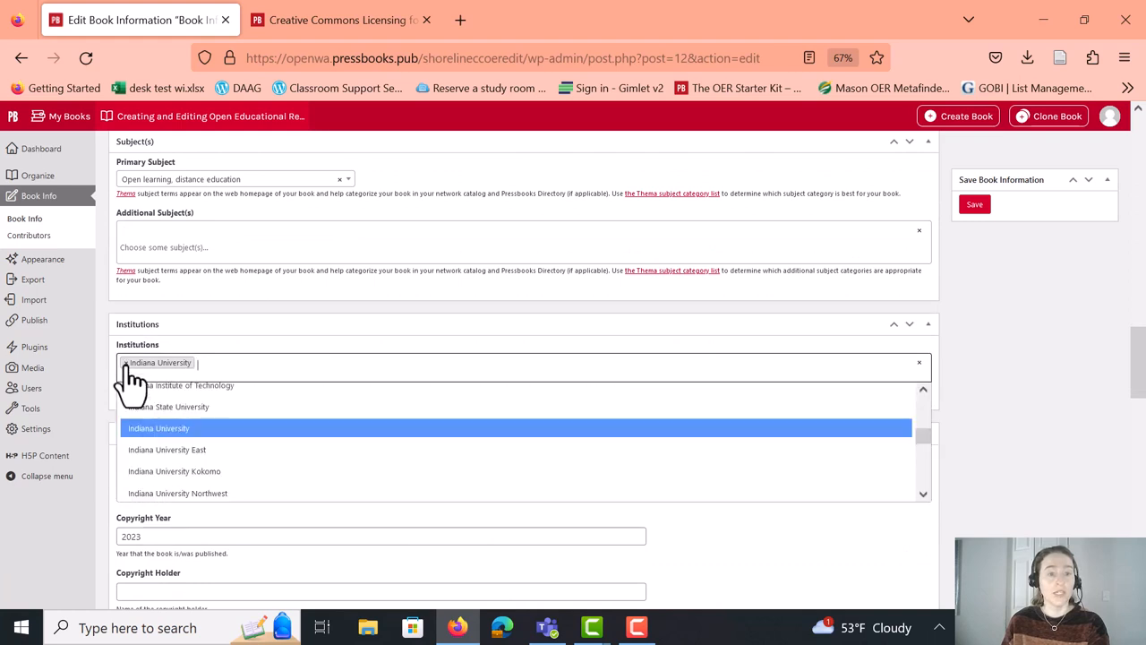
text(Shoreline Community College)
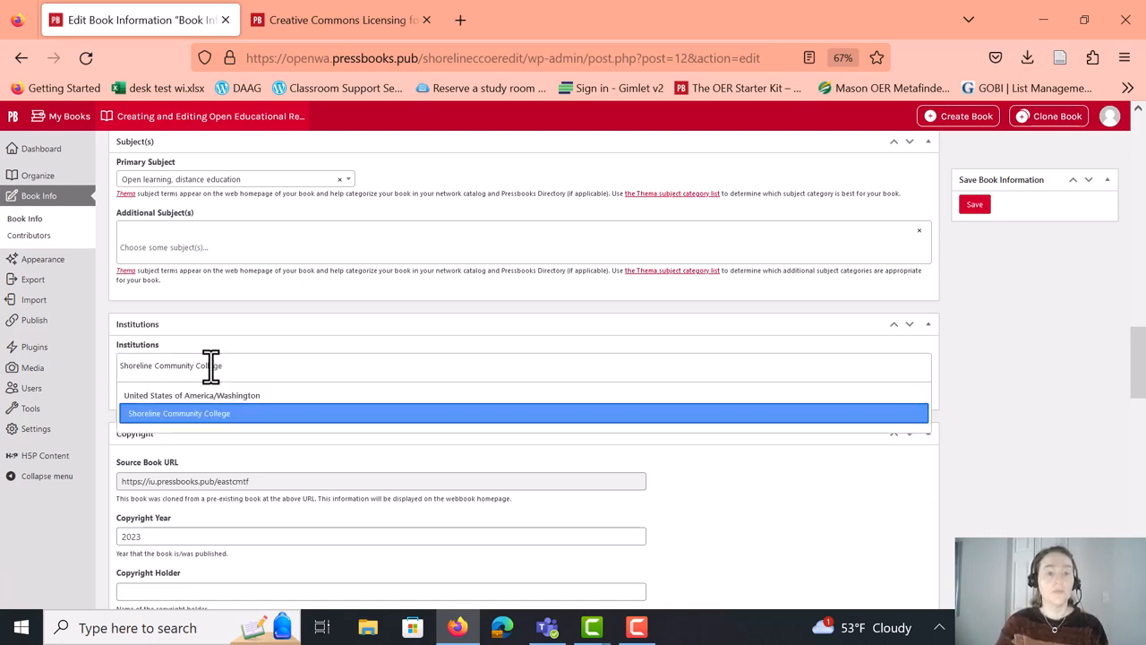
click(180, 414)
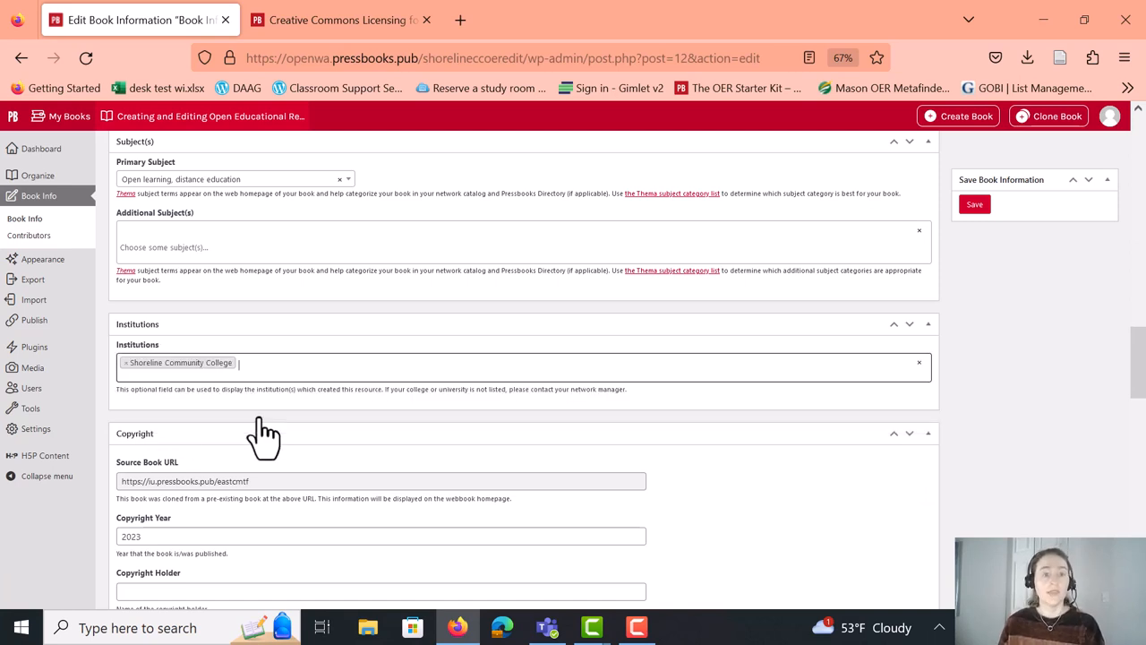
scroll(down, 3)
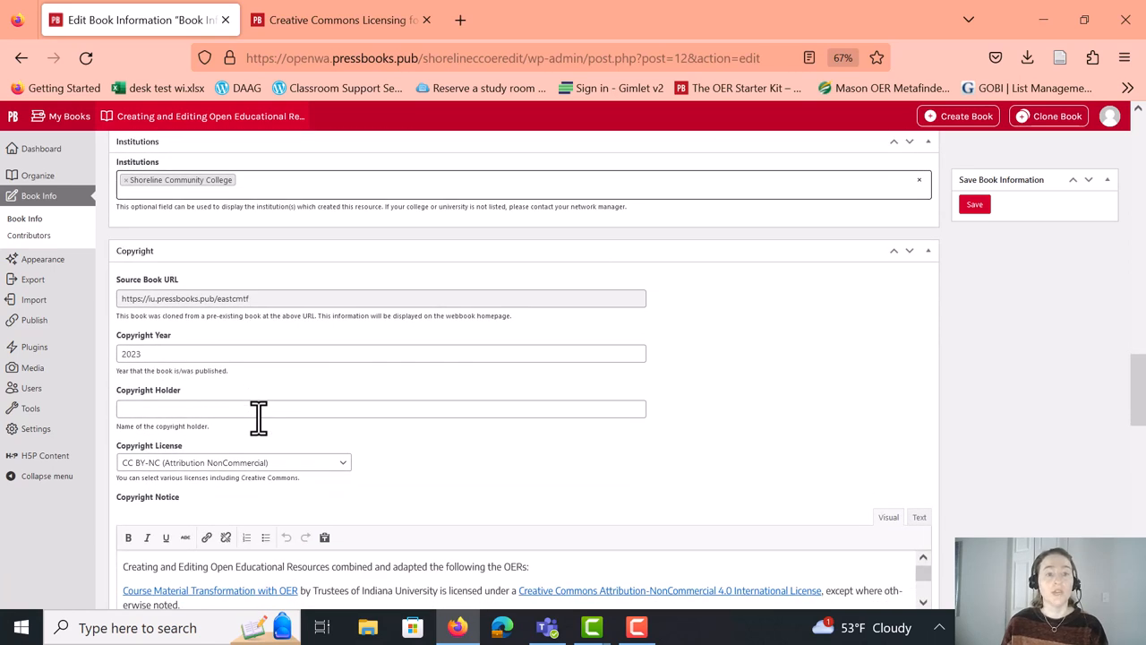
Choose CC BY (Attribution) in the Copyright License dropdown, re-confirming the selection
scroll(down, 3)
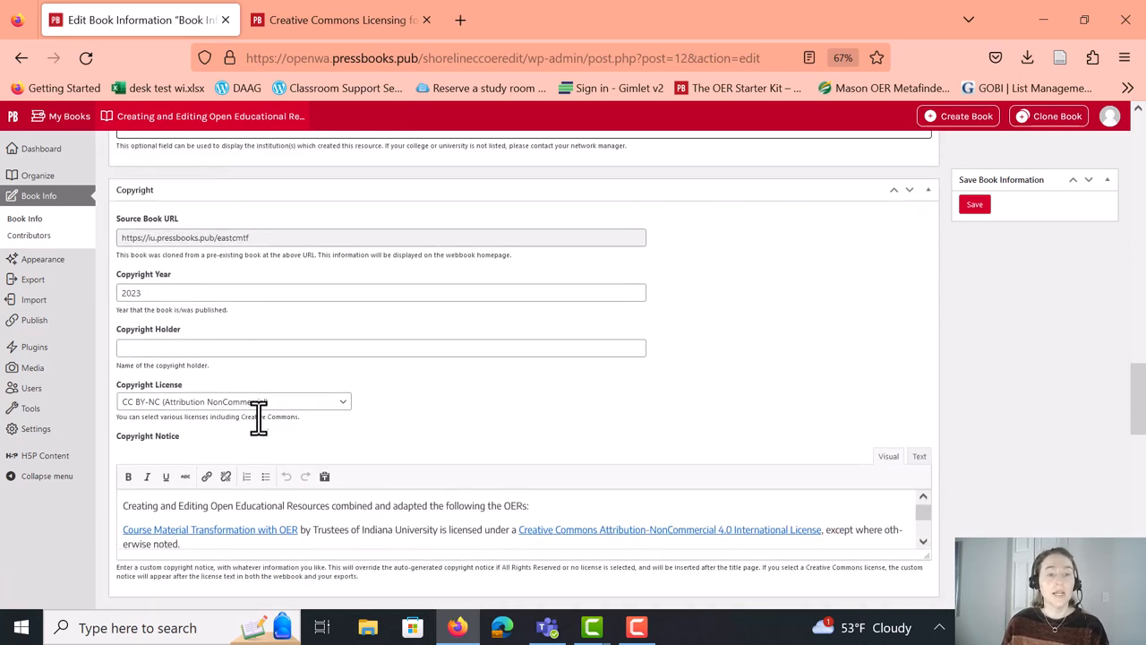
click(233, 401)
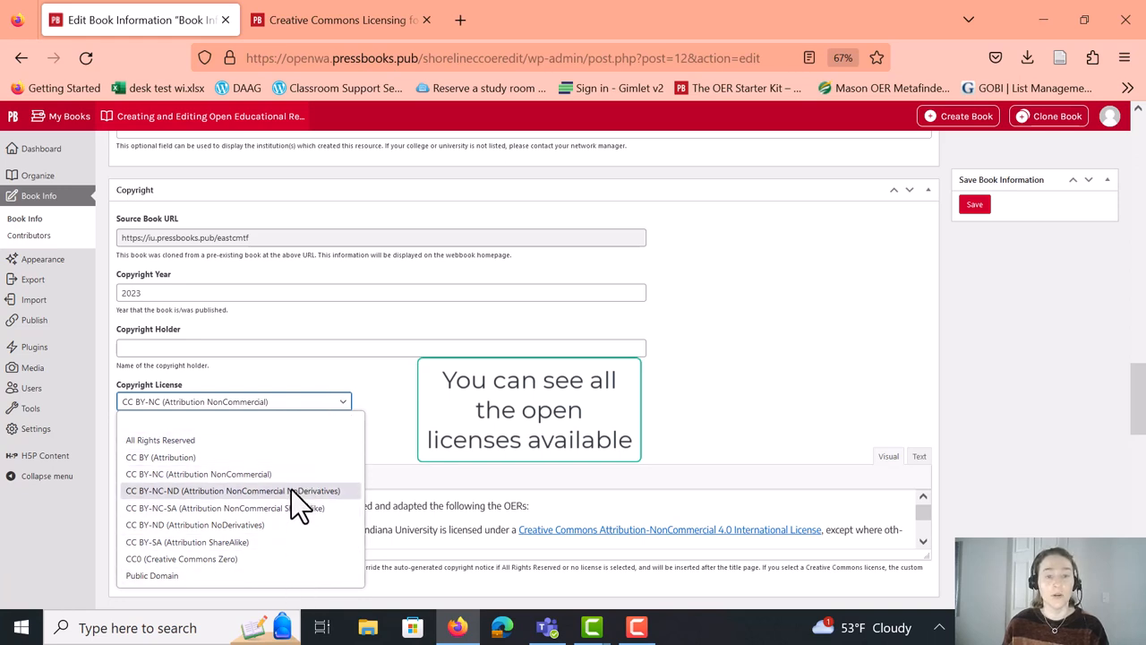
mouse_move(305, 485)
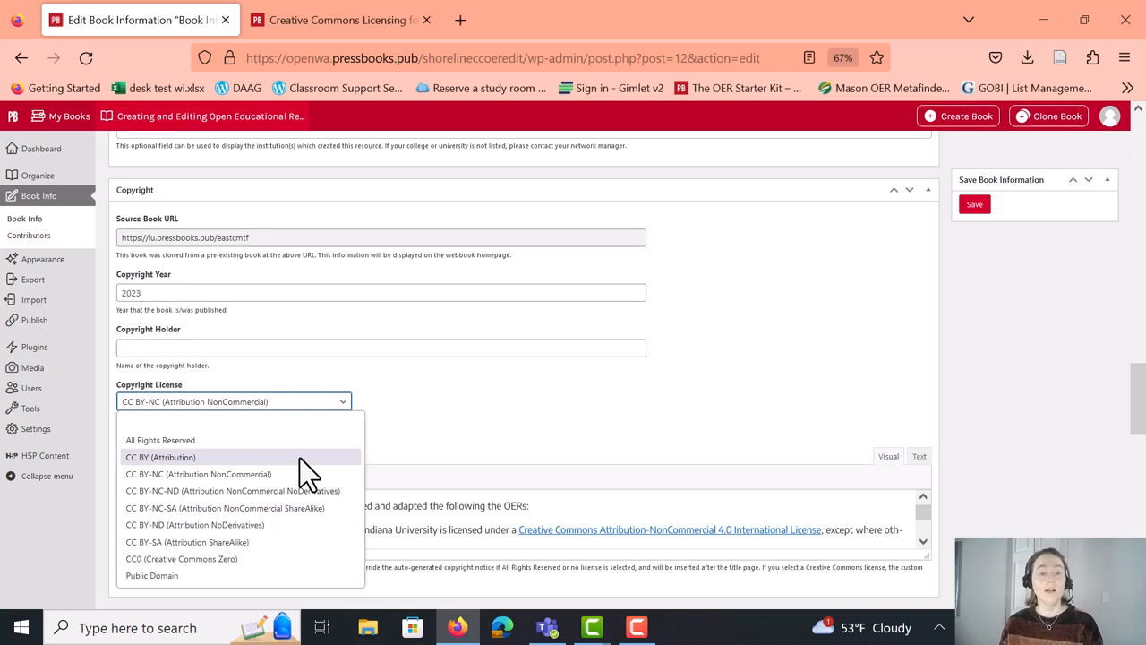
click(162, 456)
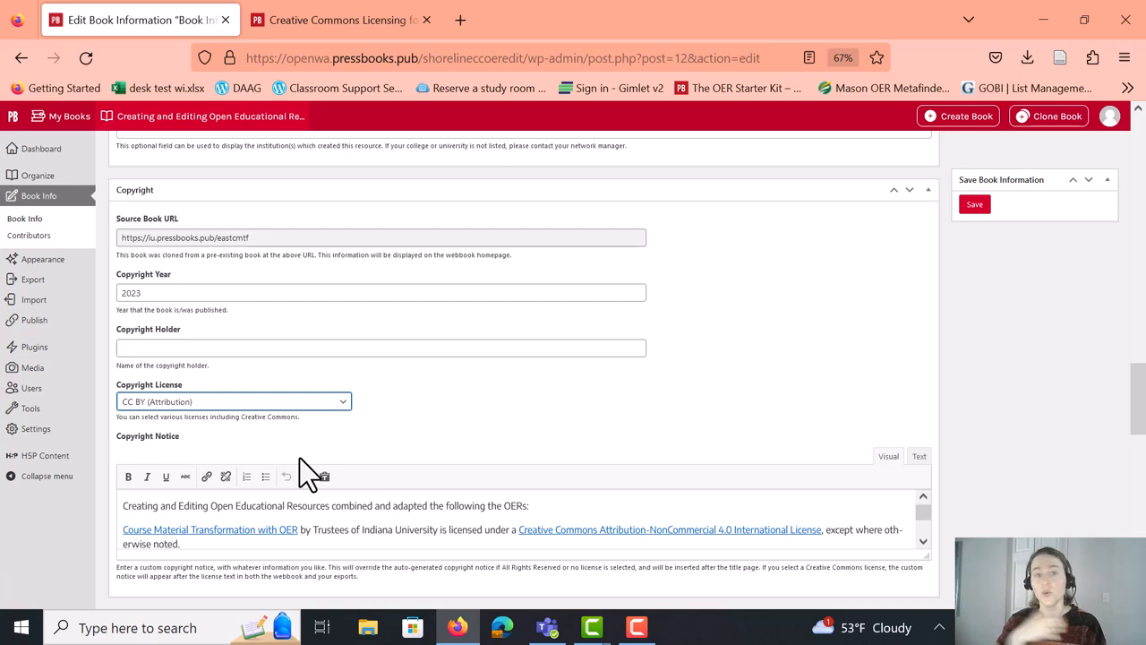
click(233, 401)
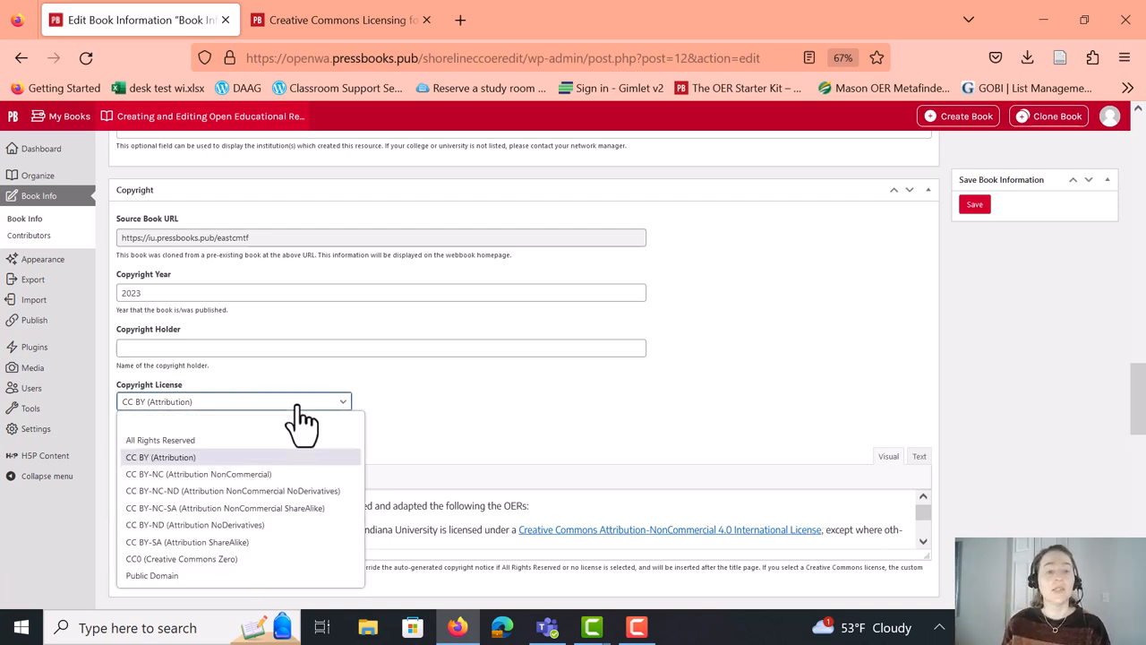
click(159, 457)
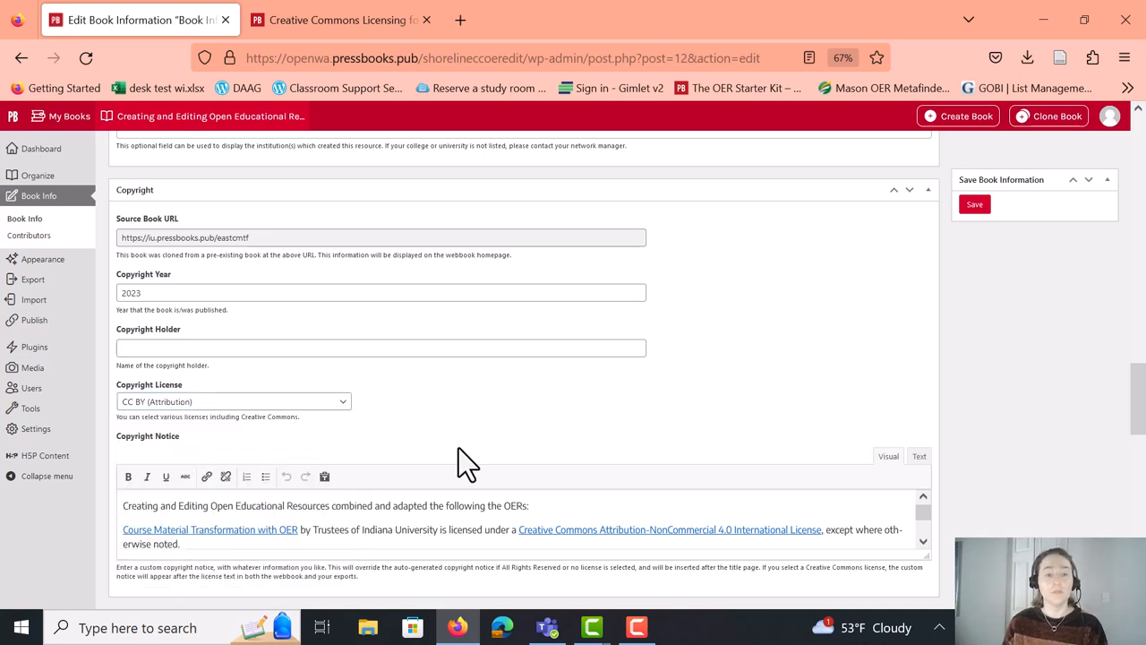
scroll(down, 3)
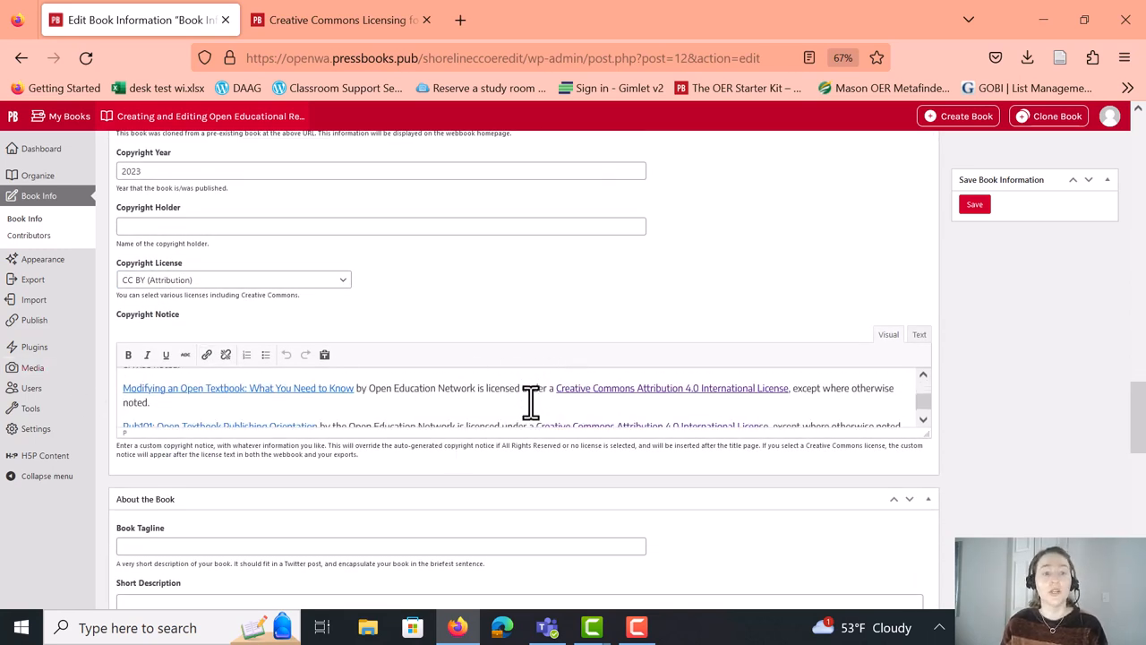
Scroll past the remaining Book Info fields and save the book information
scroll(down, 3)
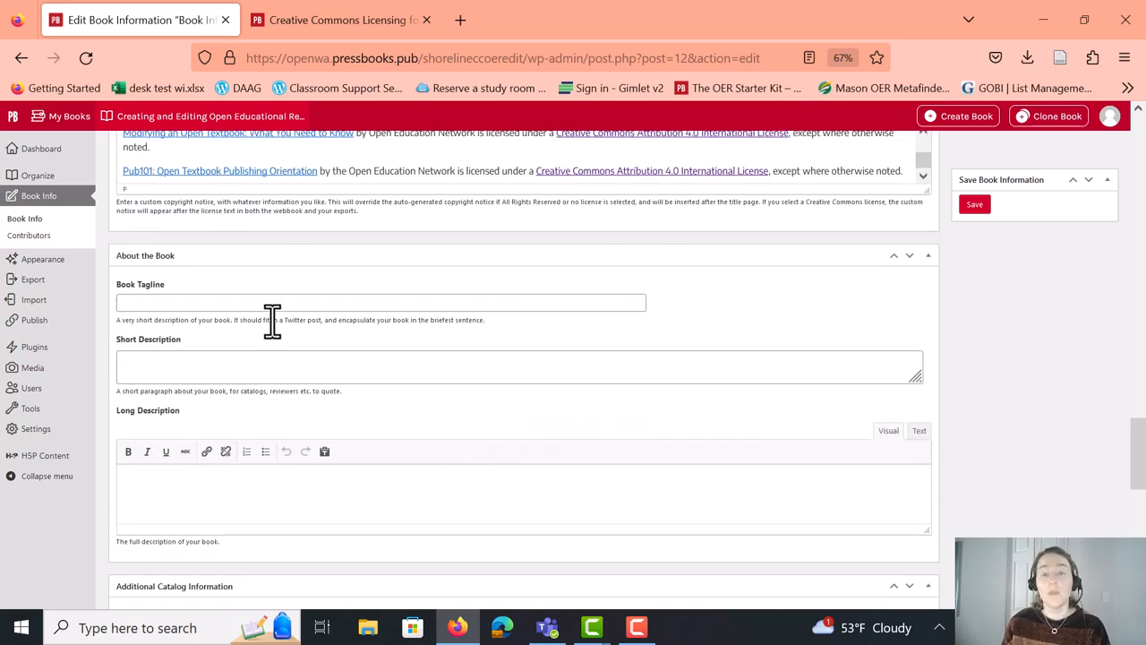
mouse_move(275, 373)
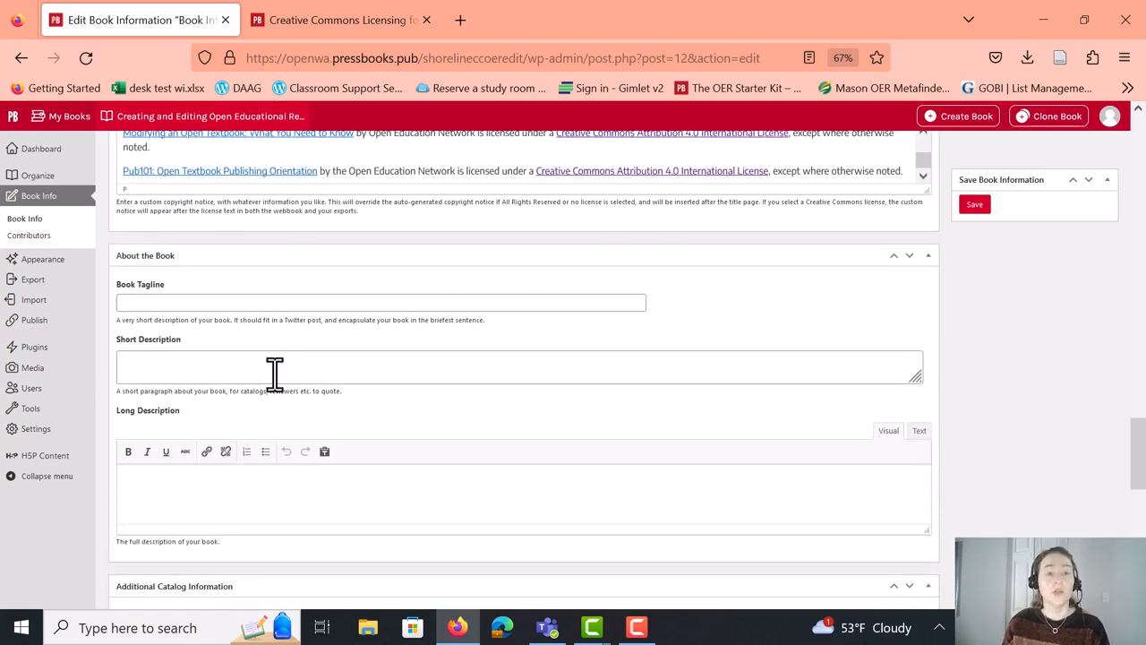
scroll(down, 3)
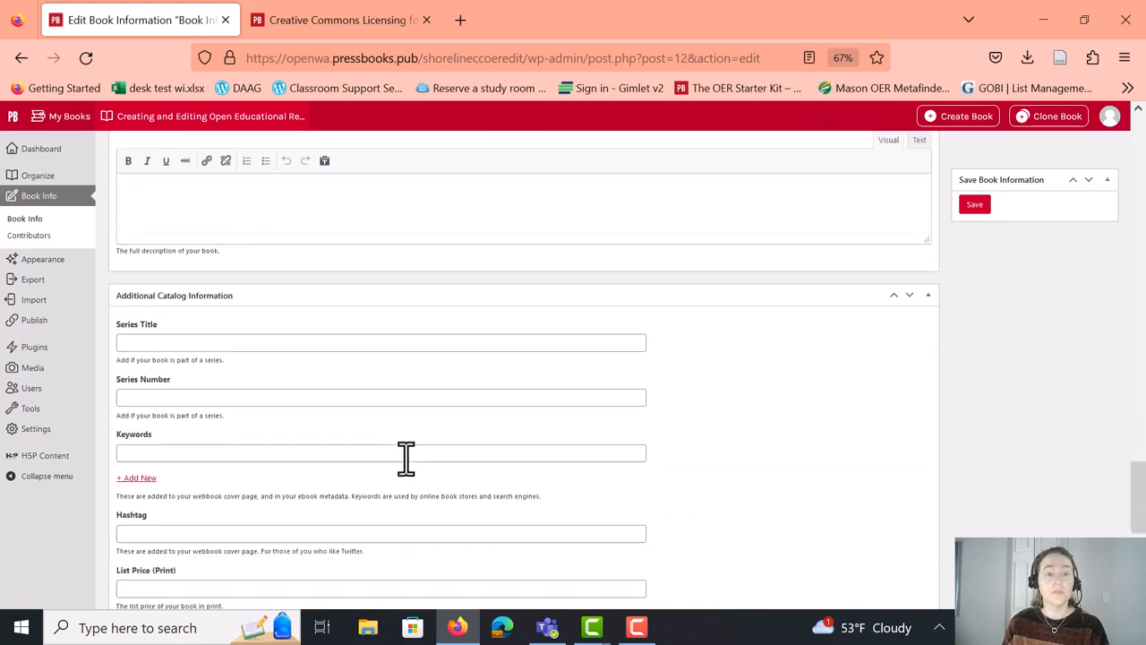
scroll(down, 3)
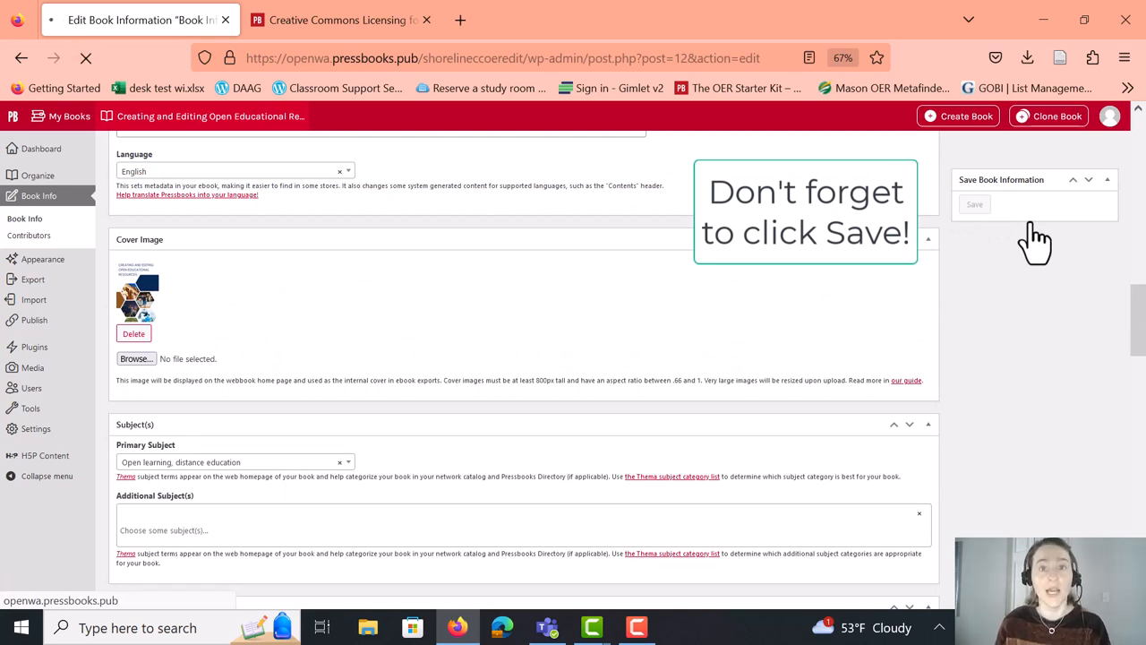
click(974, 204)
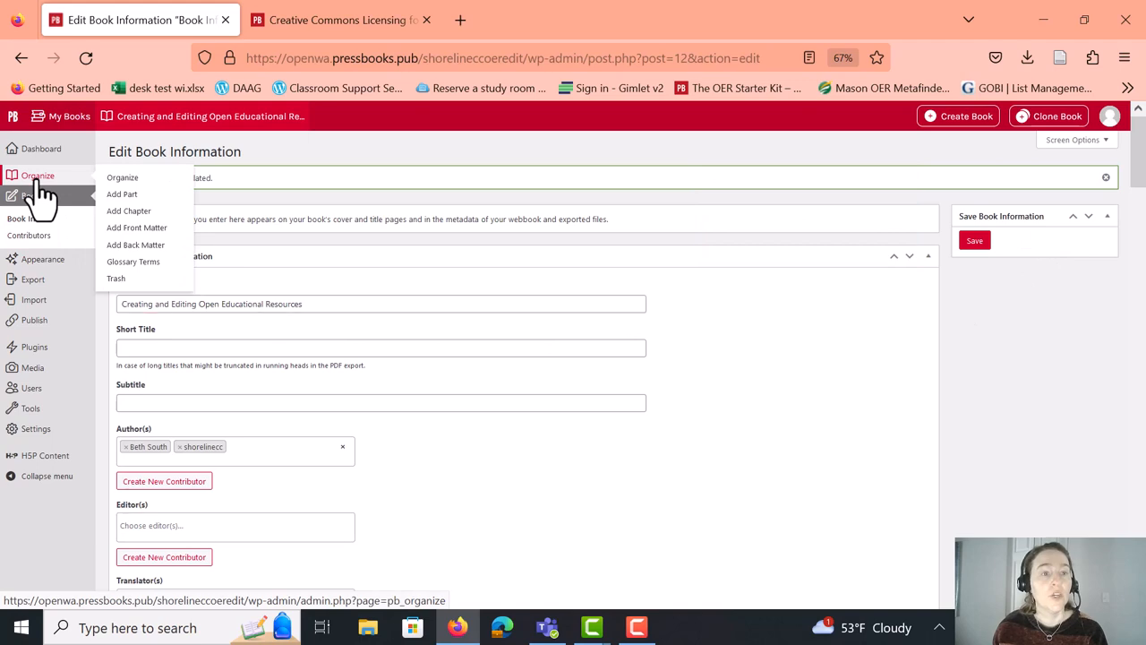
Go to the Organize page and browse the front matter, parts and chapters list
click(123, 176)
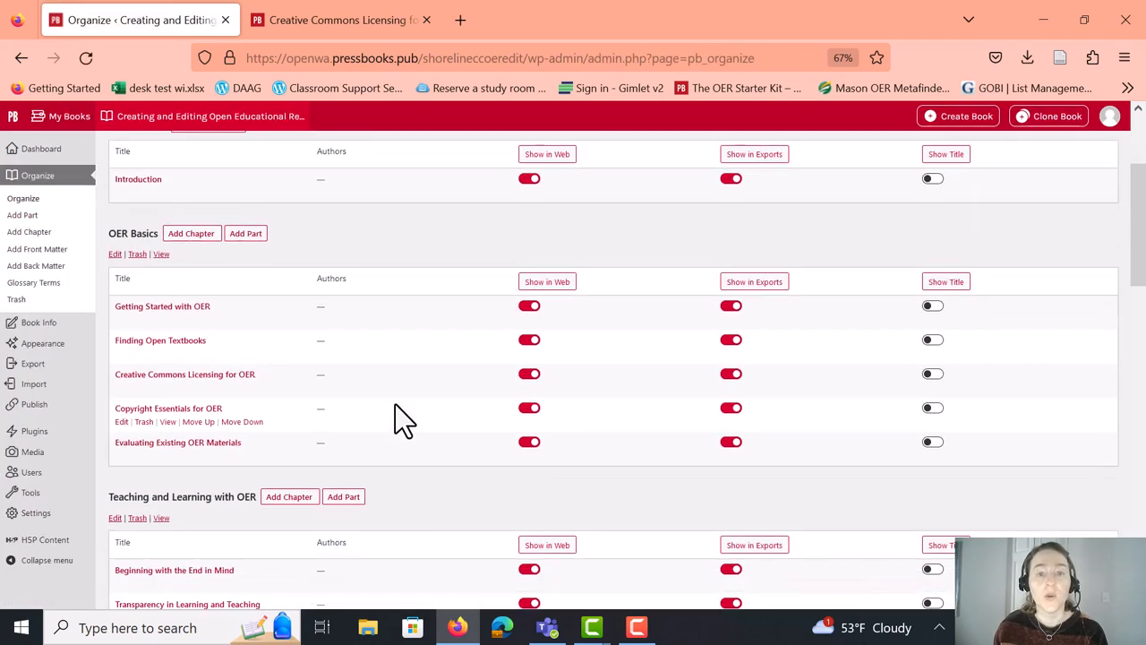
mouse_move(369, 400)
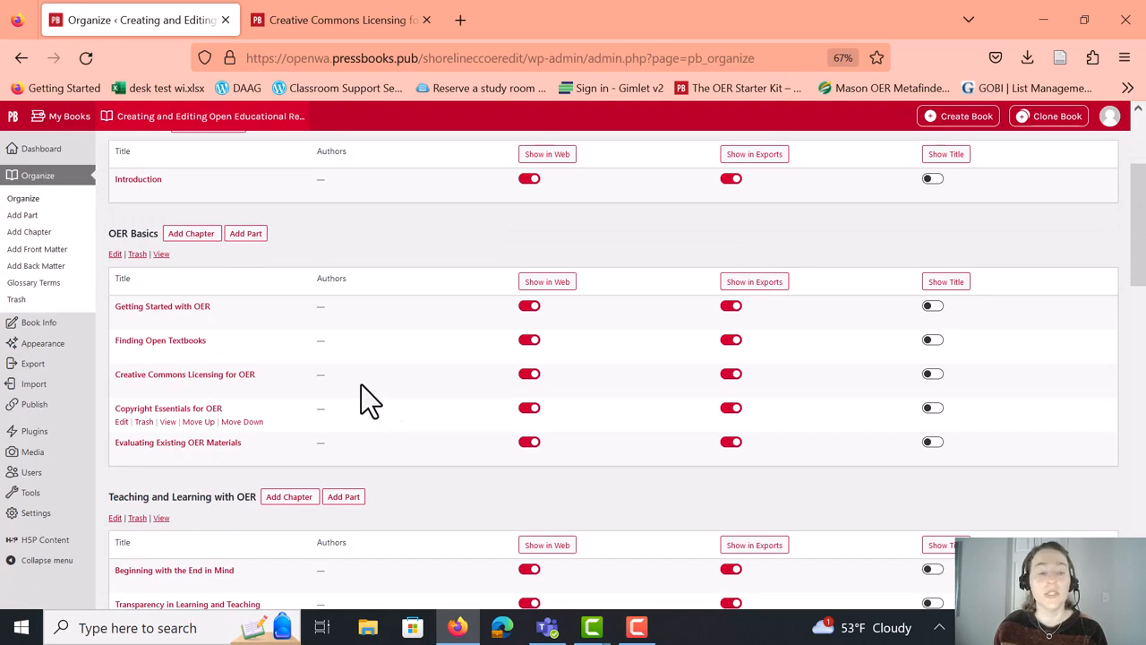
scroll(down, 3)
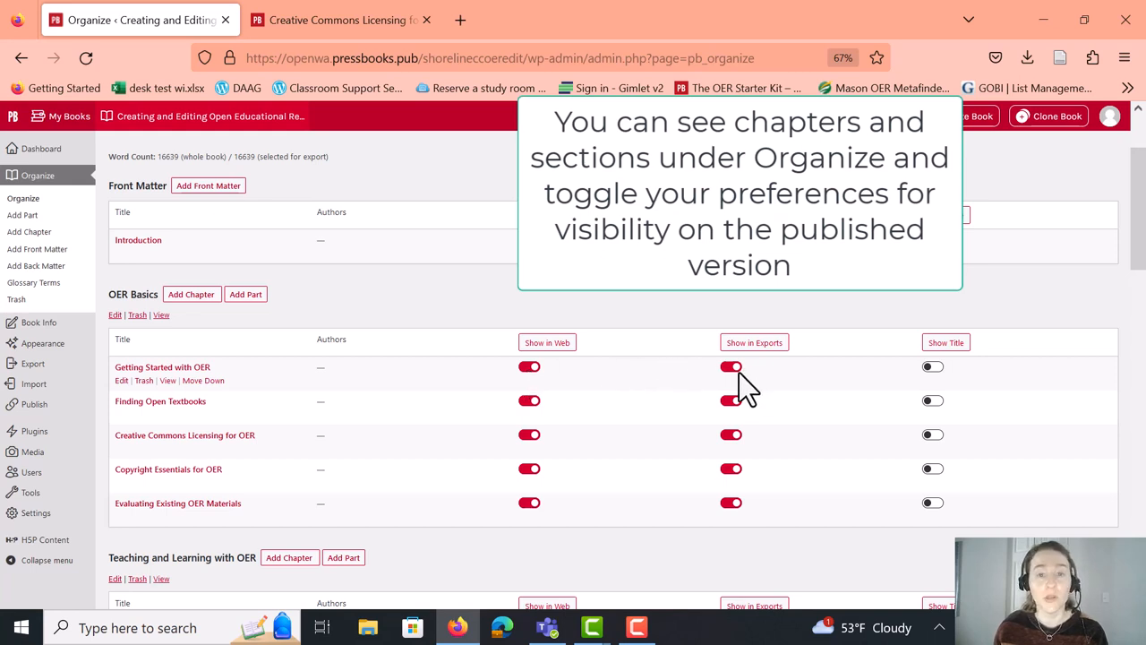
mouse_move(649, 304)
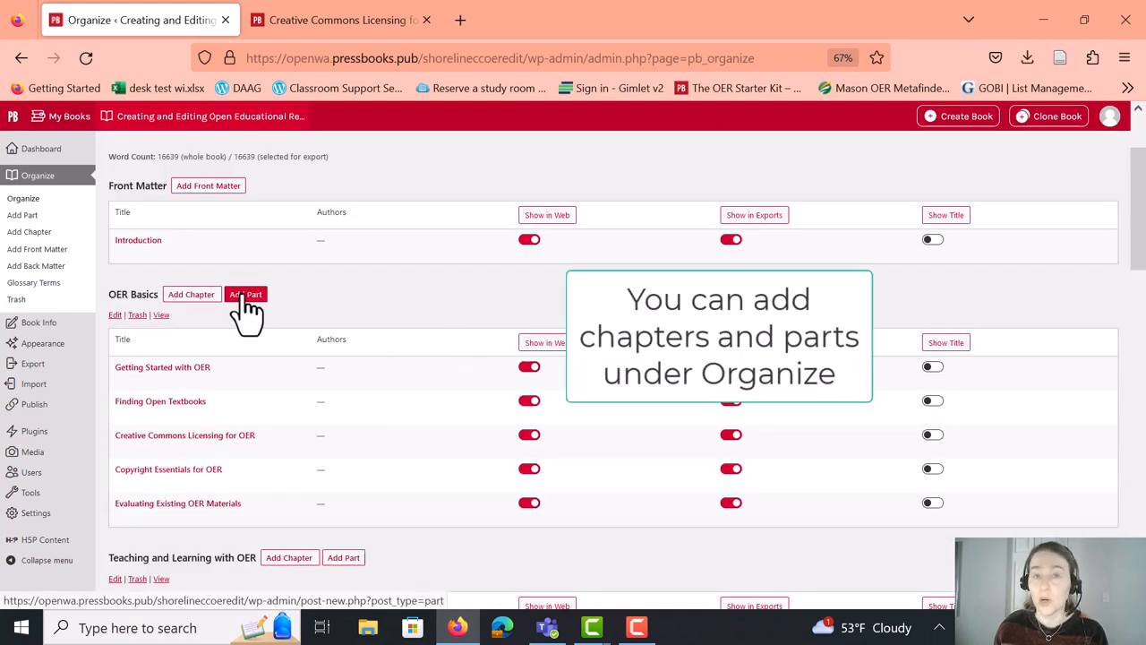
scroll(down, 3)
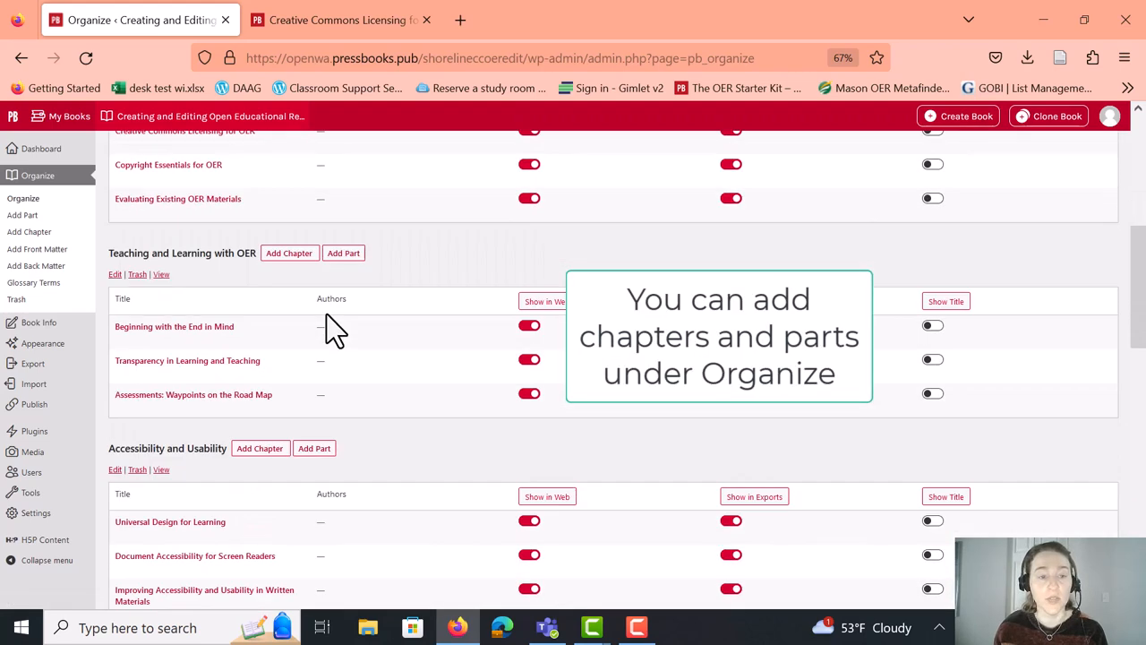
scroll(down, 3)
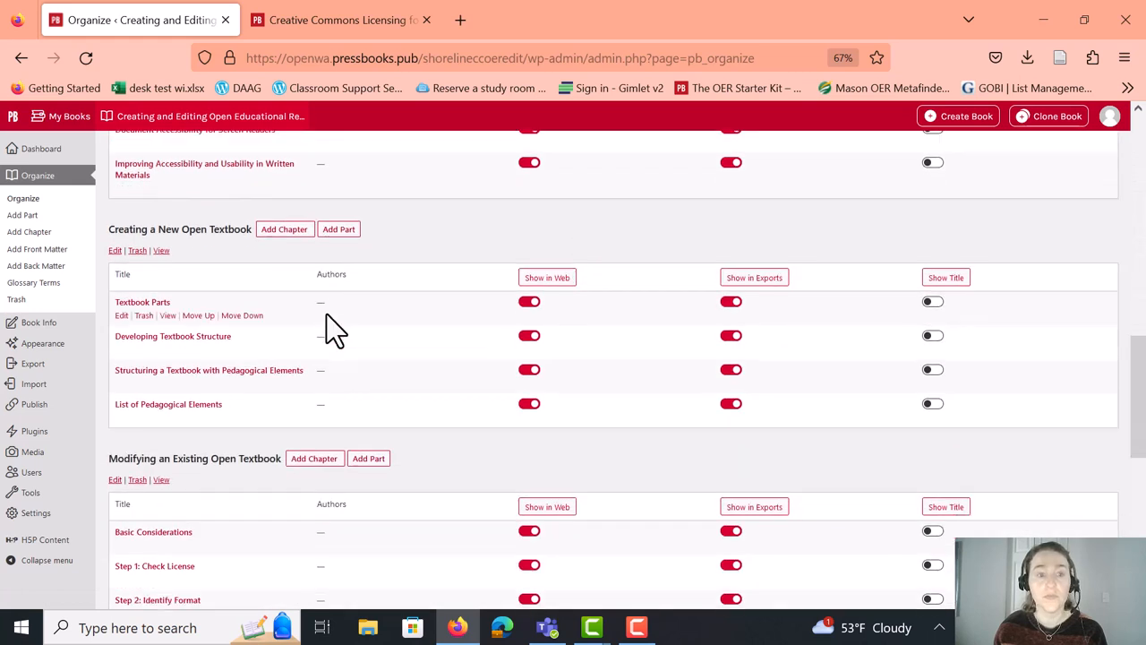
mouse_move(130, 354)
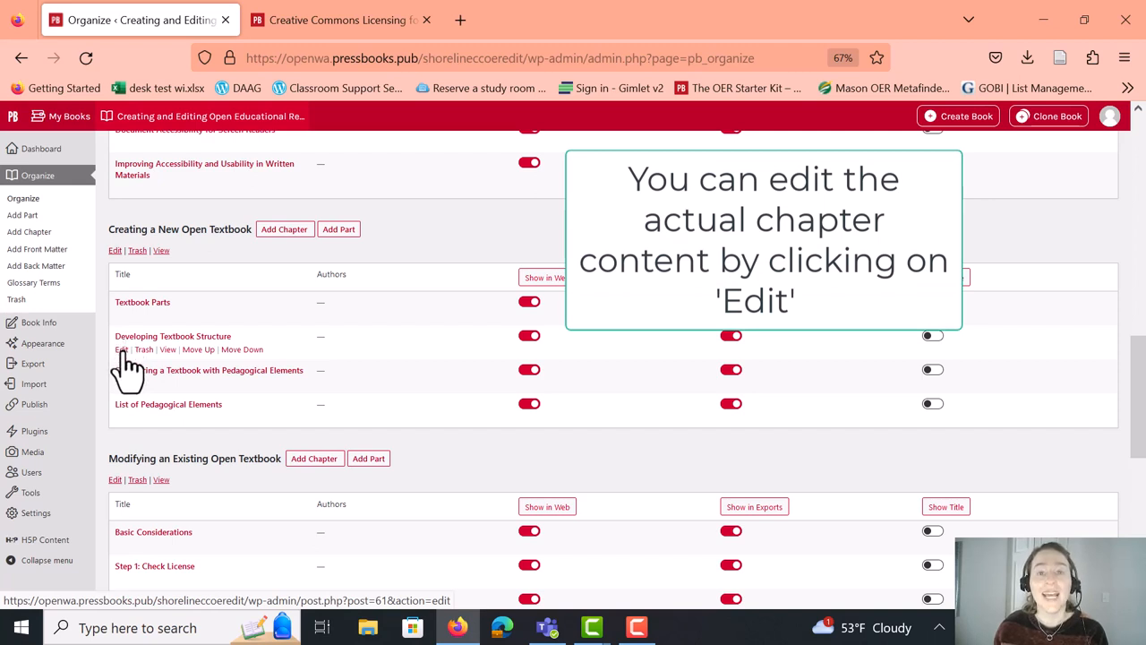
Edit the Developing Textbook Structure chapter and scroll through its video, examples and sources
click(121, 349)
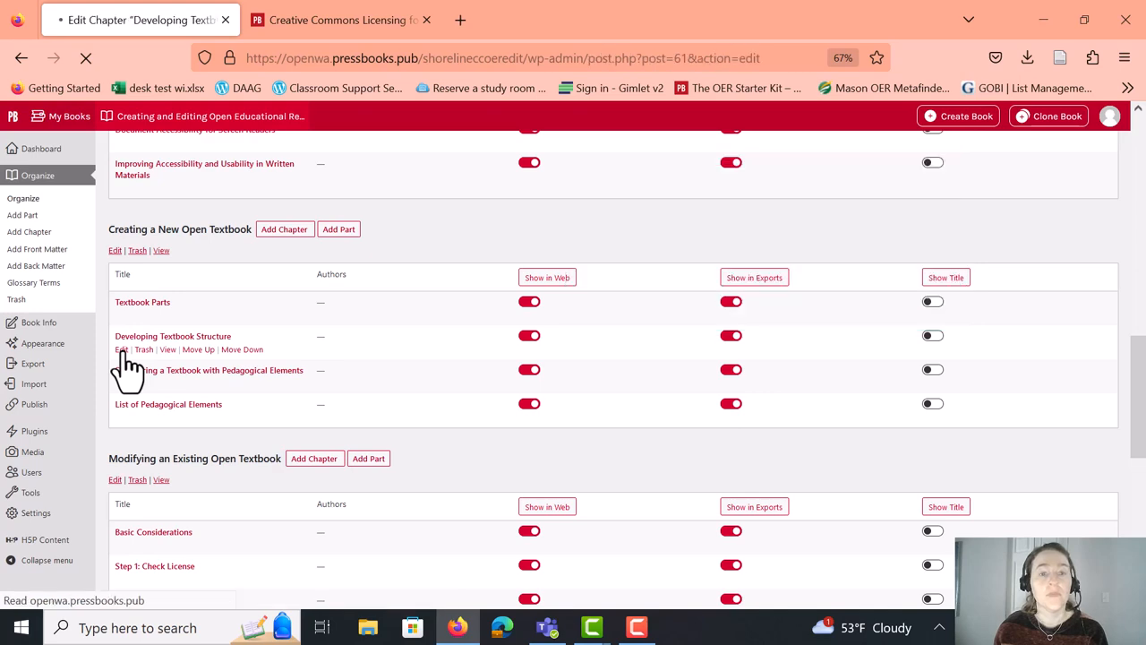
click(120, 350)
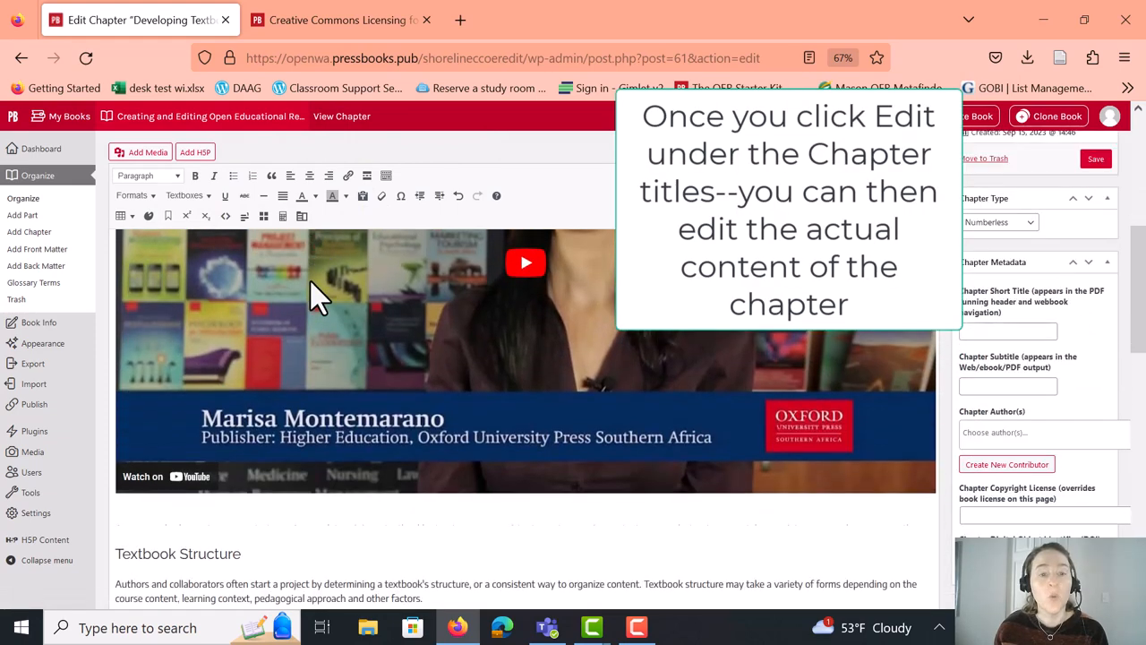
scroll(down, 3)
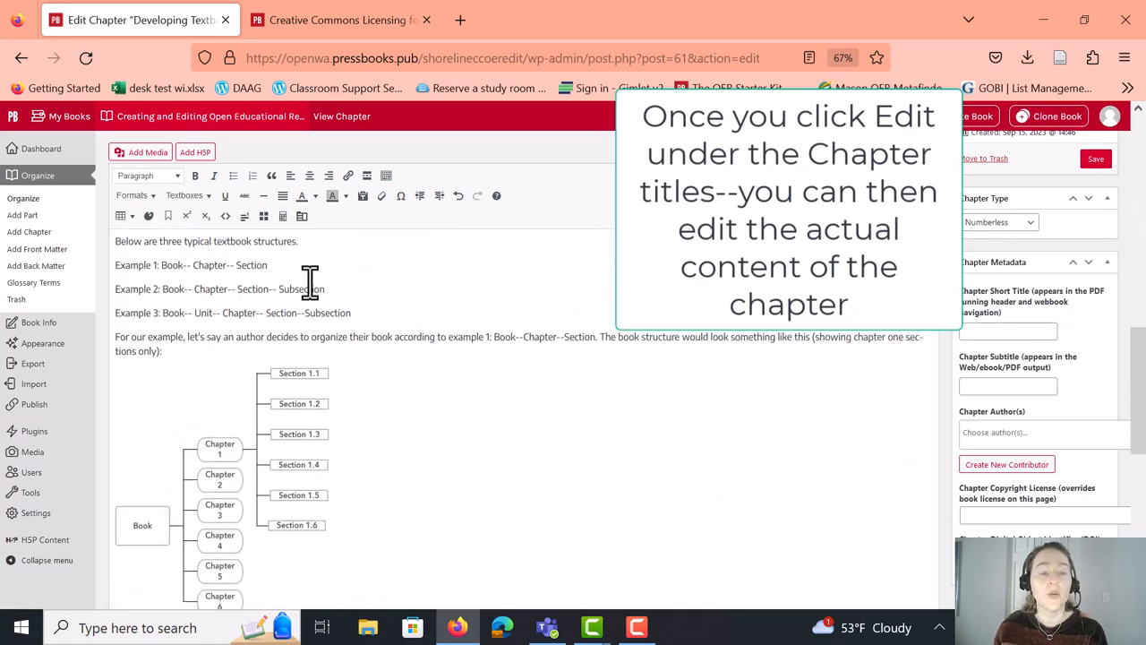
scroll(down, 3)
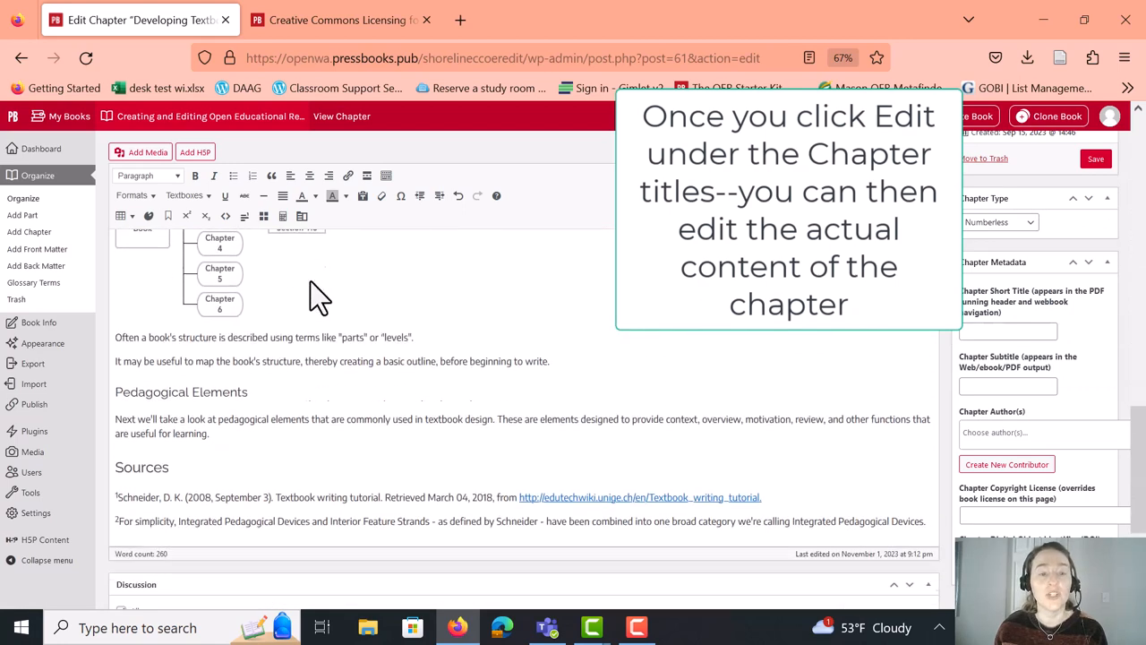
scroll(down, 3)
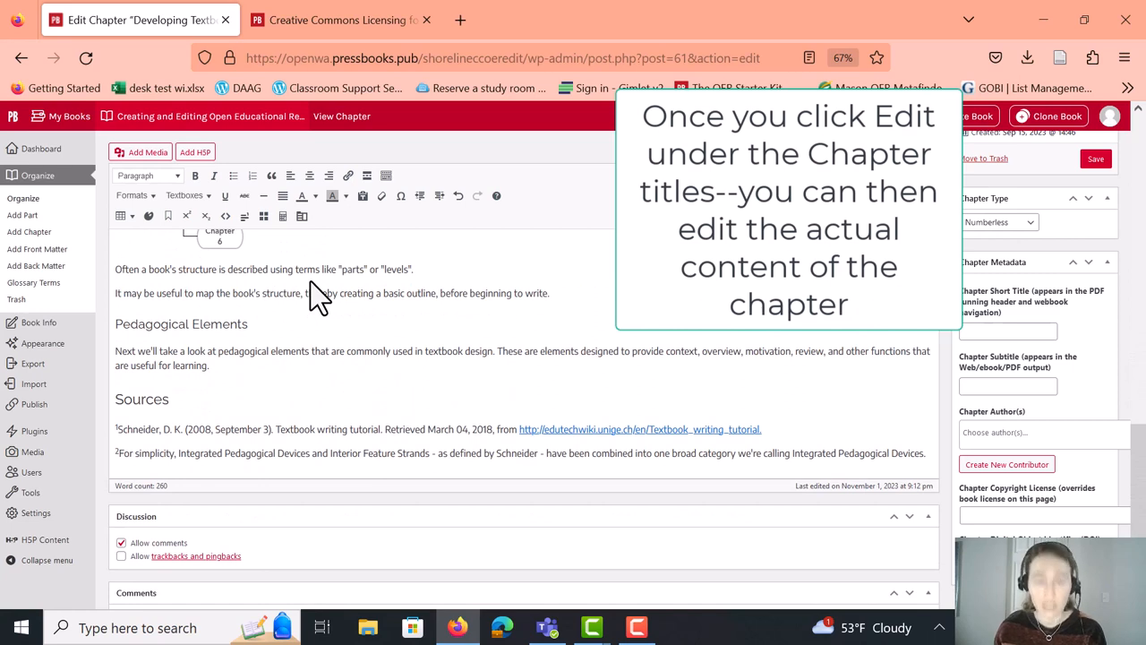